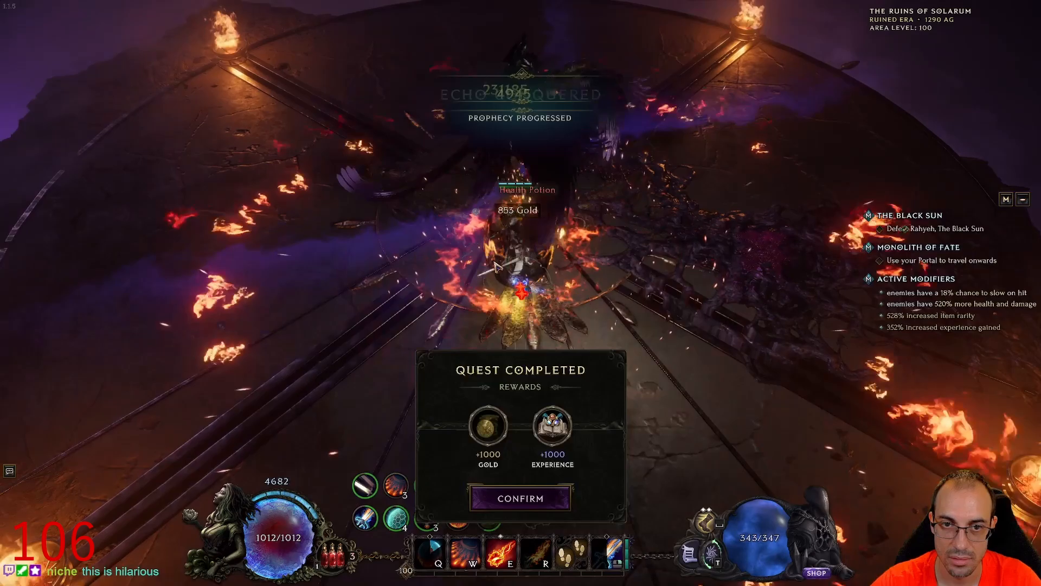
- Defeat the echo bosses and choose blessings in each Timeline Stabilized dialog
click(520, 498)
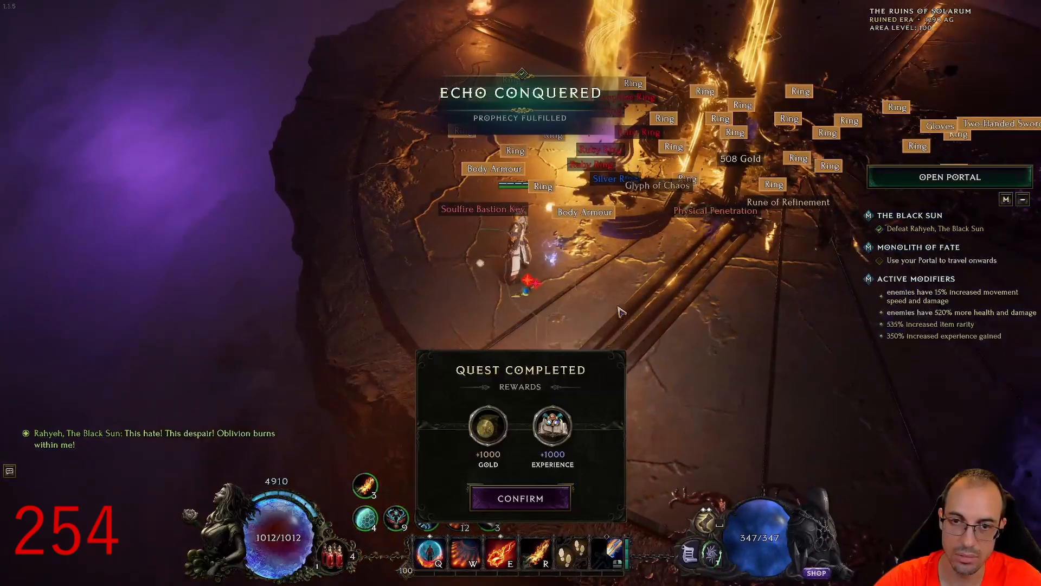
click(520, 498)
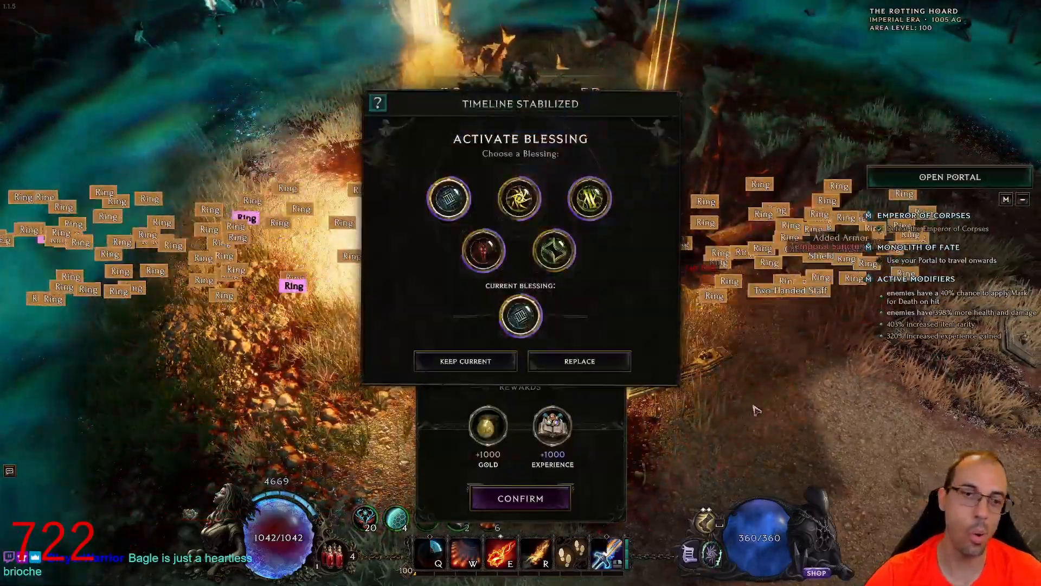
click(519, 497)
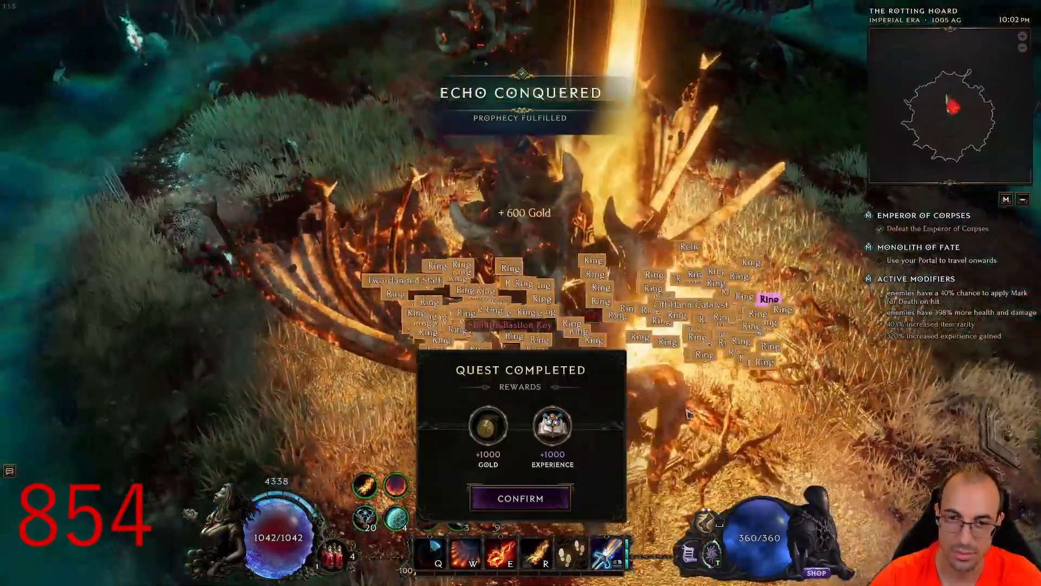
click(520, 498)
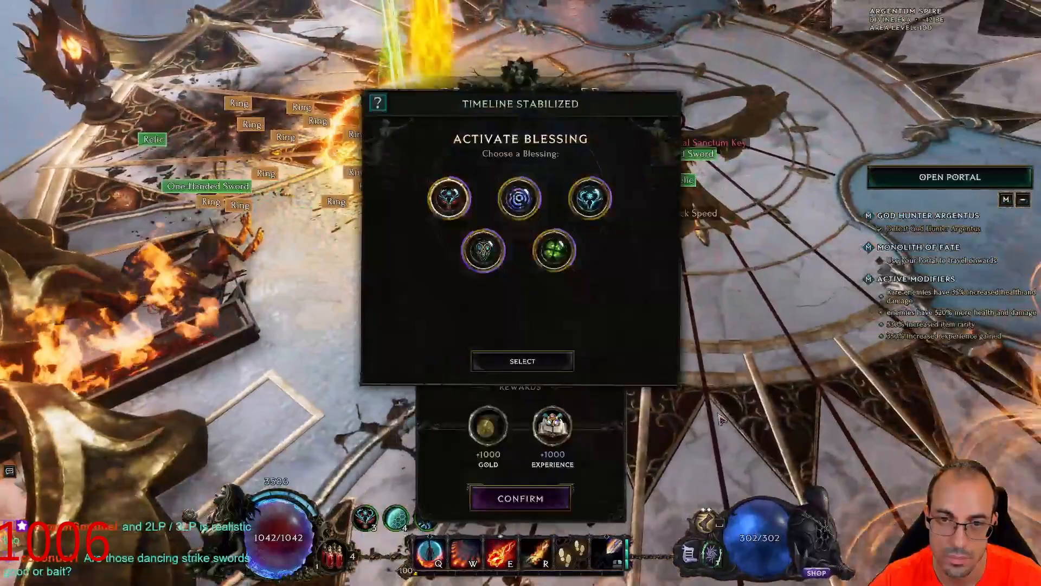
click(520, 497)
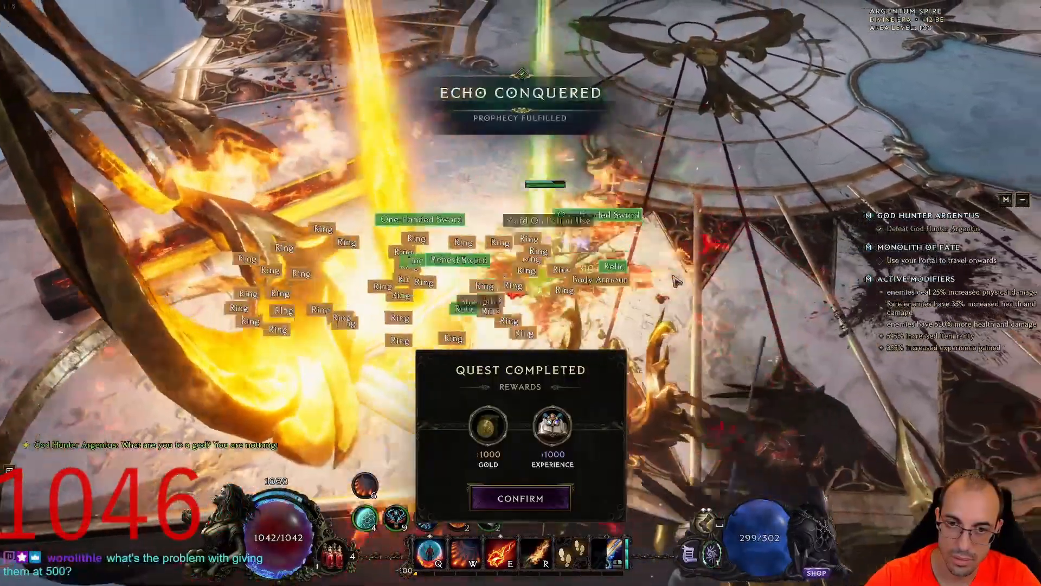
click(520, 498)
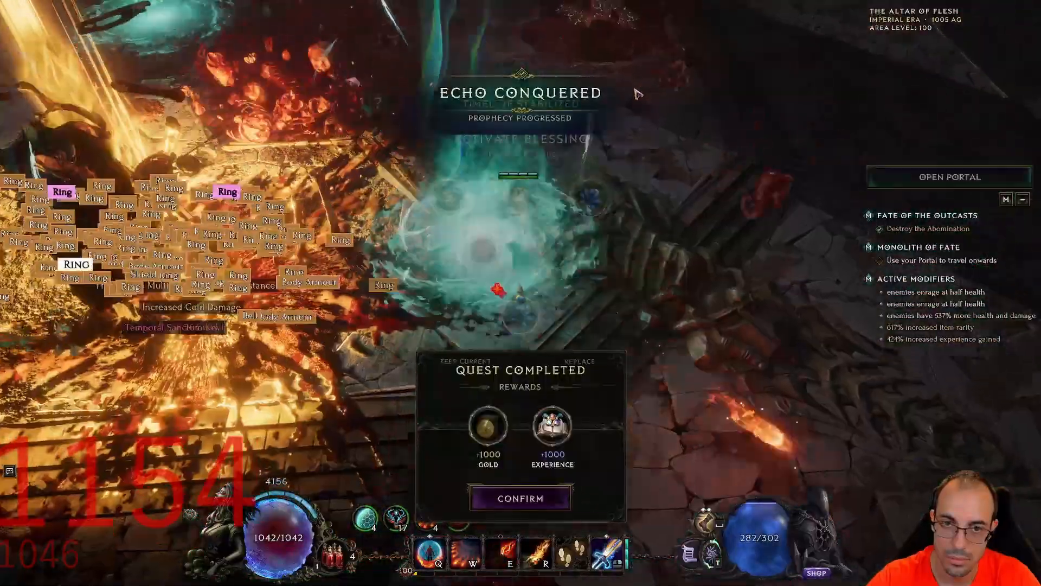
click(520, 498)
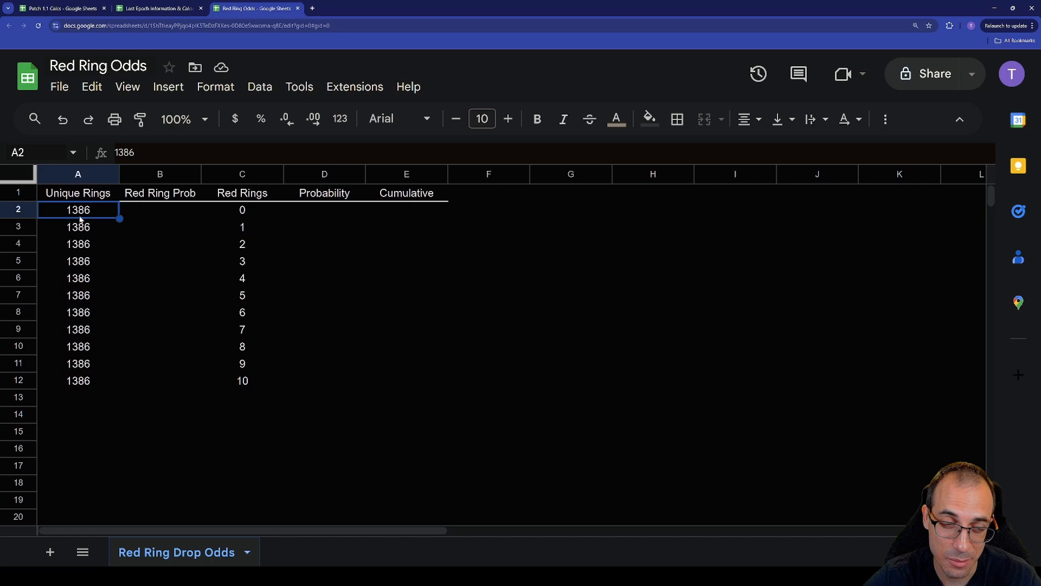
mouse_move(82, 219)
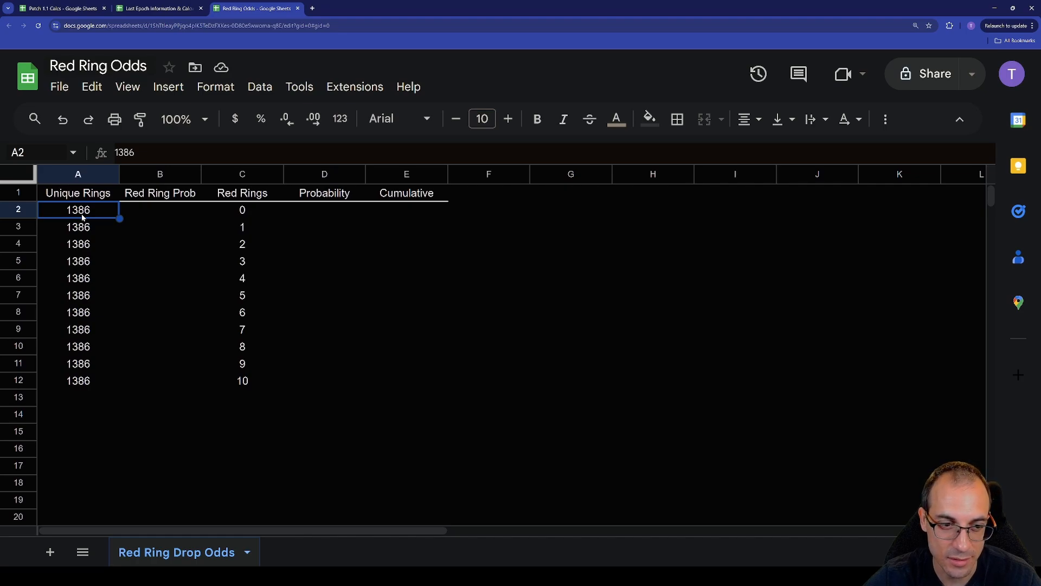
drag(77, 209, 78, 380)
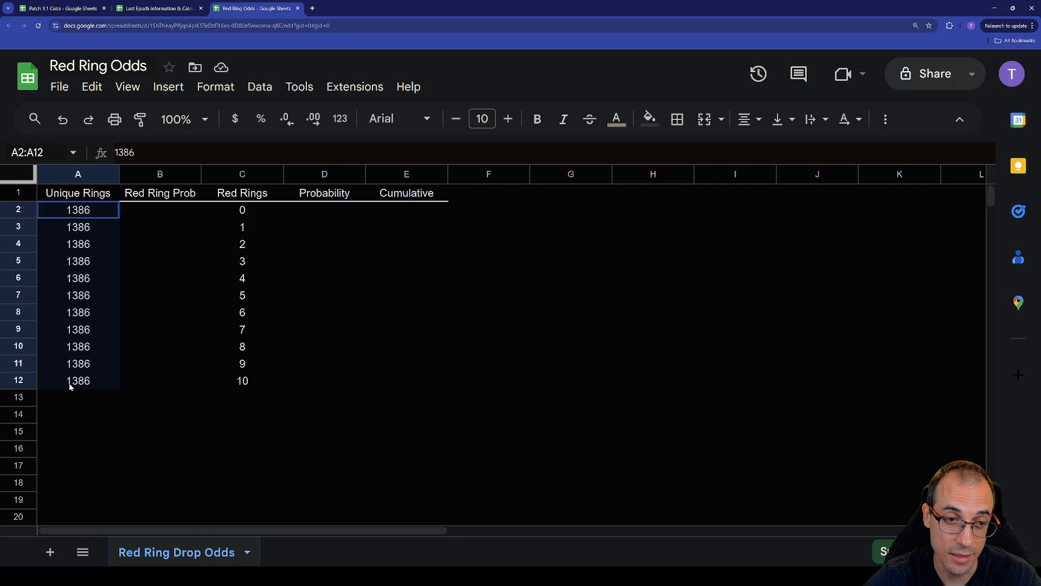
click(242, 193)
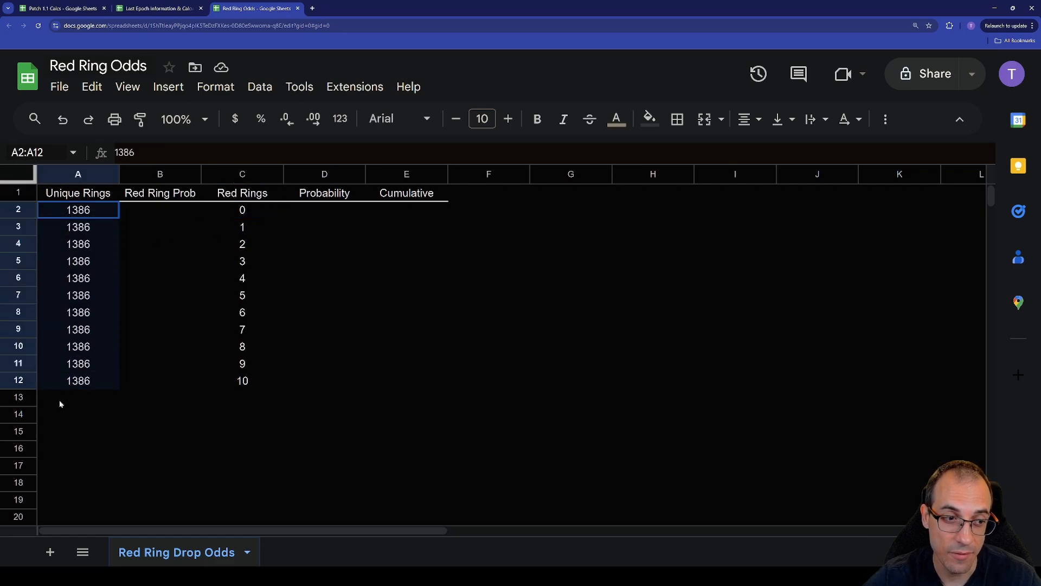
click(242, 210)
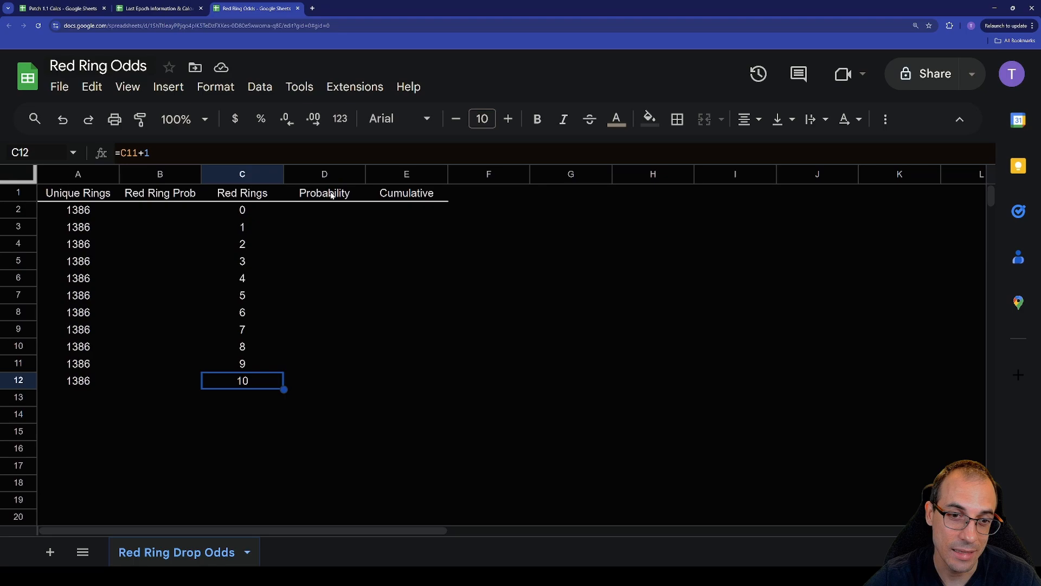
click(406, 193)
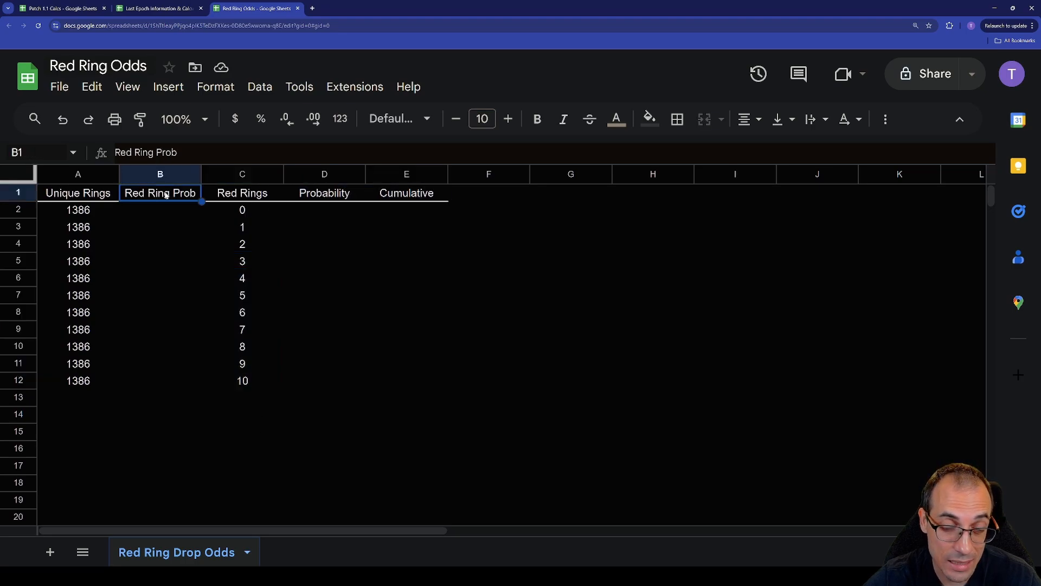
mouse_move(189, 200)
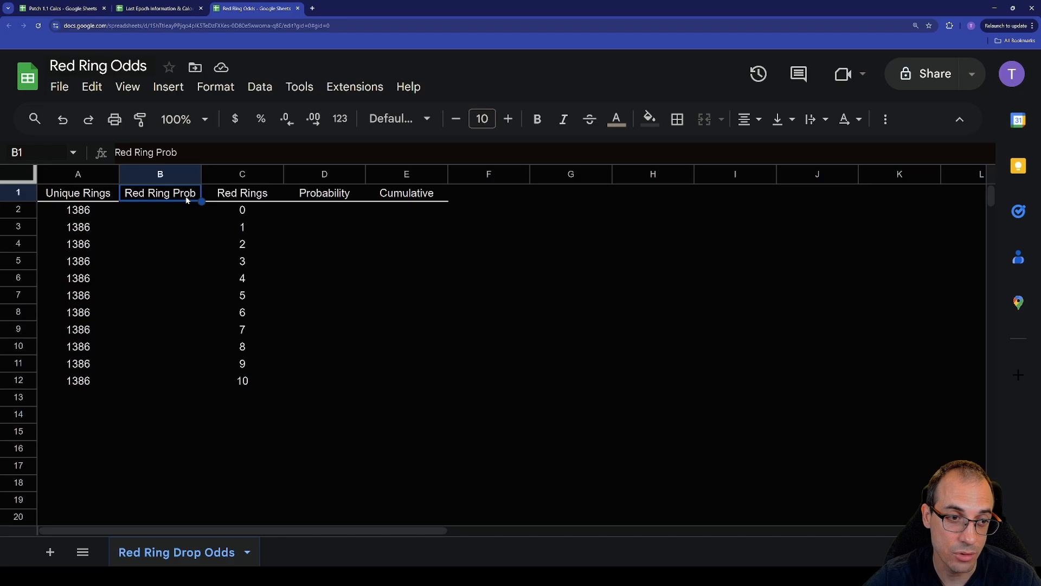
mouse_move(160, 192)
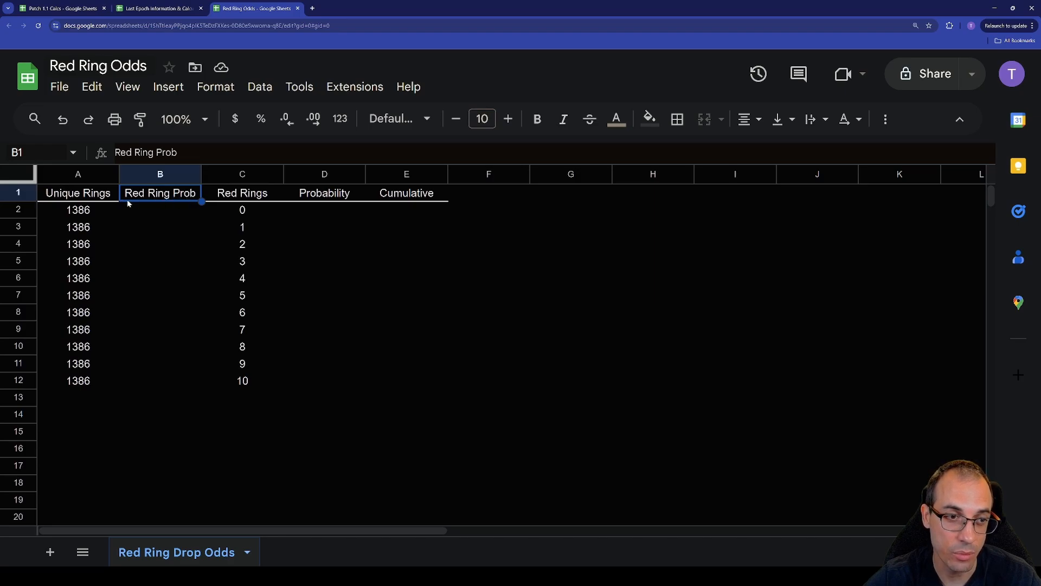
click(157, 8)
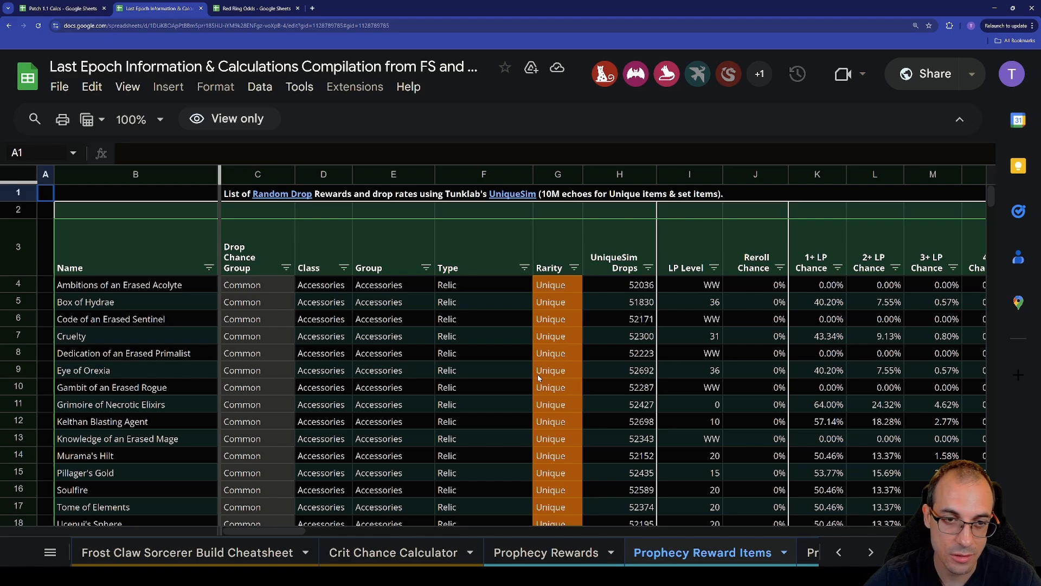
mouse_move(592, 357)
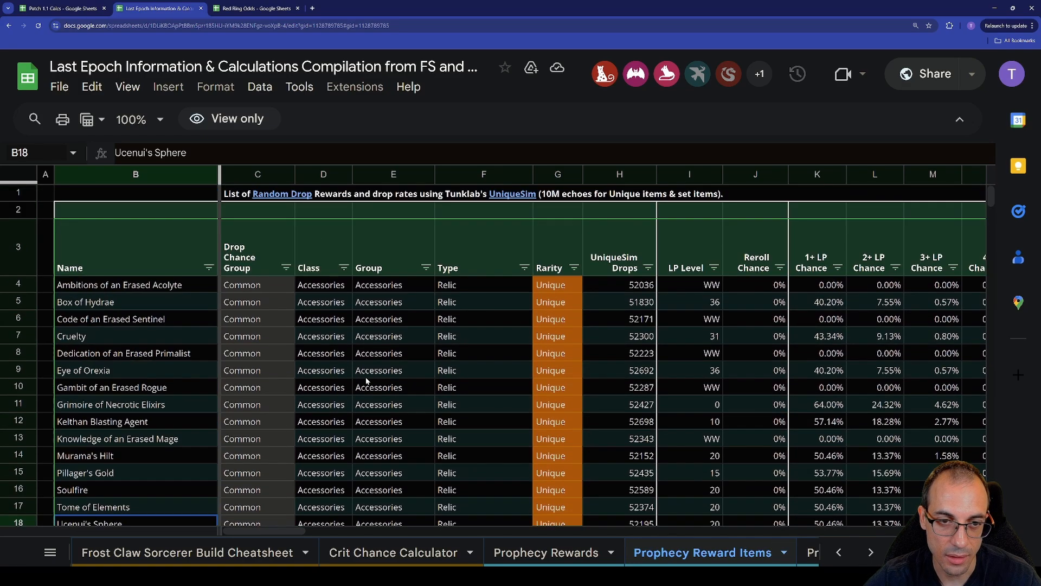
- Filter the copied compilation's Type column to Ring and scroll right through the columns
click(483, 247)
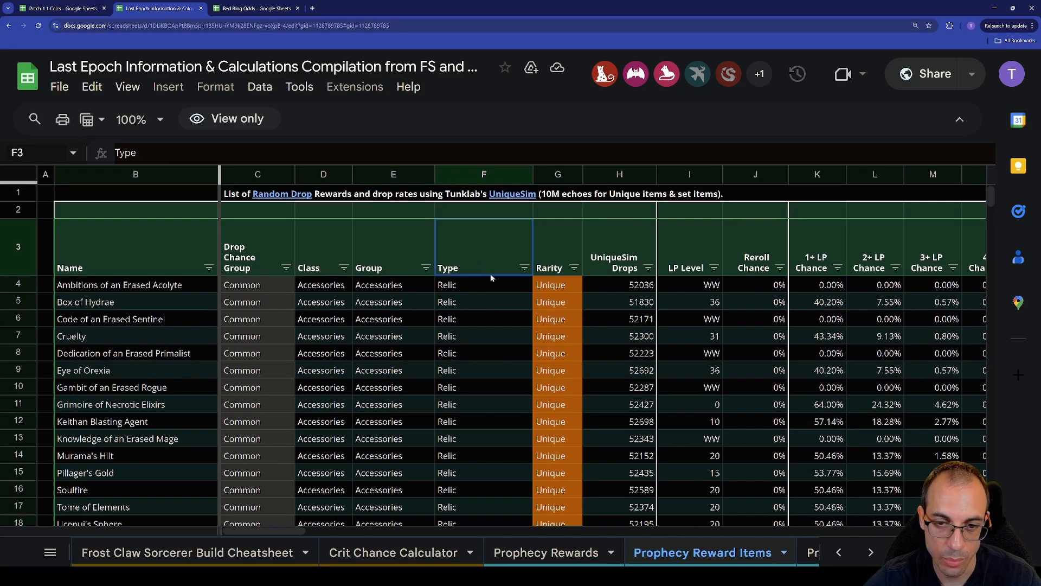
click(558, 246)
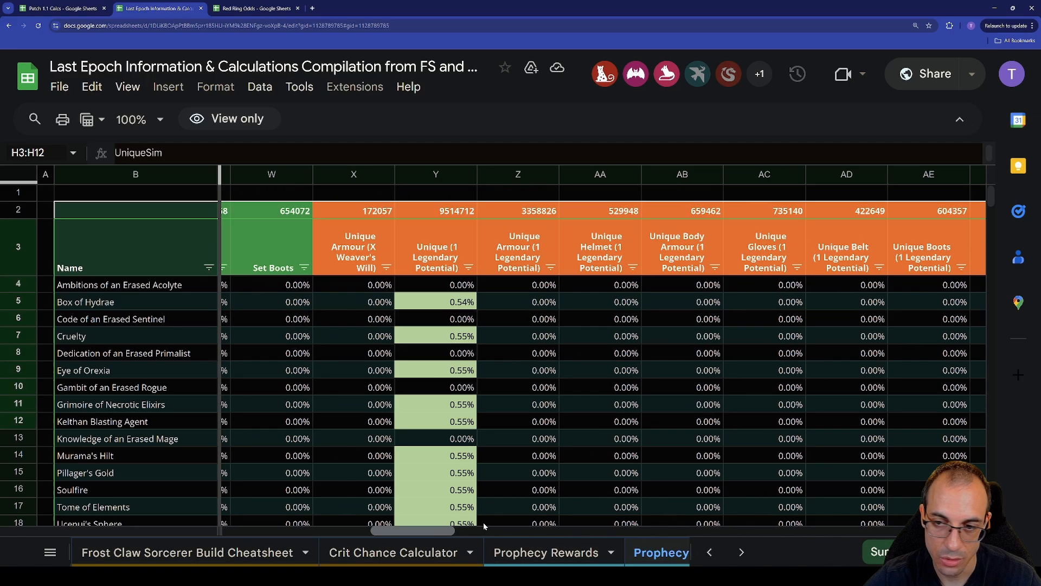
scroll(right, 3)
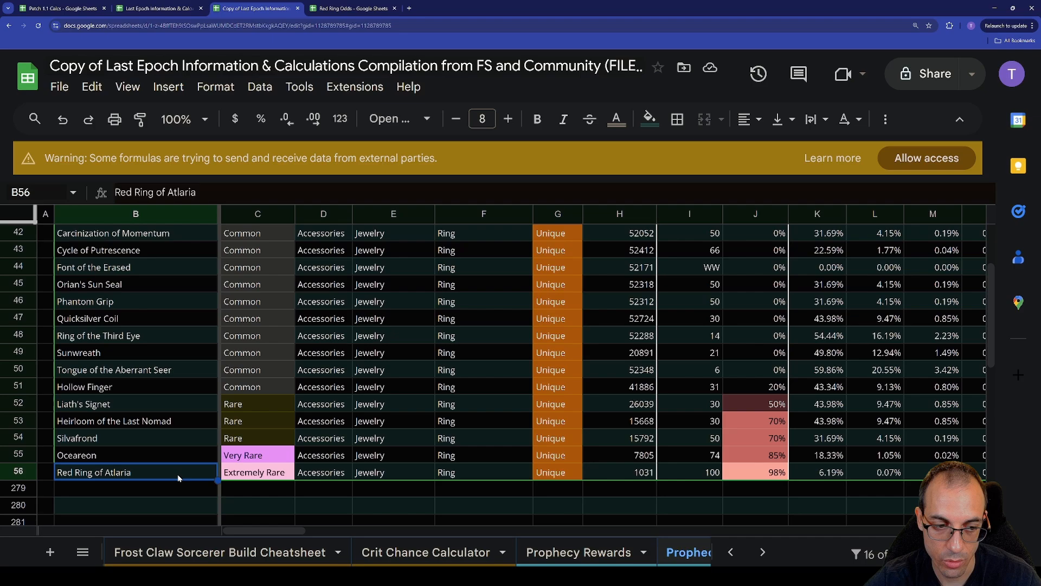
- Check Sunwreath's drop counts, then insert a blank column right of Reroll Chance
click(754, 471)
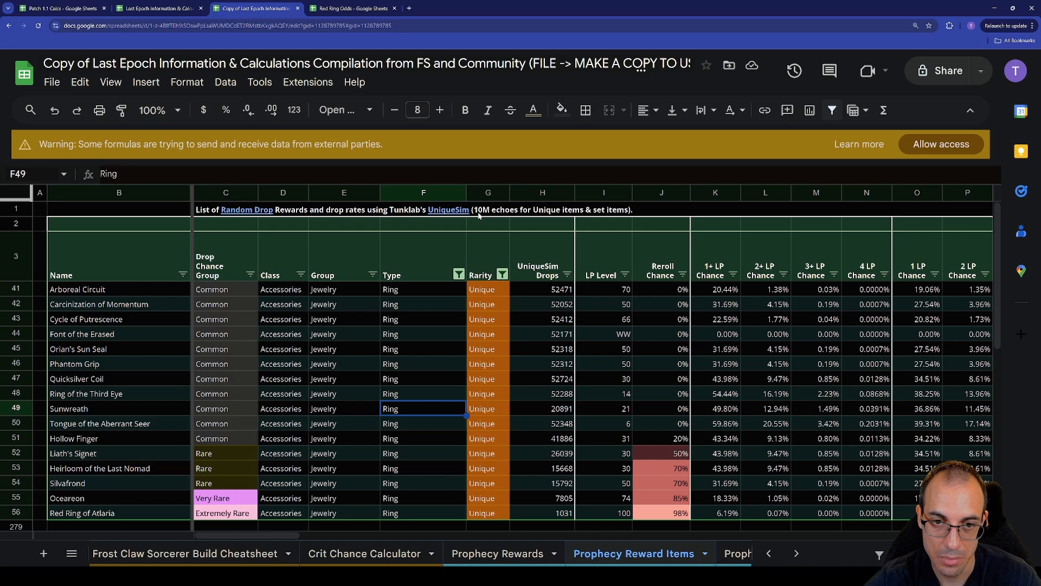
mouse_move(429, 535)
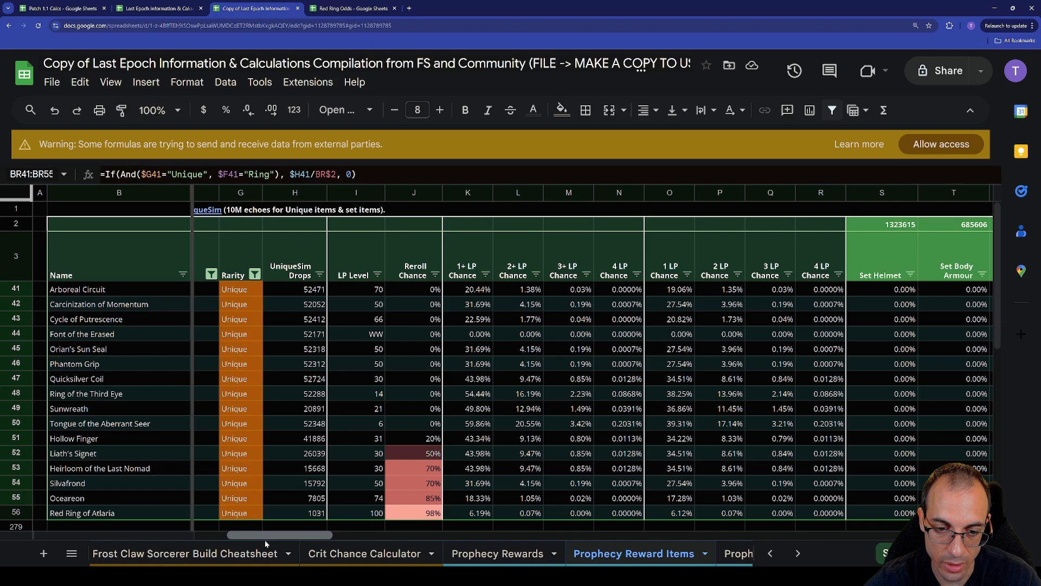
click(355, 423)
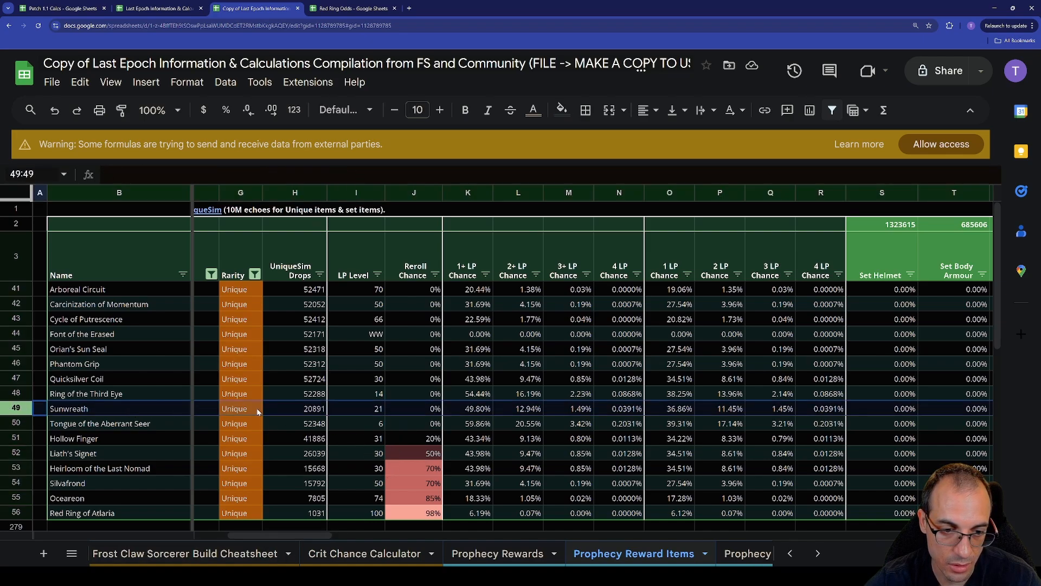
click(294, 408)
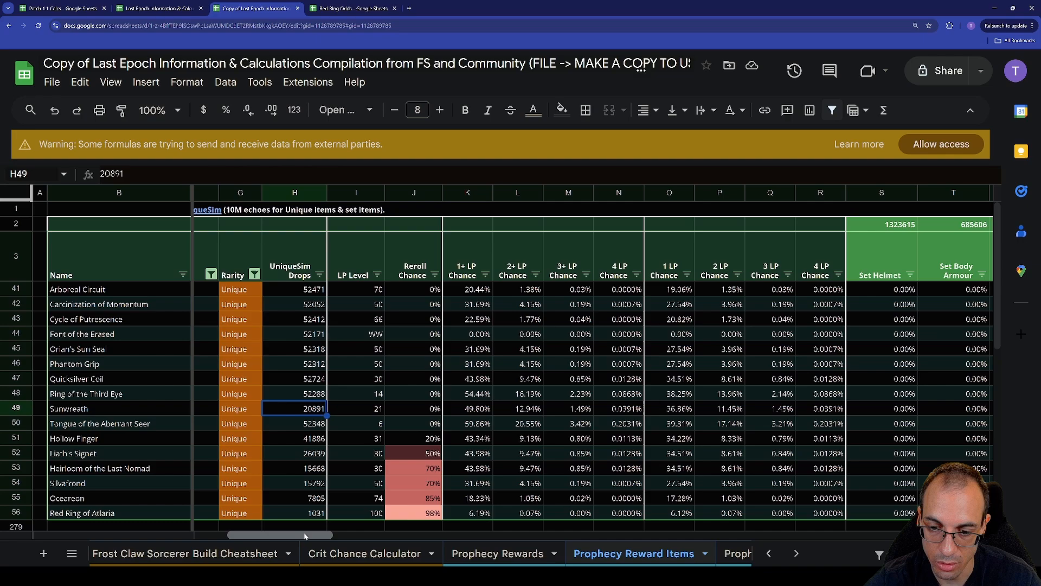
scroll(right, 3)
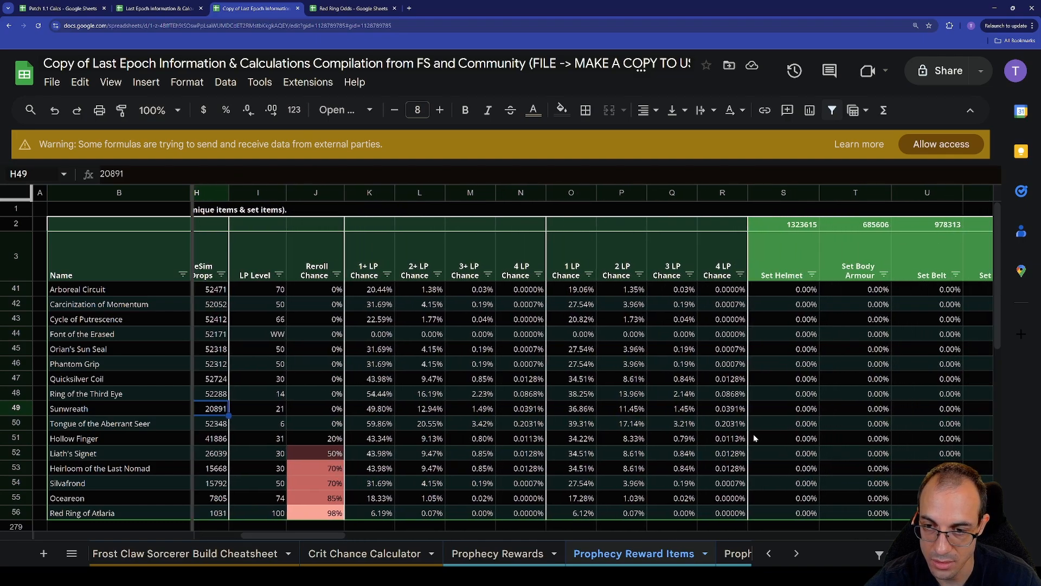
click(316, 423)
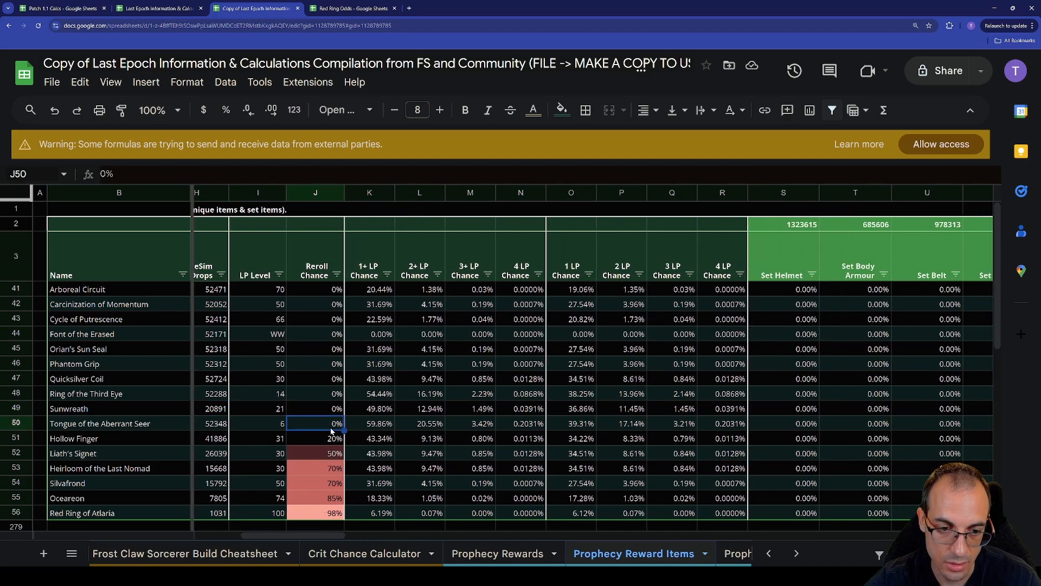
click(213, 409)
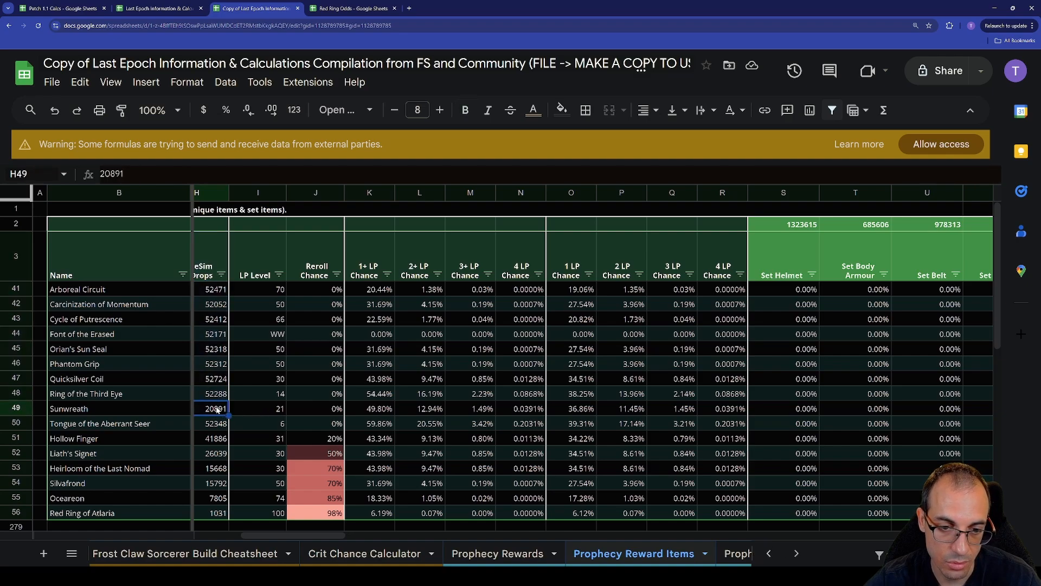
mouse_move(237, 392)
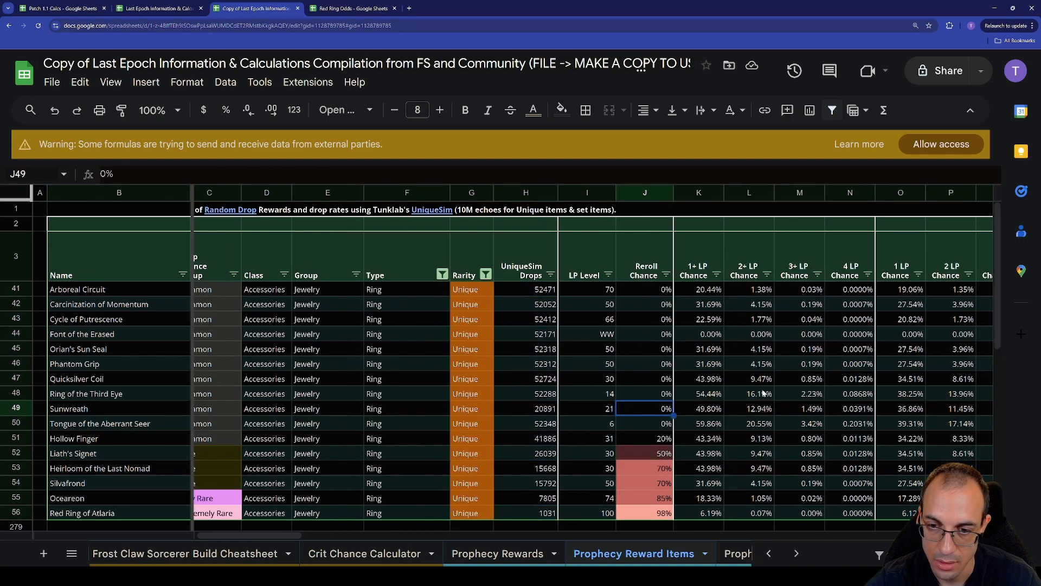
mouse_move(733, 360)
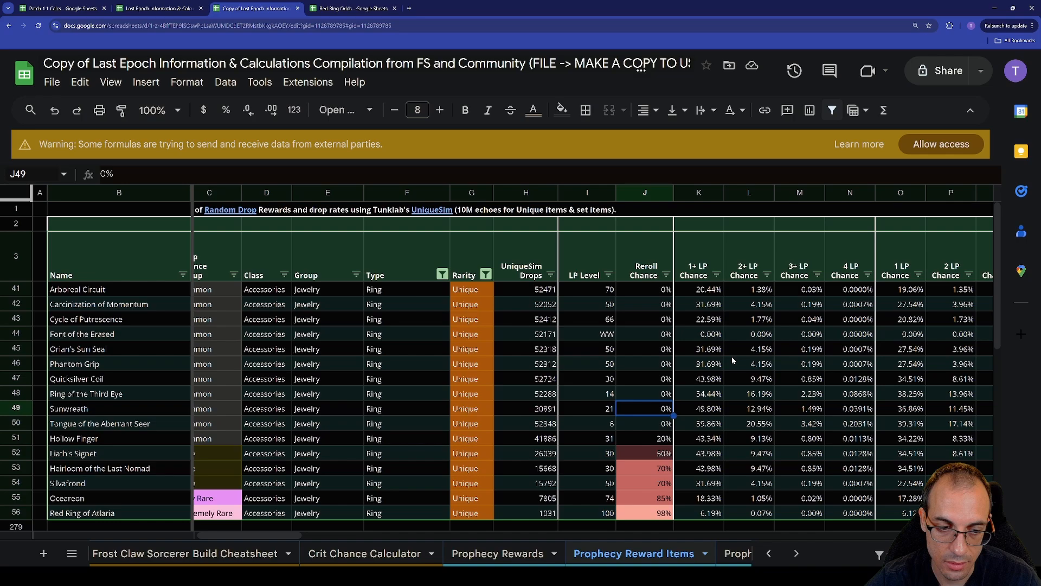
click(643, 393)
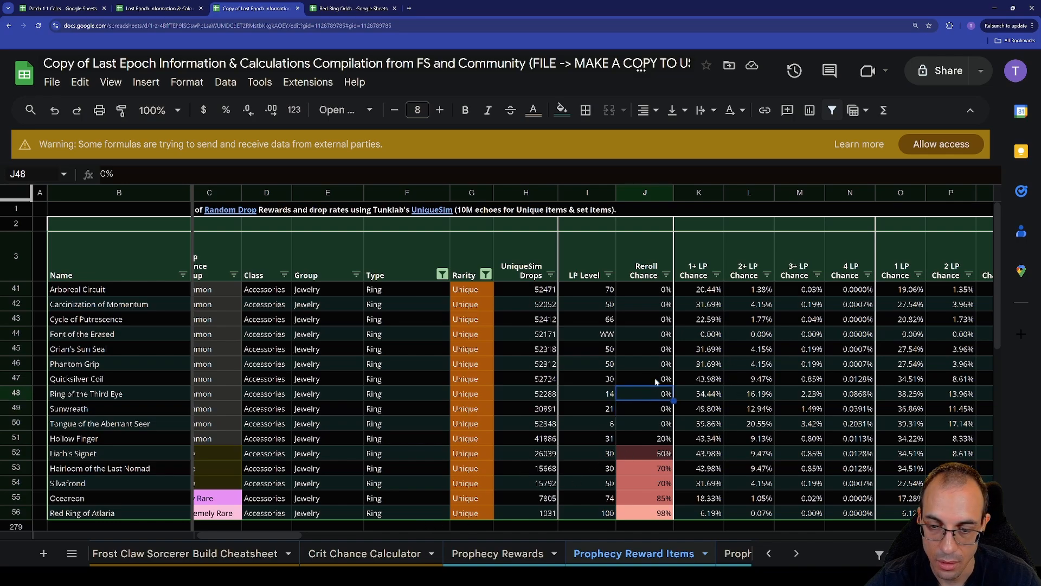
right_click(698, 192)
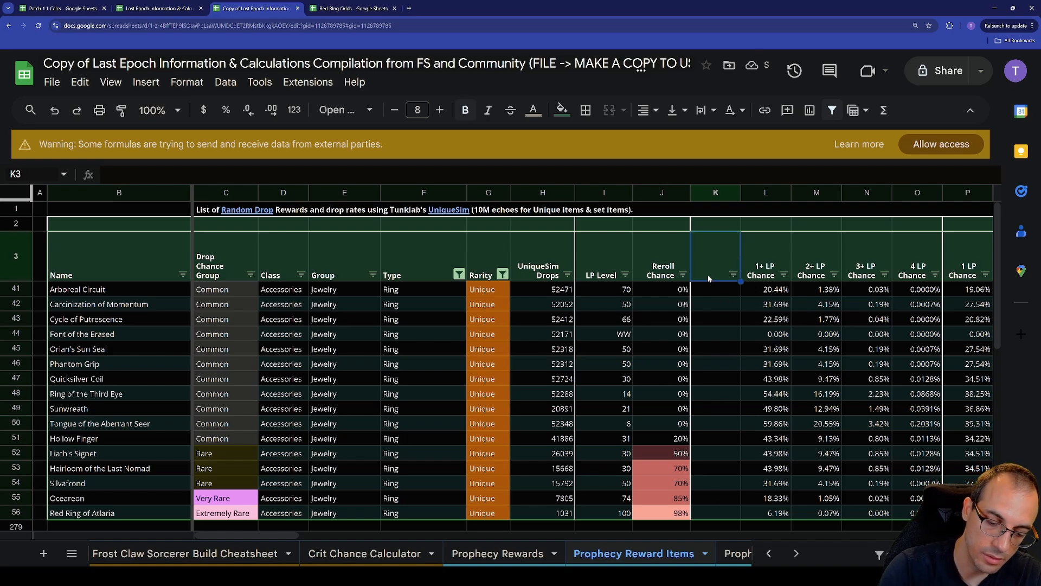
- Label K3 'Drop Weight' and fill =1-J41 down through K56
text(Drop We)
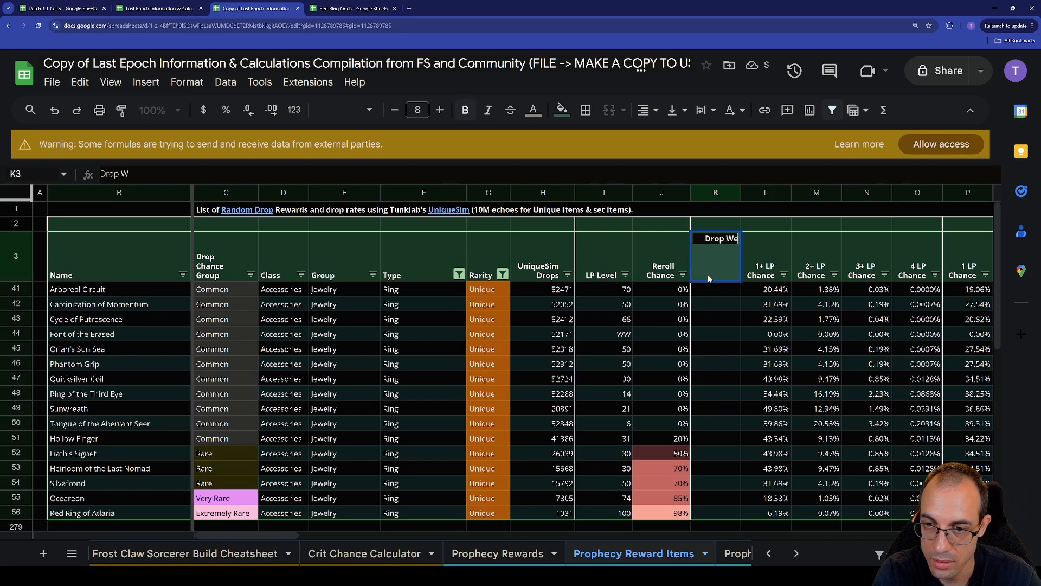
click(715, 289)
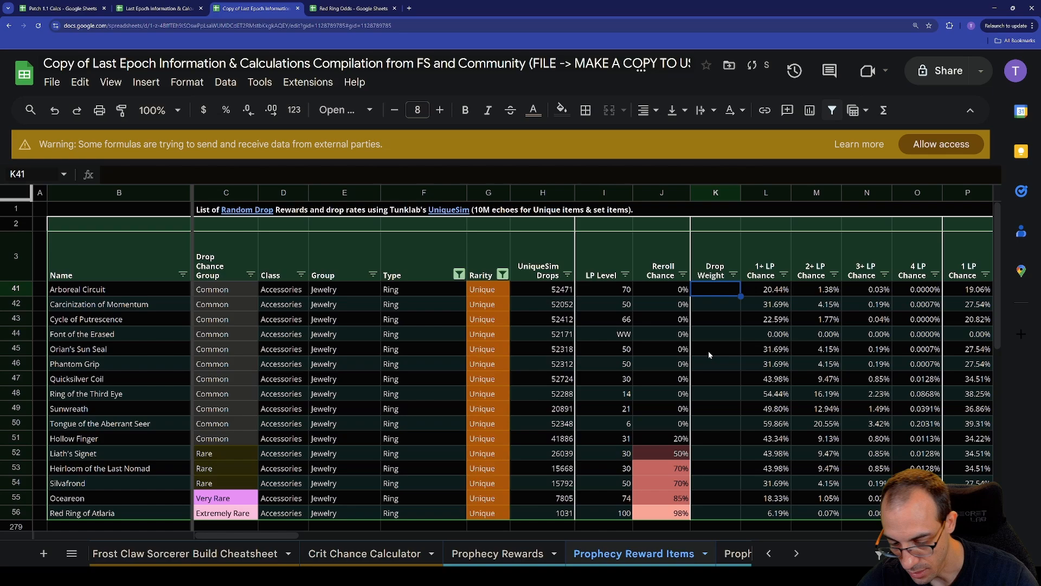
text(=1)
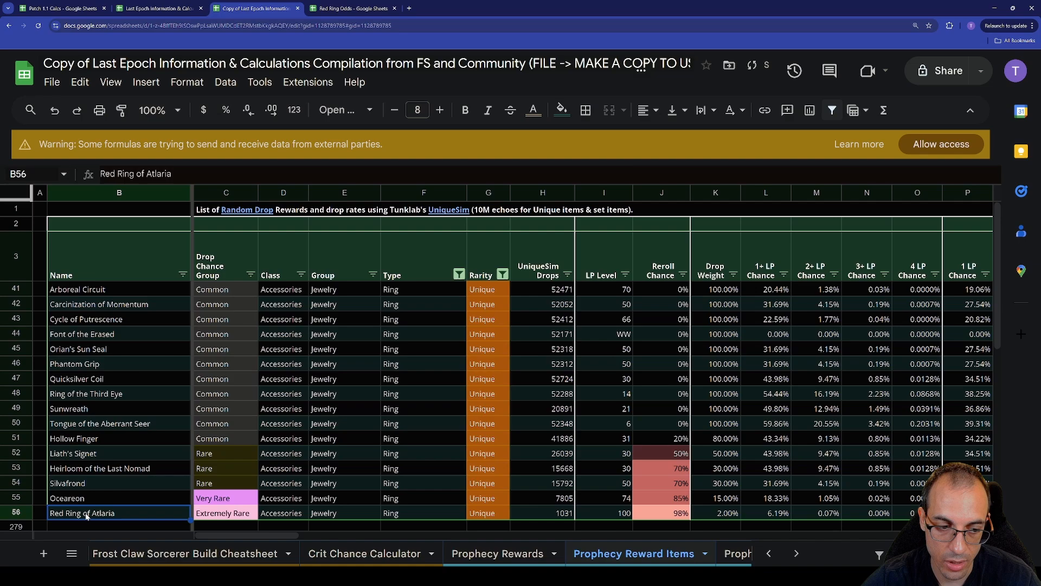
click(624, 512)
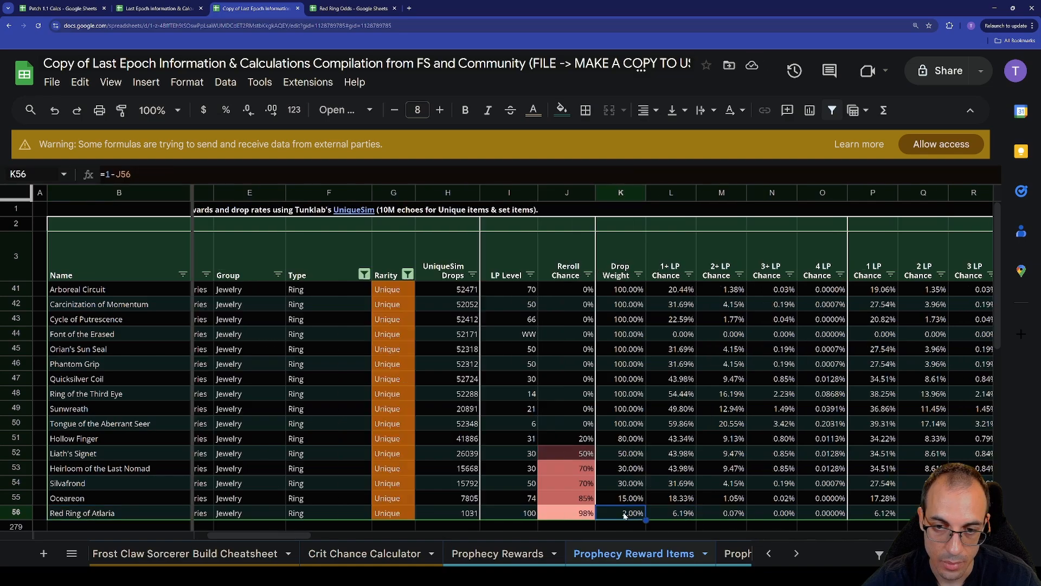
mouse_move(631, 499)
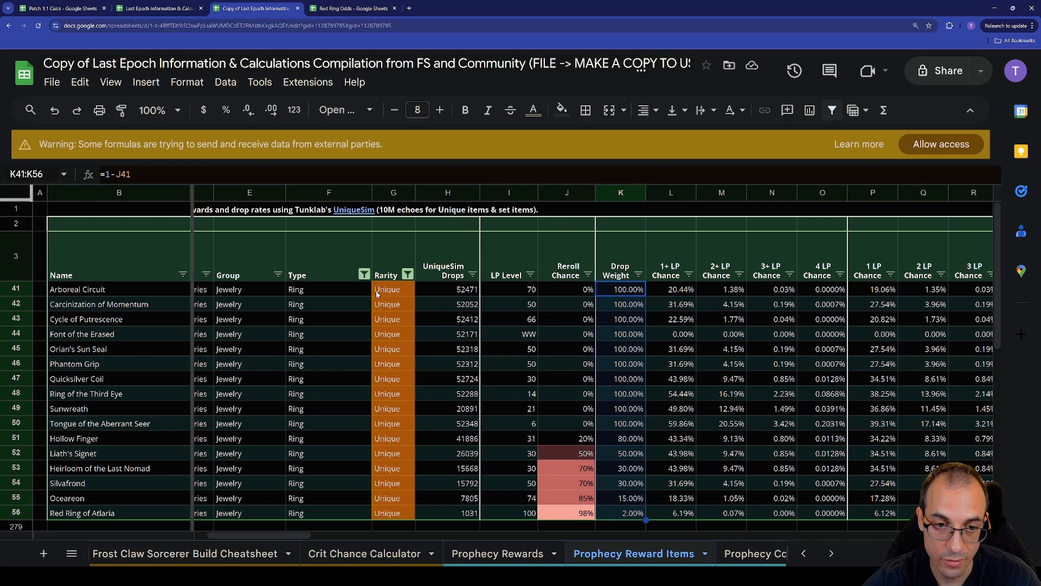
mouse_move(662, 512)
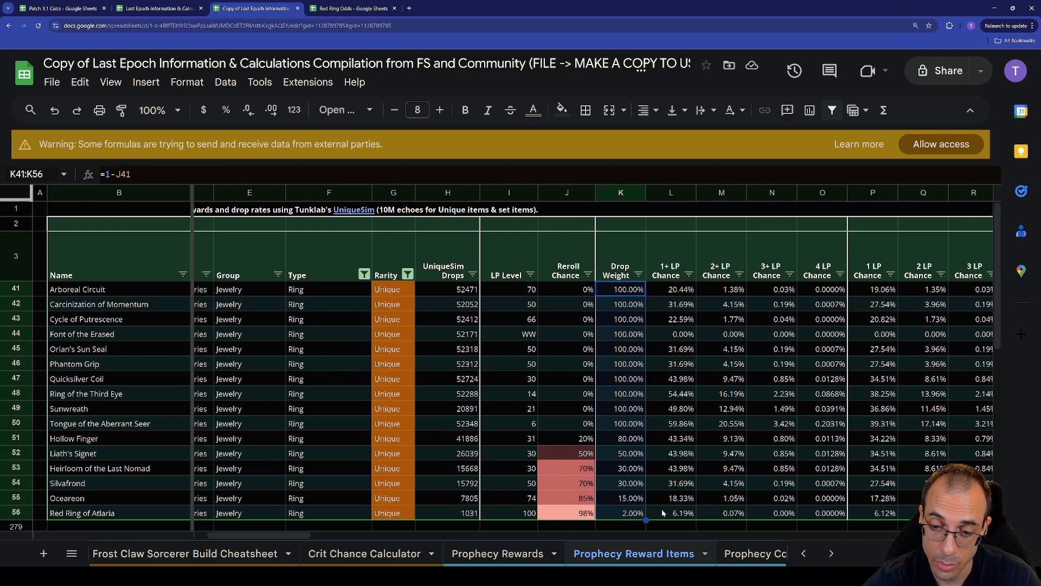
mouse_move(829, 535)
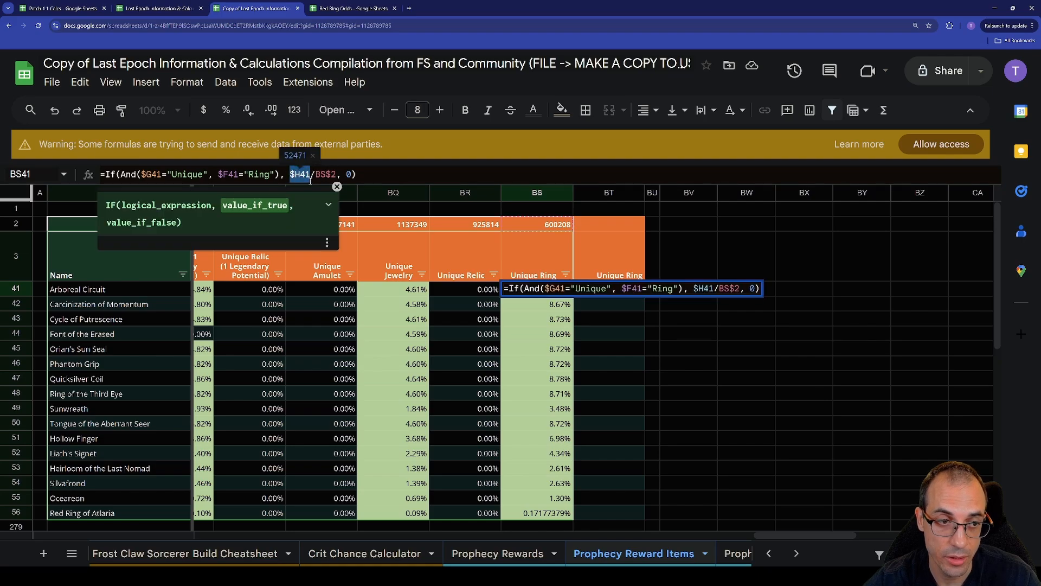
mouse_move(87, 292)
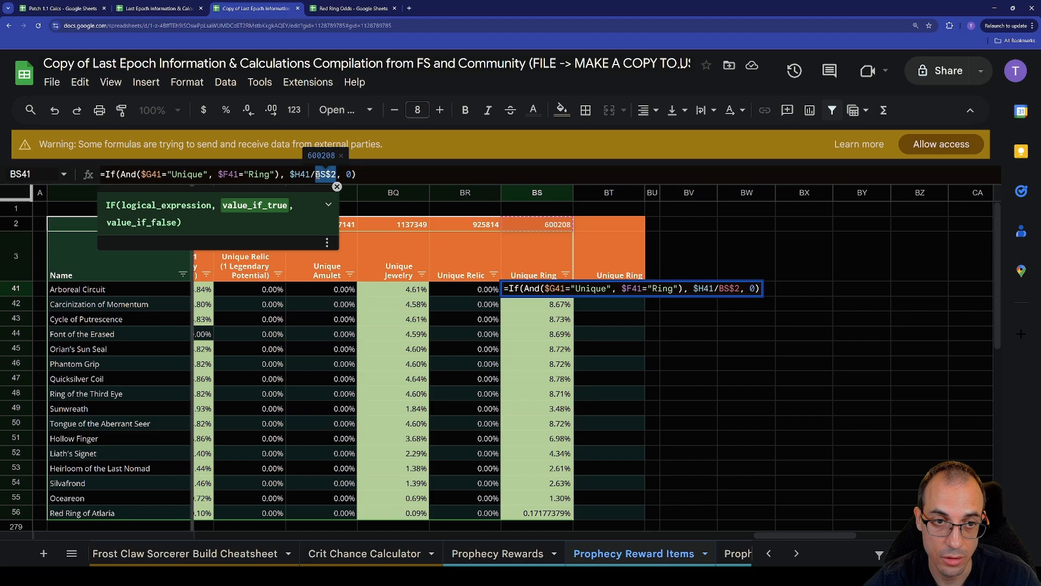
mouse_move(562, 229)
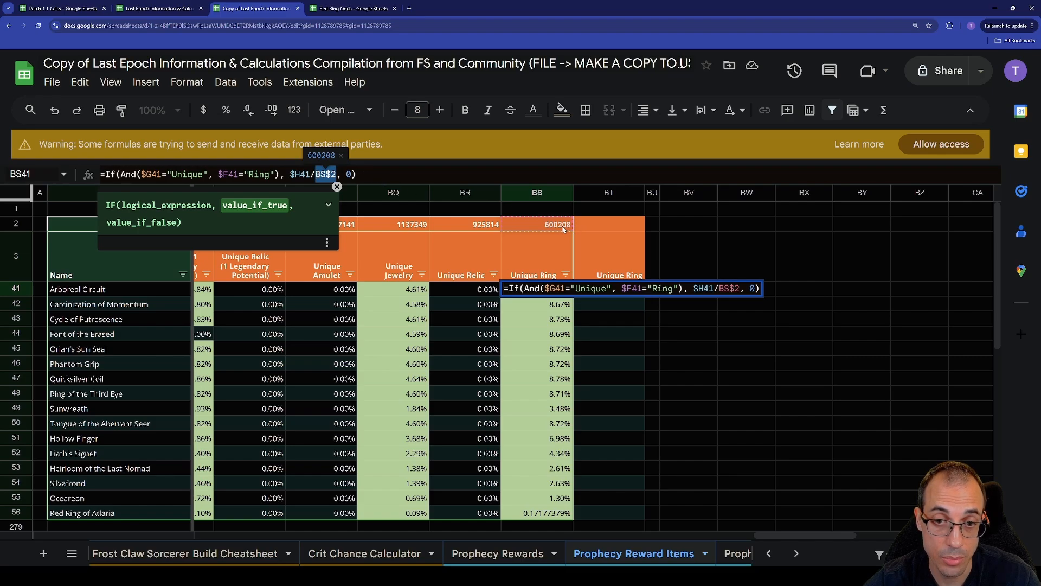
- Select BT41 for the weighted unique-ring chance formula
click(608, 288)
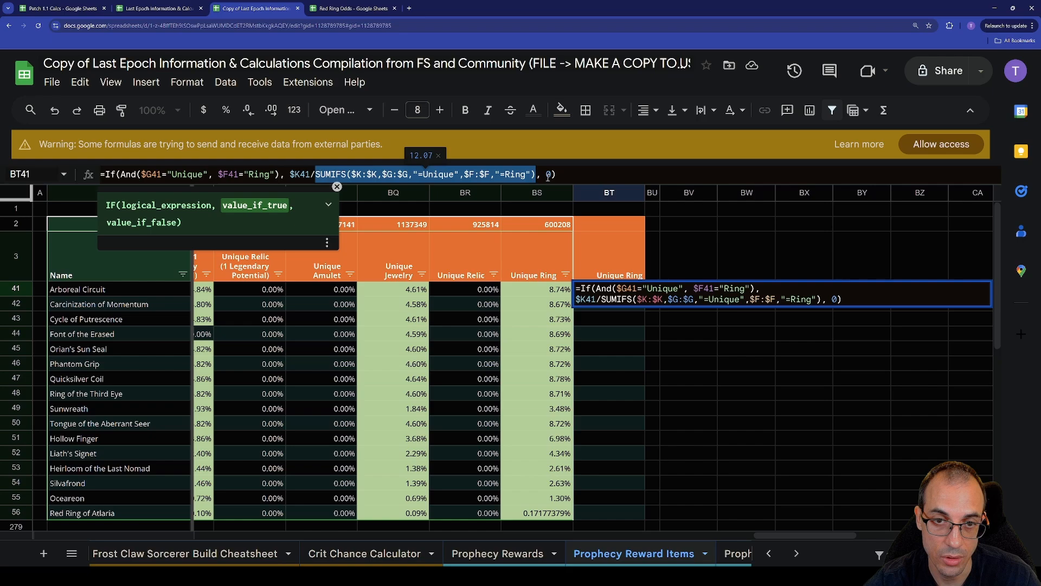
- Commit the BT41 formula, fill it down to BT56, and increase decimal places
key(Enter)
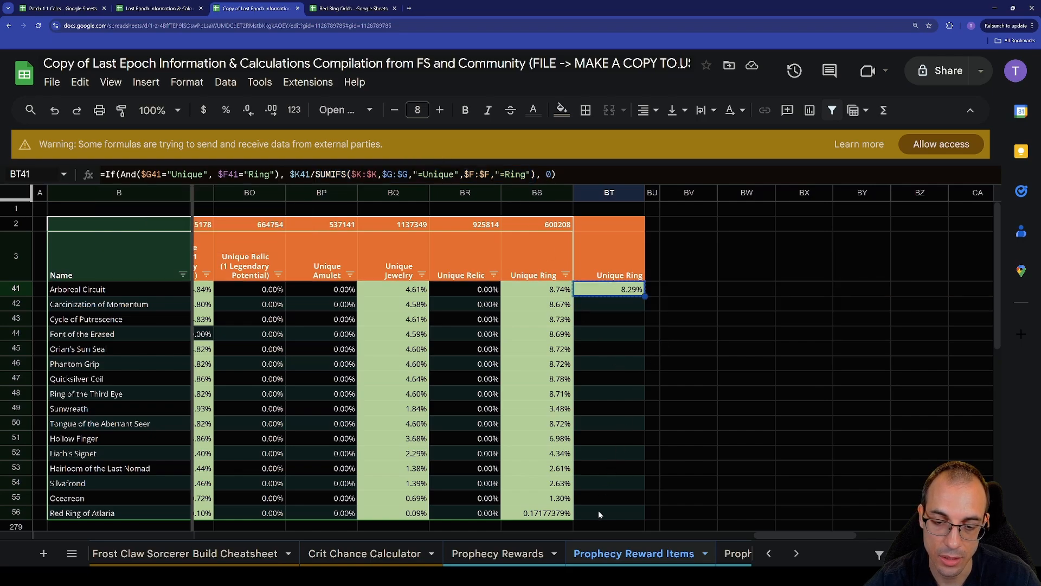
drag(641, 295, 641, 513)
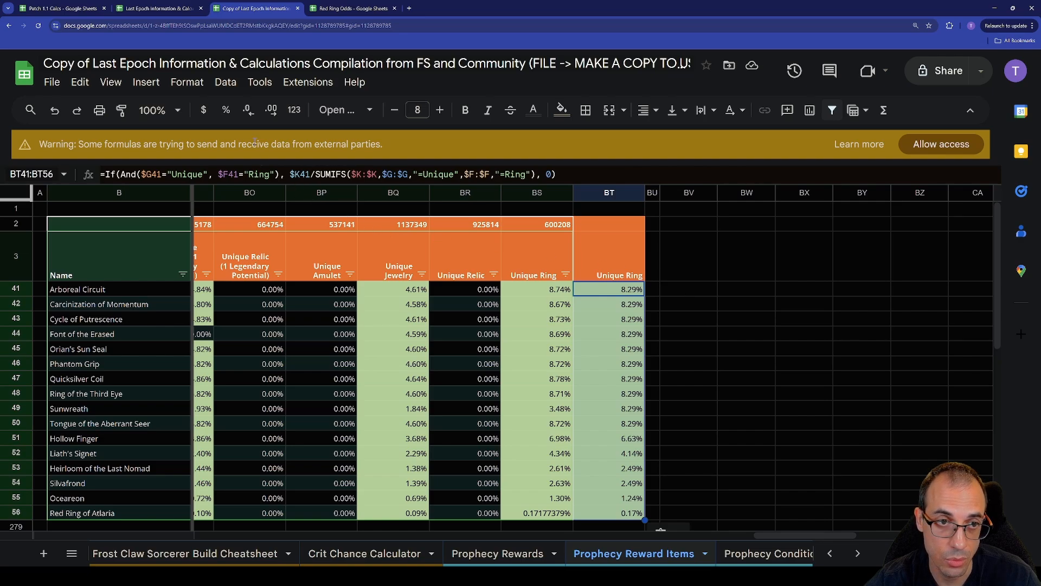
click(536, 512)
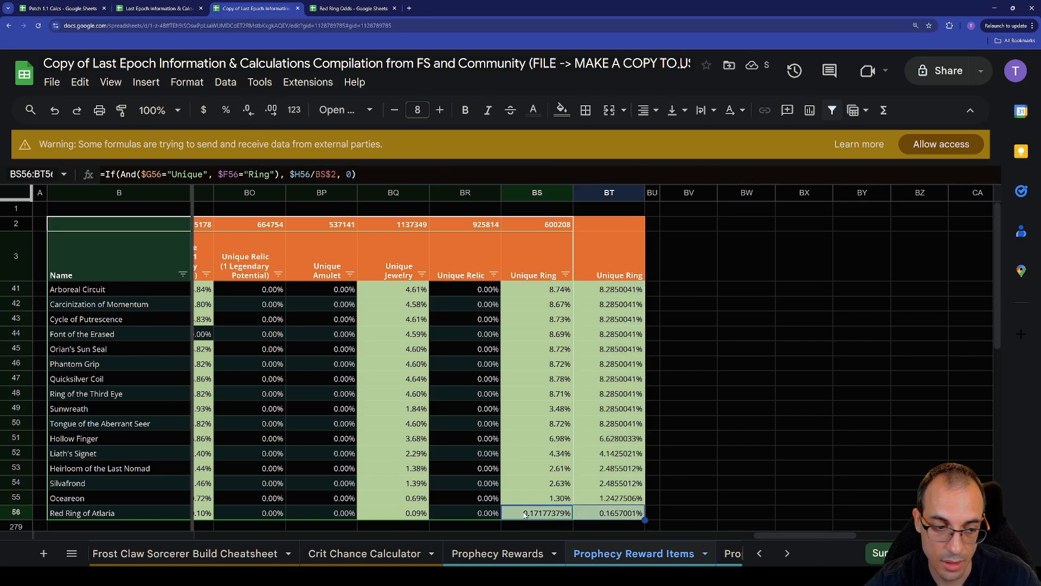
click(537, 289)
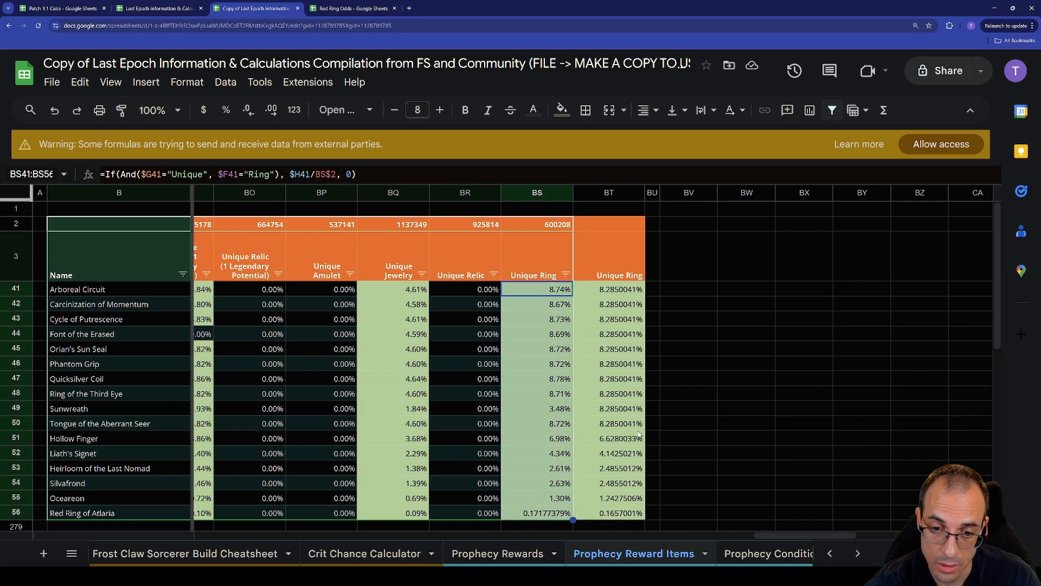
click(537, 408)
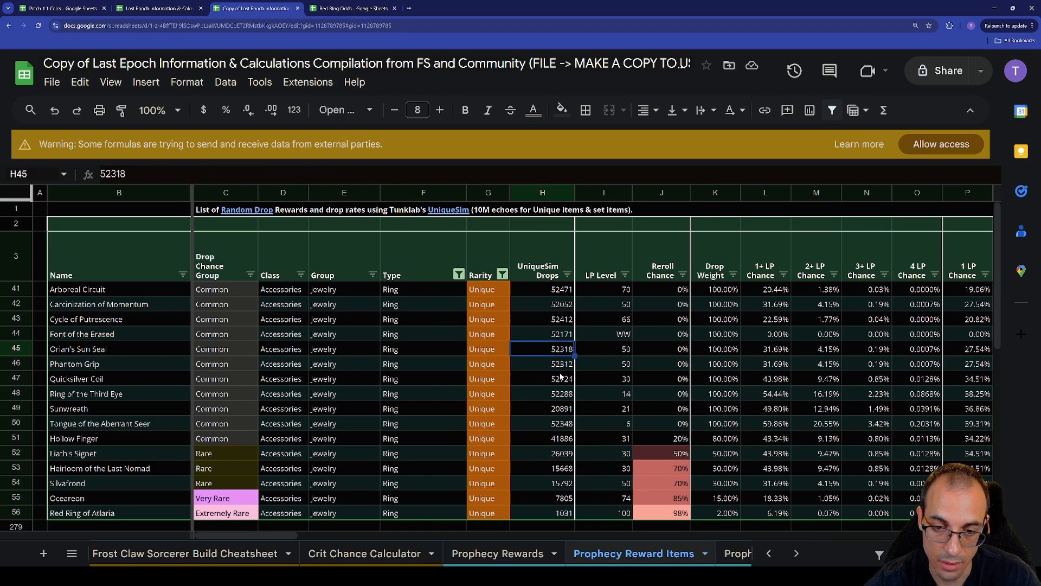
- Paste 52318 from H45 into H49 as Sunwreath's UniqueSim Drops
click(542, 409)
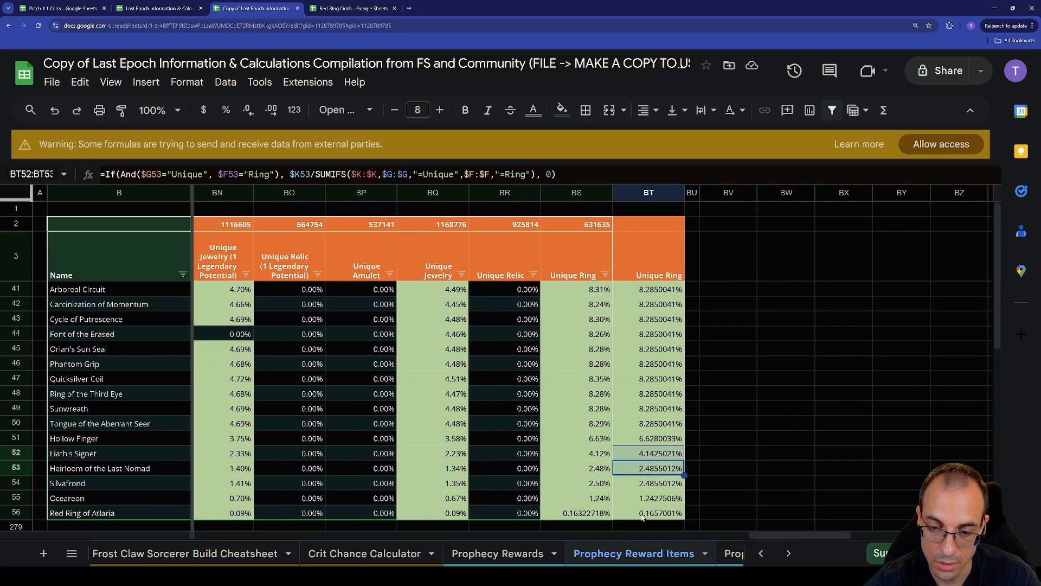
click(648, 408)
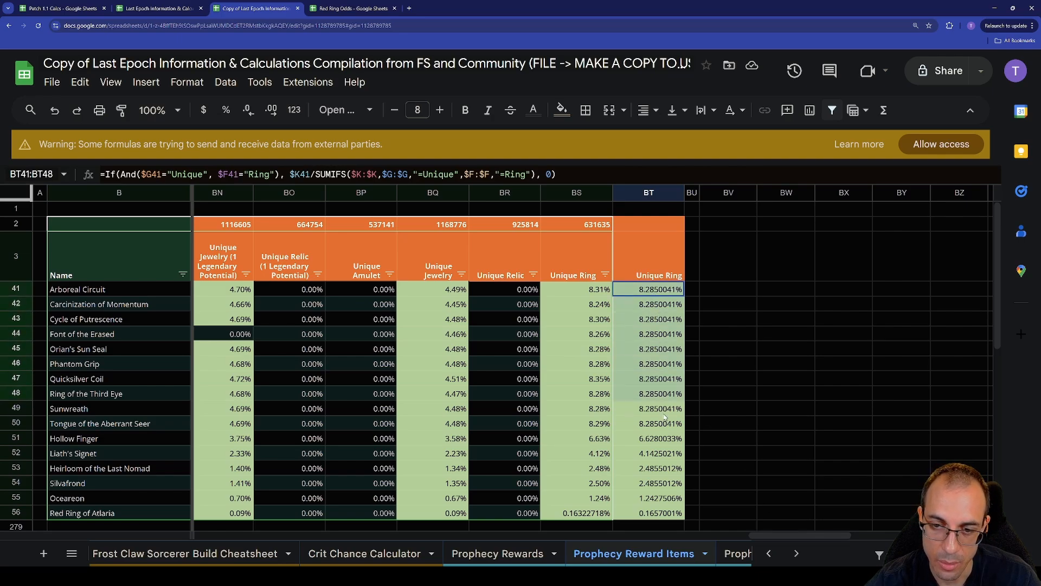
click(648, 512)
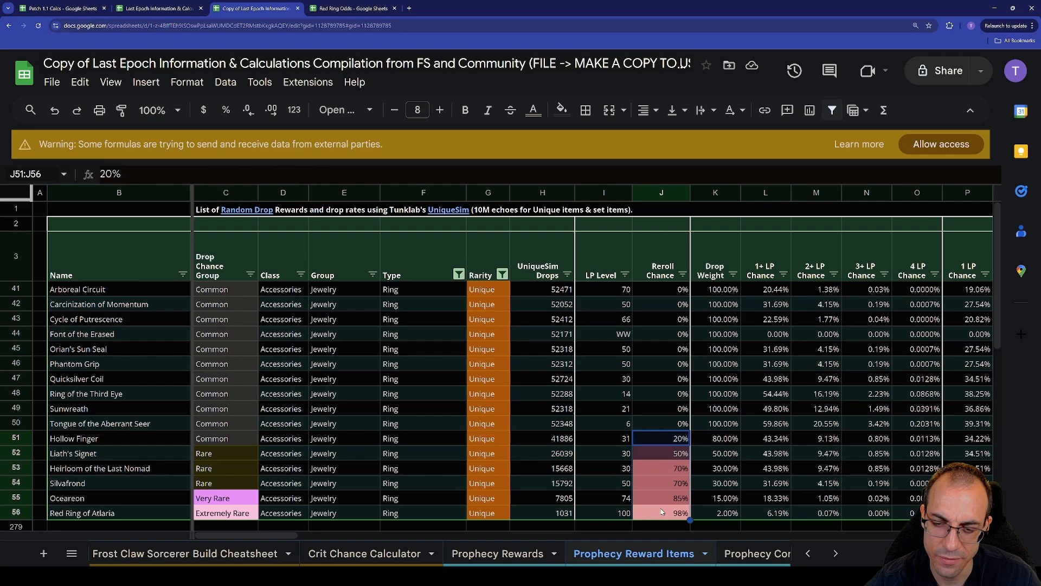
click(661, 512)
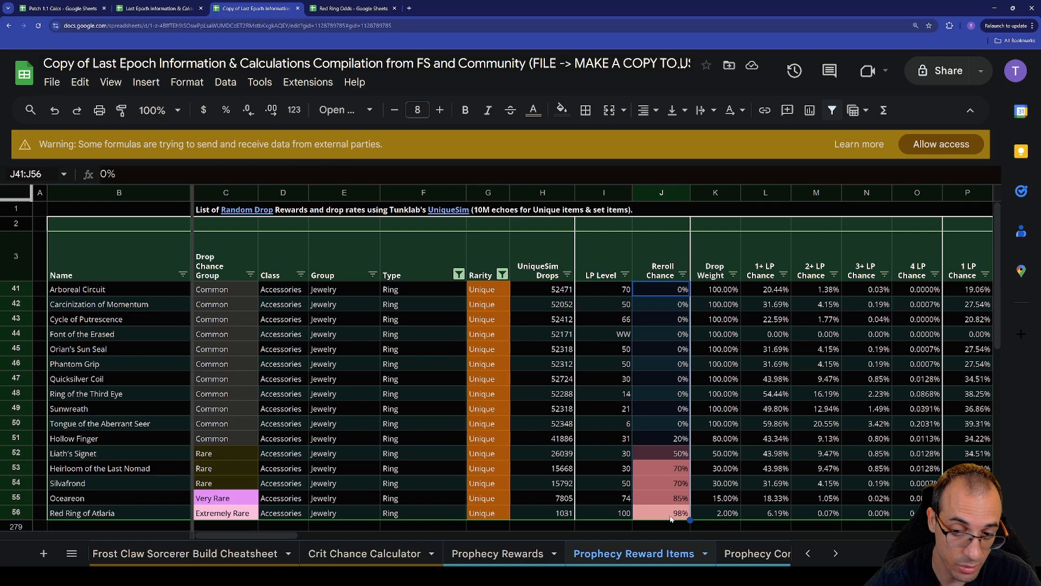
mouse_move(657, 399)
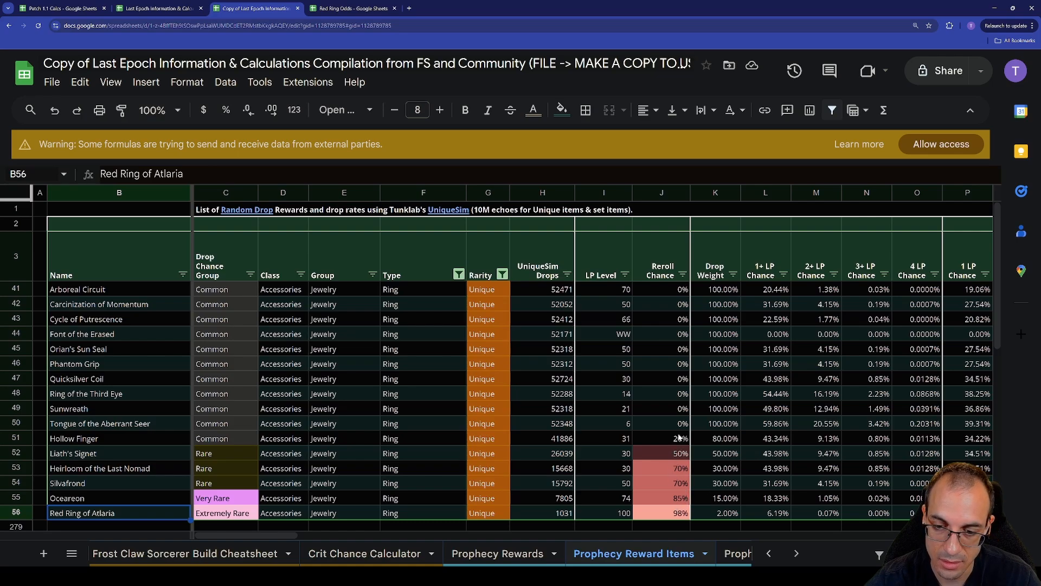
scroll(down, 3)
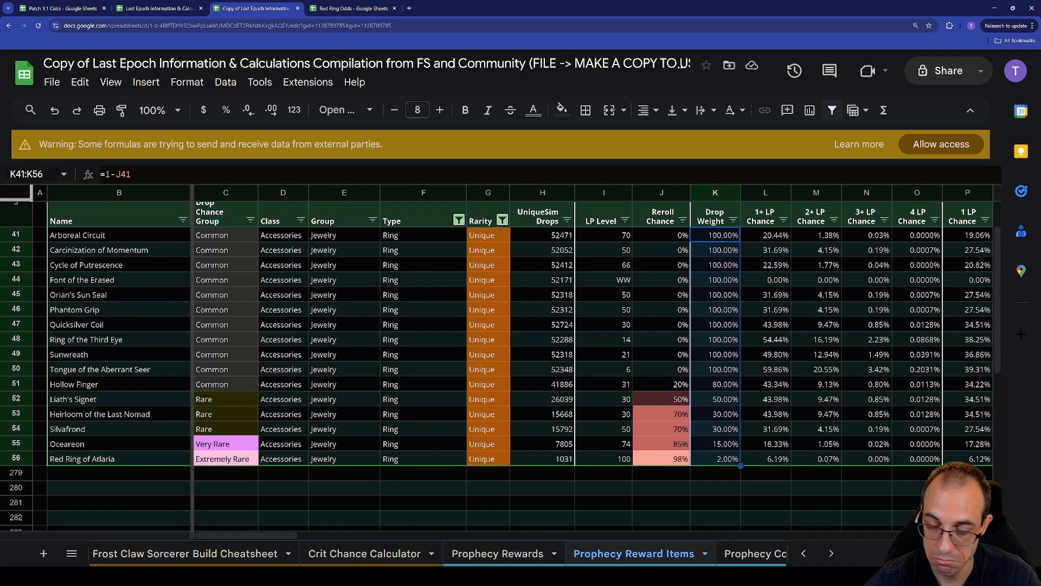
click(660, 384)
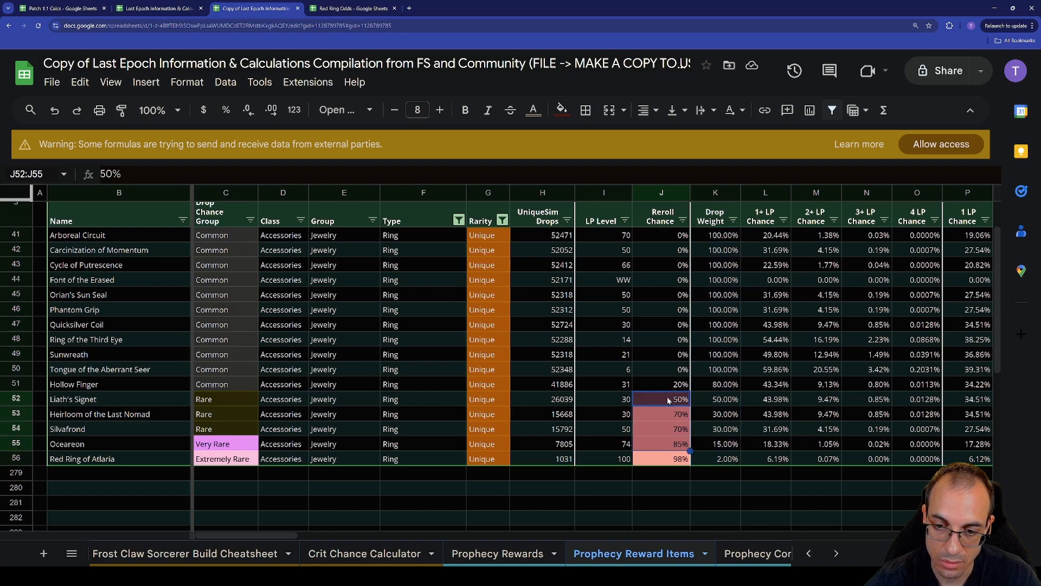
click(661, 458)
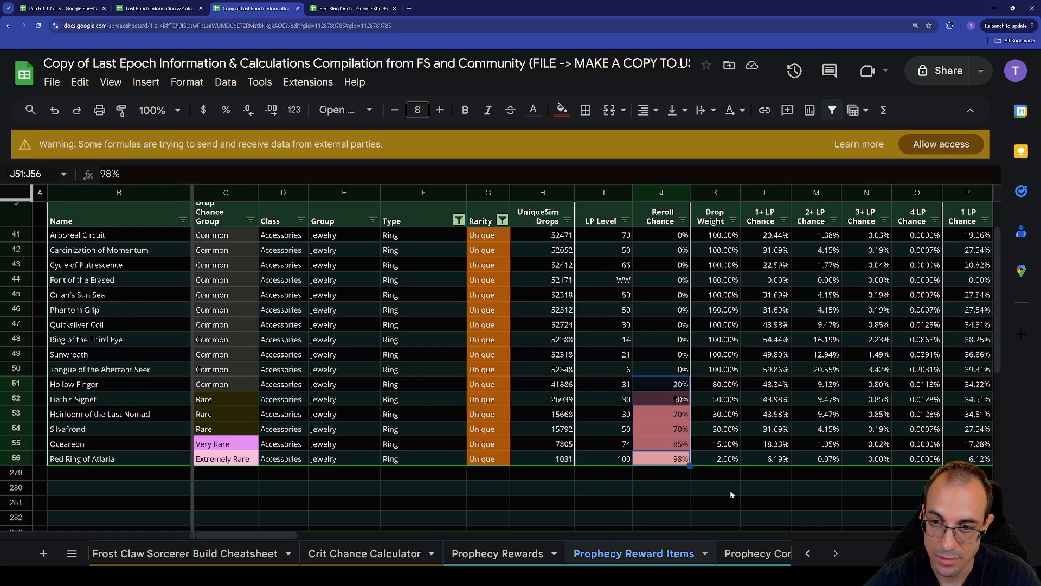
mouse_move(725, 240)
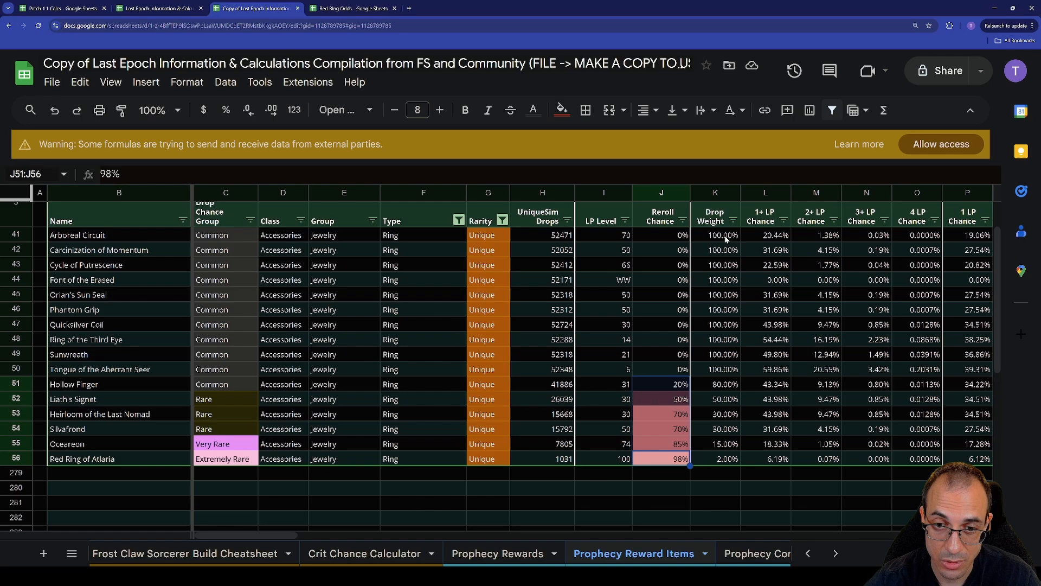
click(715, 234)
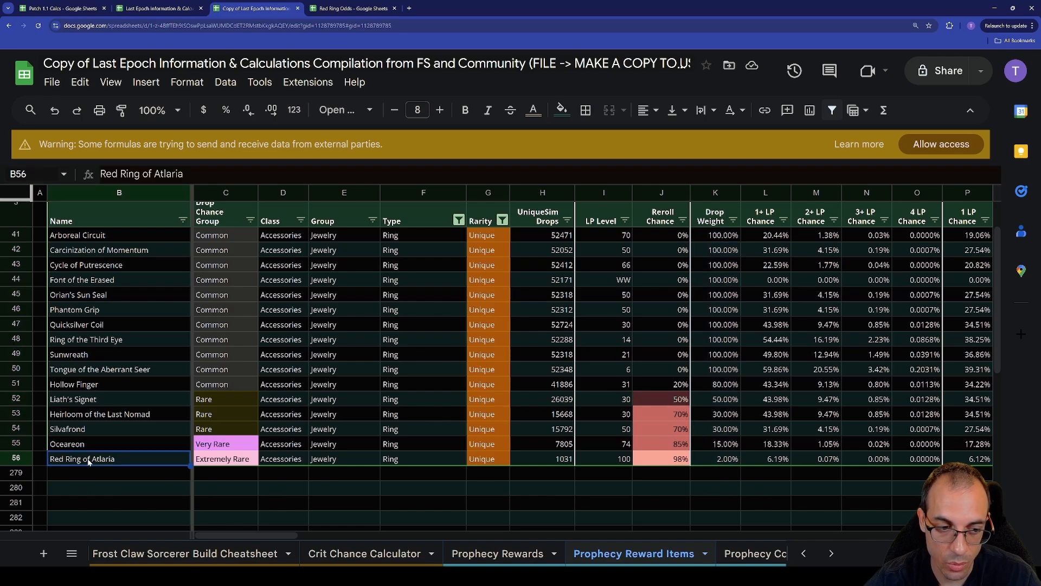
scroll(right, 3)
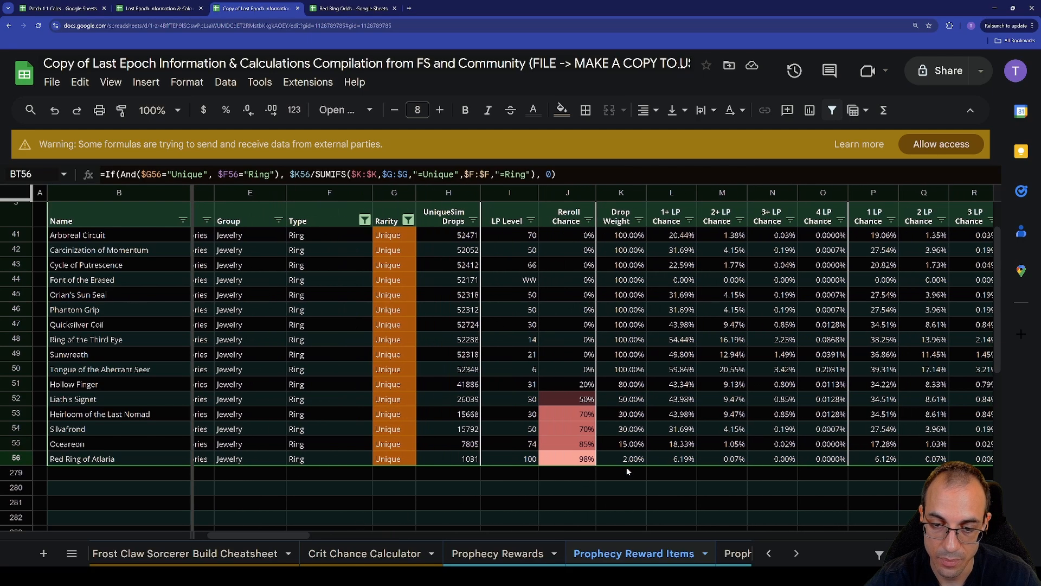
click(619, 458)
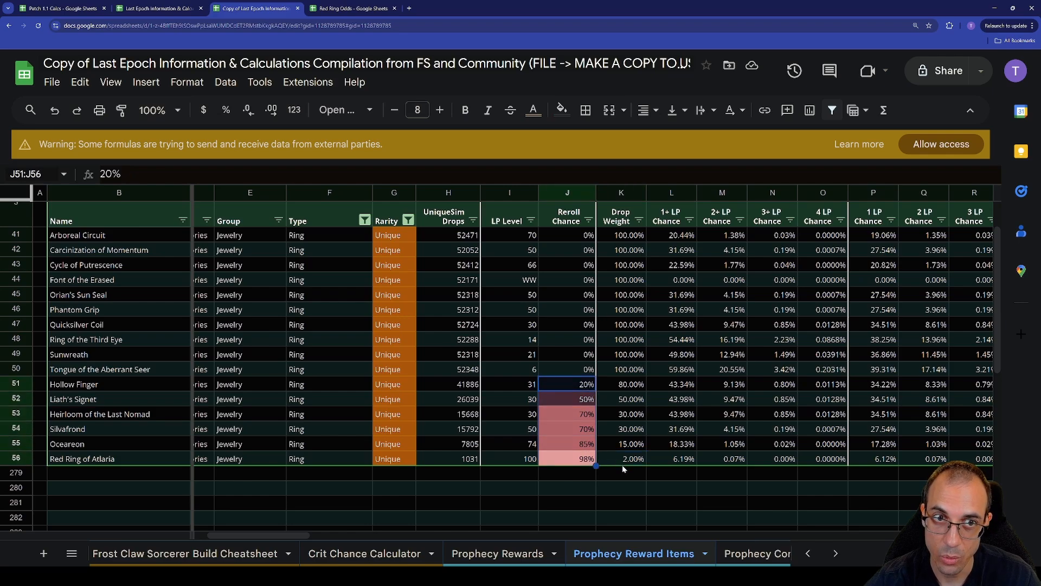
click(620, 234)
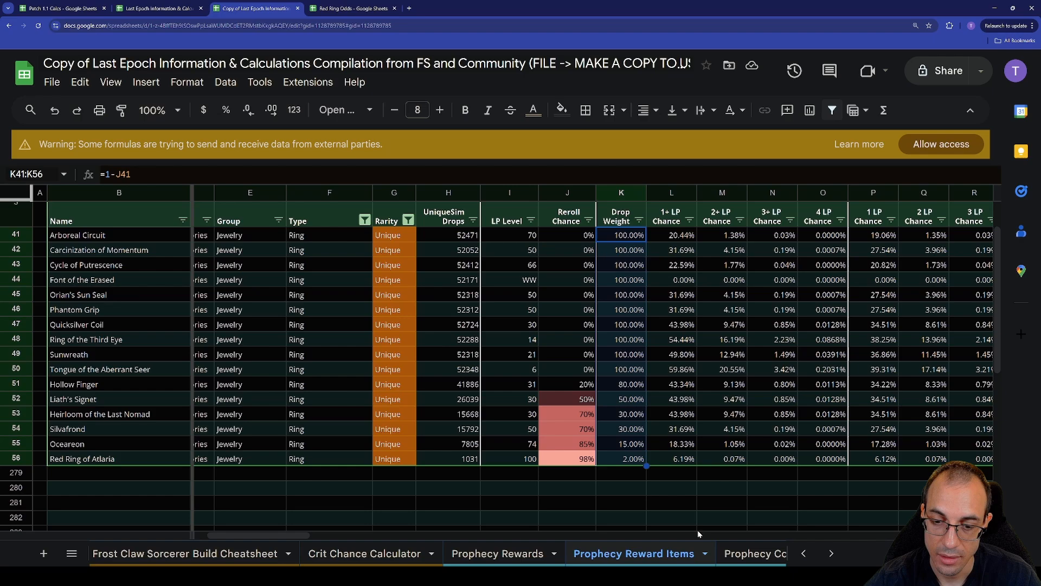
scroll(right, 3)
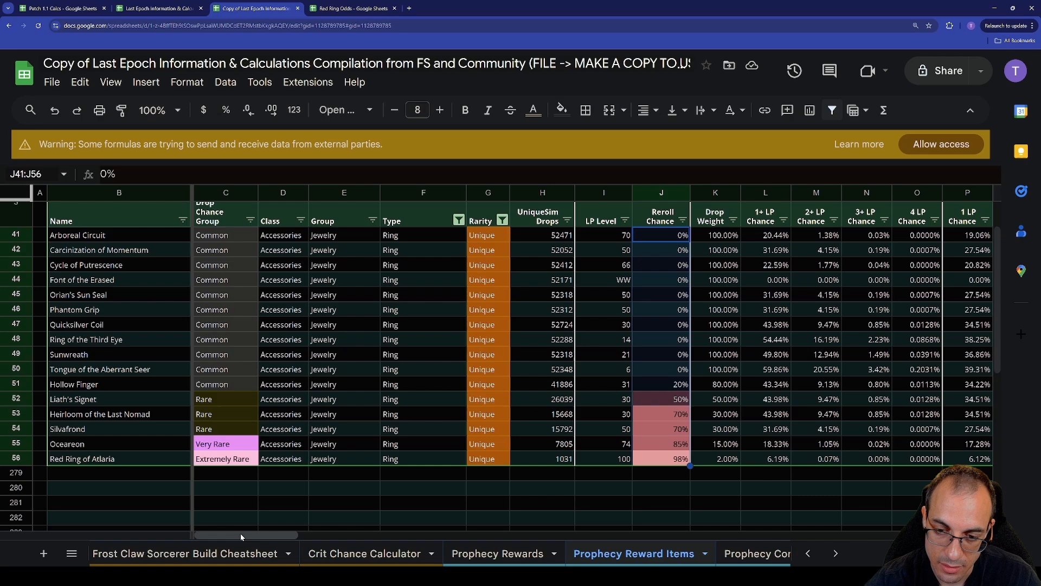
click(715, 234)
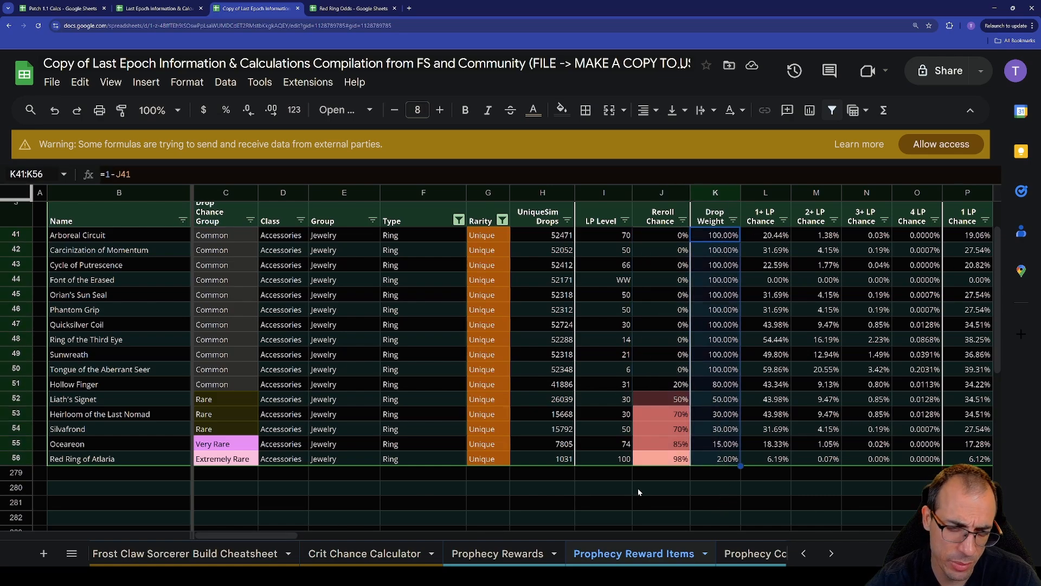
mouse_move(628, 500)
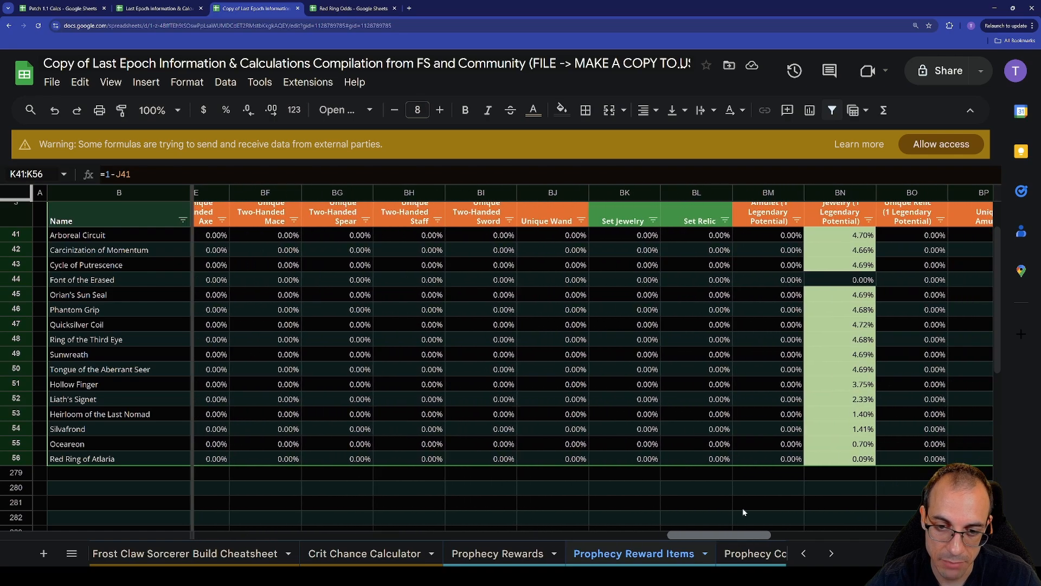
scroll(right, 3)
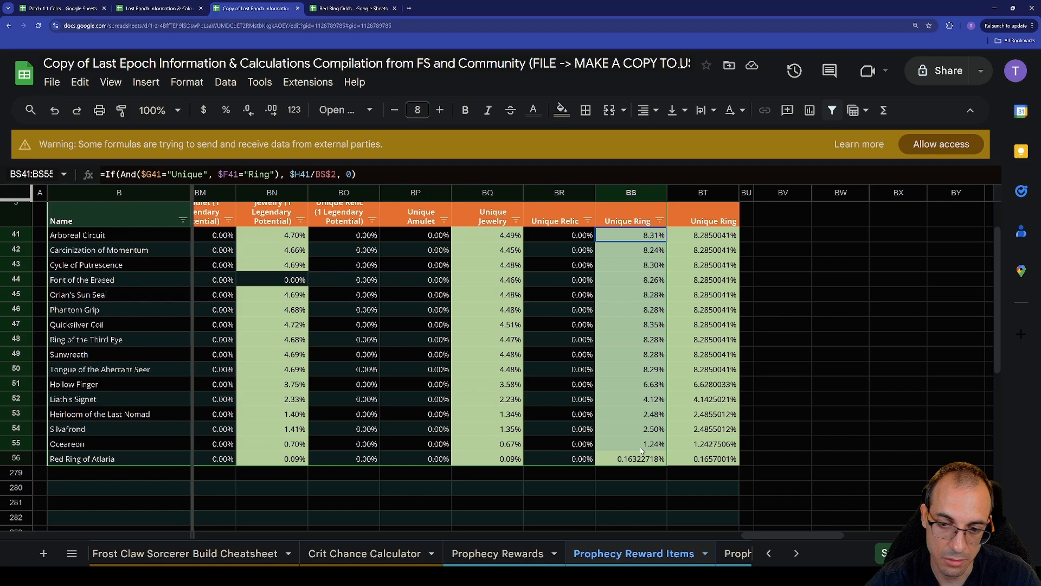
click(702, 234)
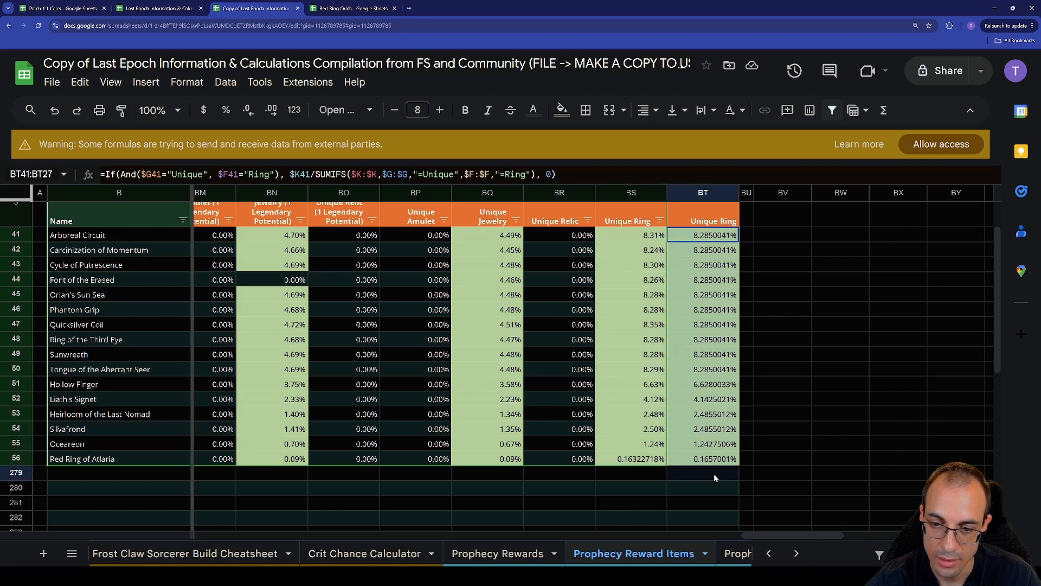
click(832, 459)
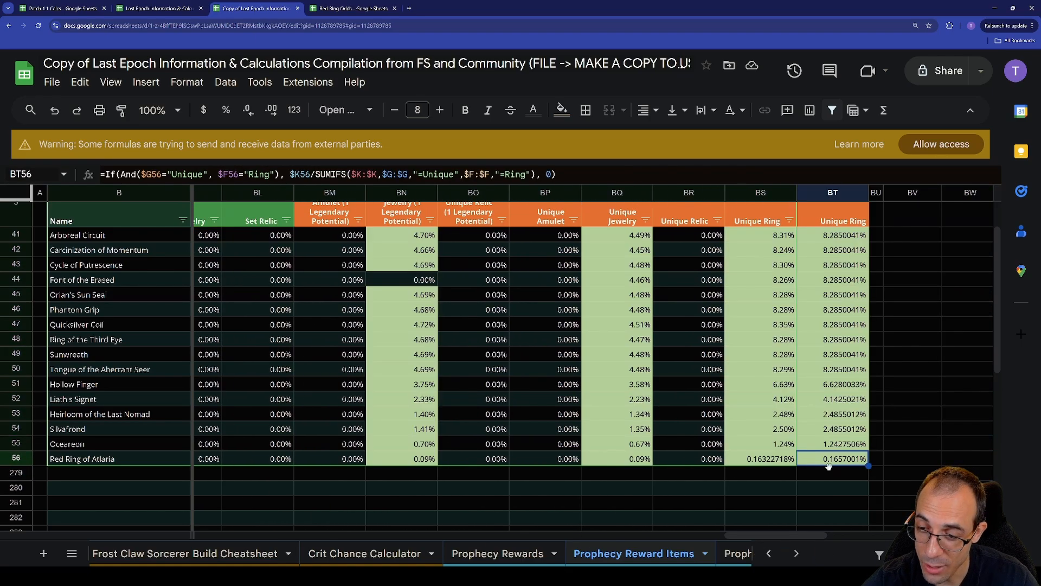
click(352, 8)
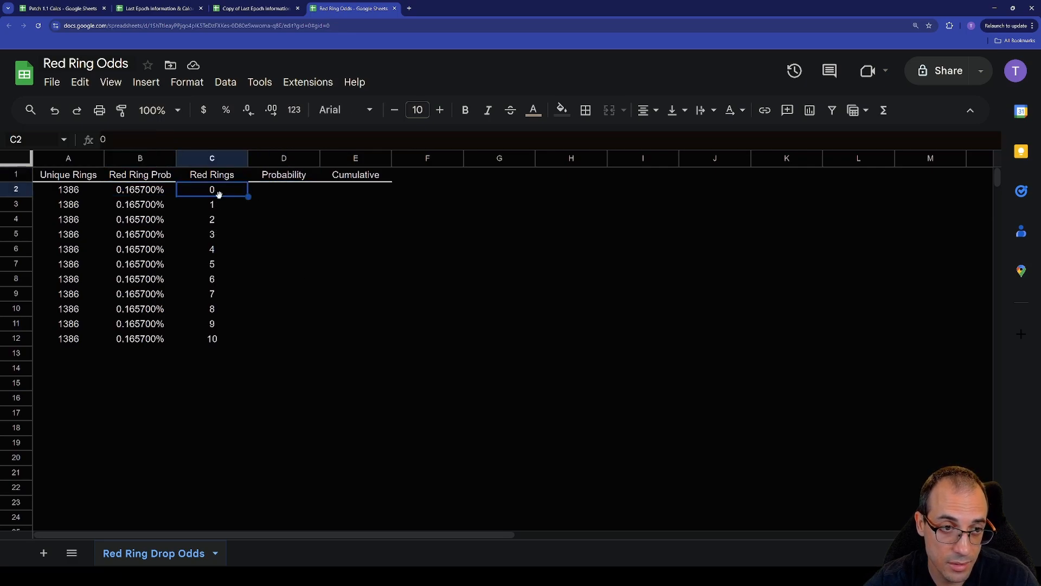
- Review the red-ring count formulas and enter =SUM(A2:A12) over the Unique Rings values
click(212, 219)
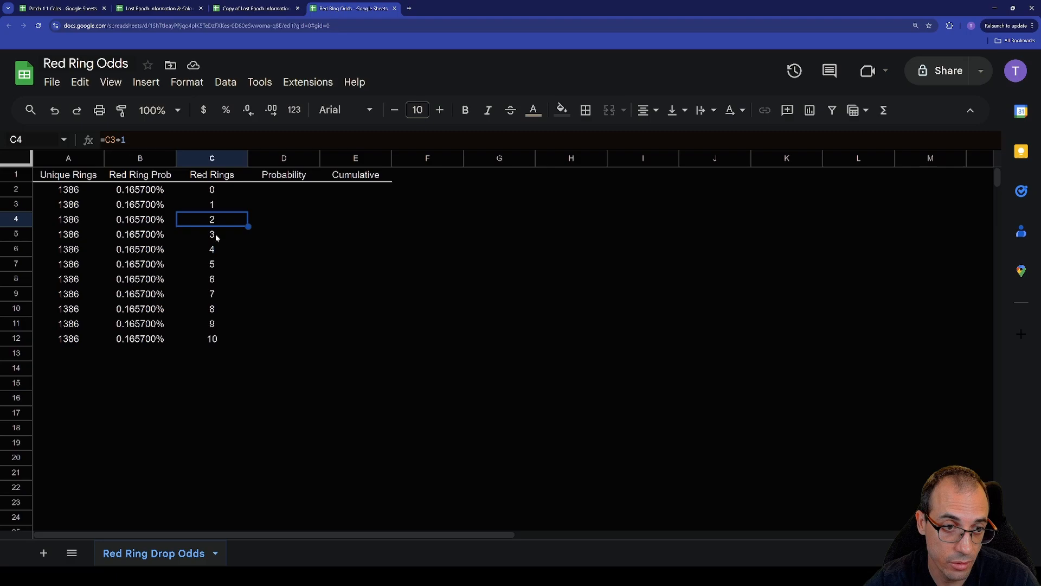
click(210, 249)
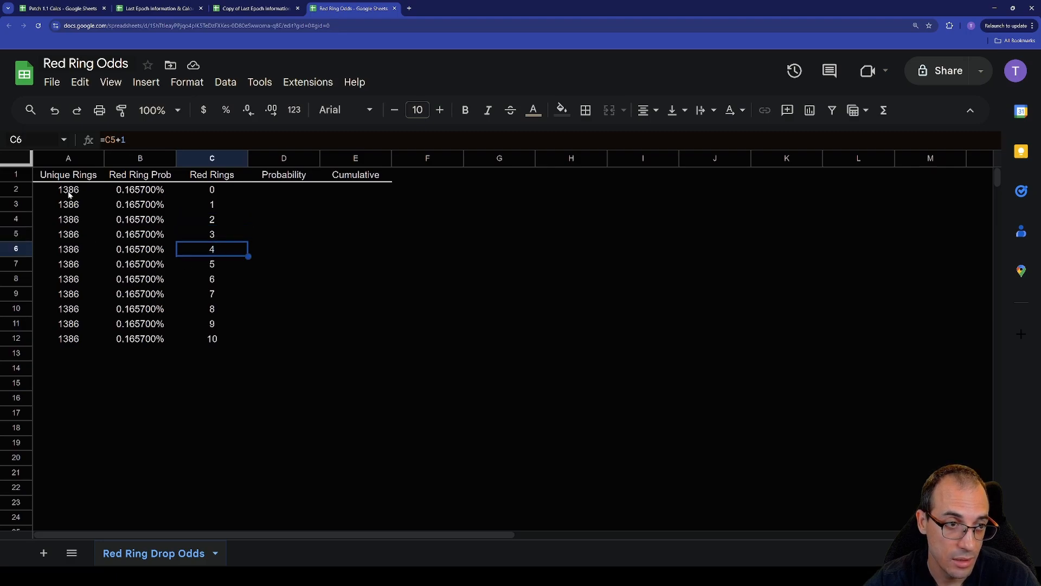
drag(69, 190, 68, 249)
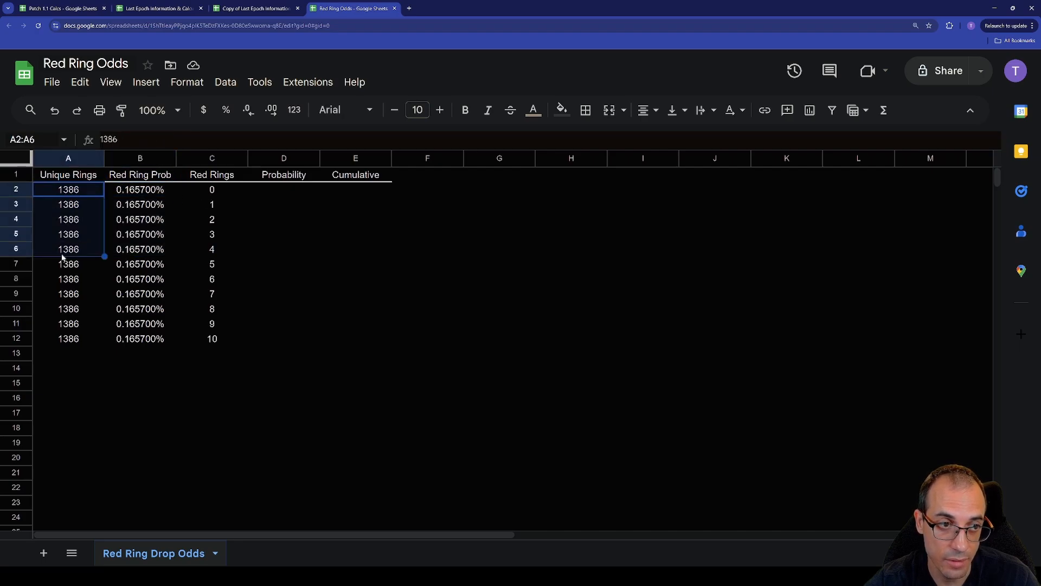
text(=SUM(A2:A12))
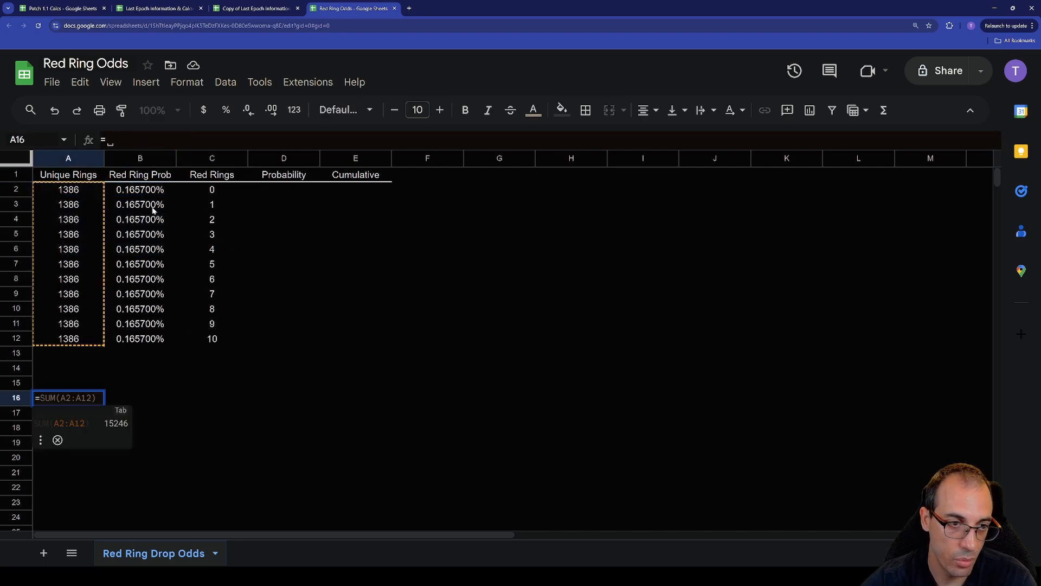
- Enter =1/B2 in A16 and =A2/A16 in A17, then review the ring columns
text(=1/B2)
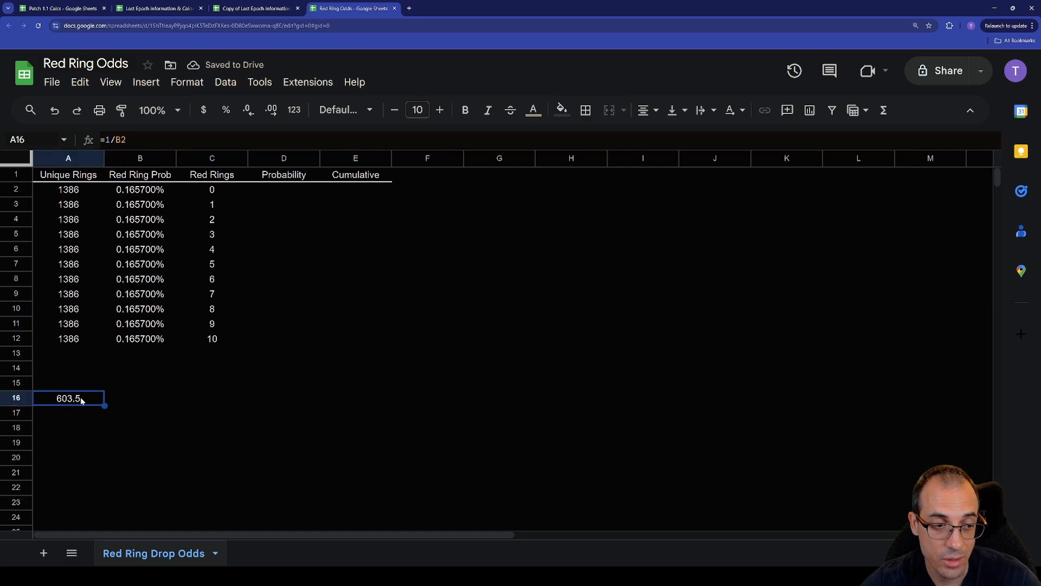
mouse_move(218, 352)
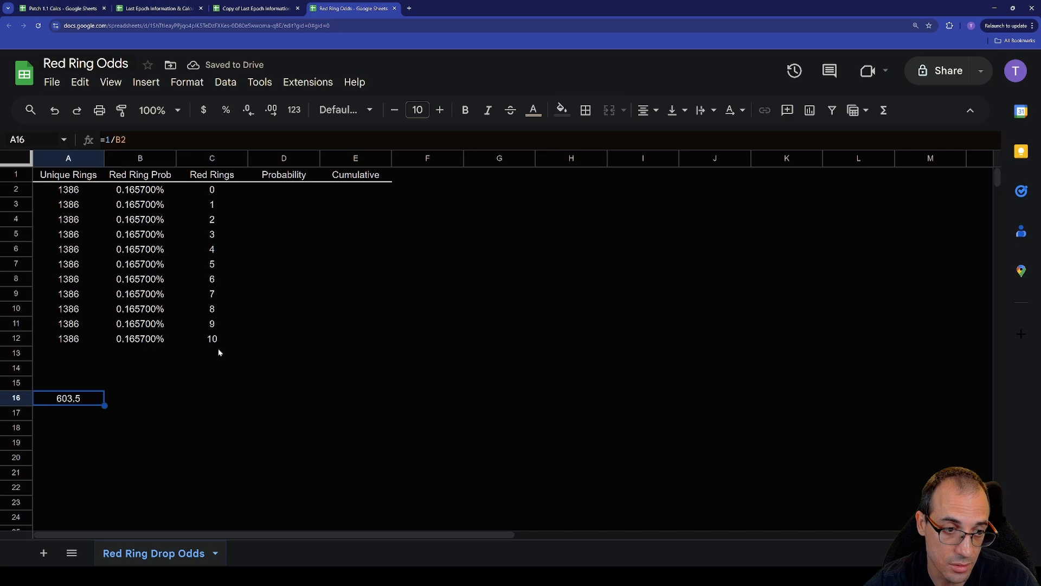
mouse_move(61, 406)
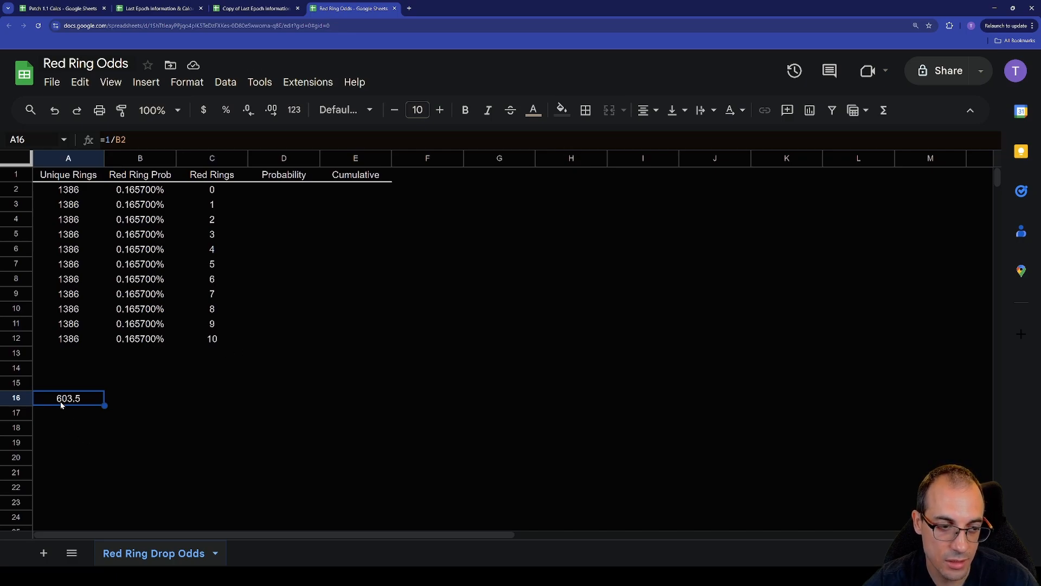
mouse_move(77, 429)
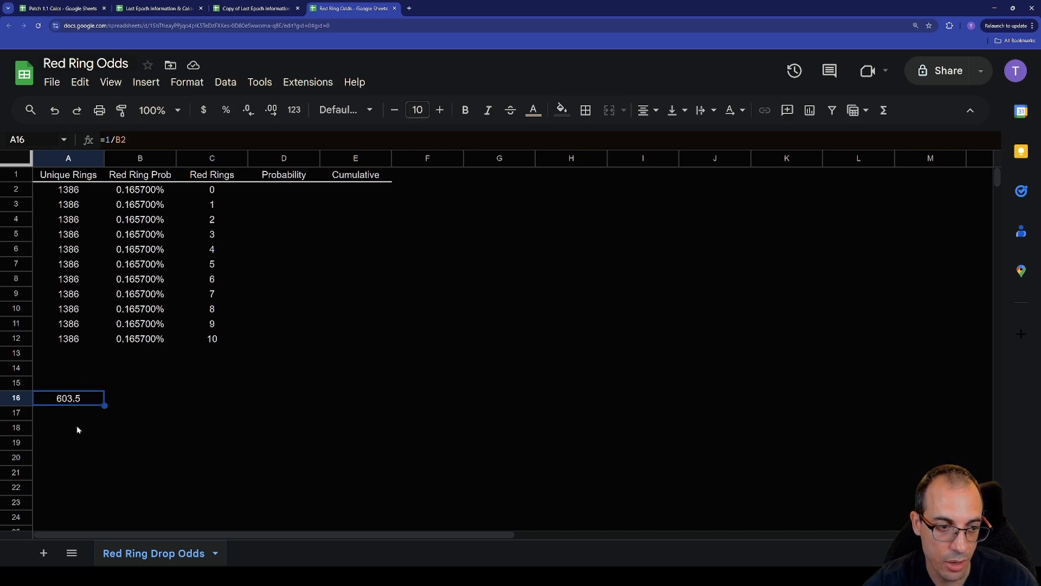
text(=A2/A16)
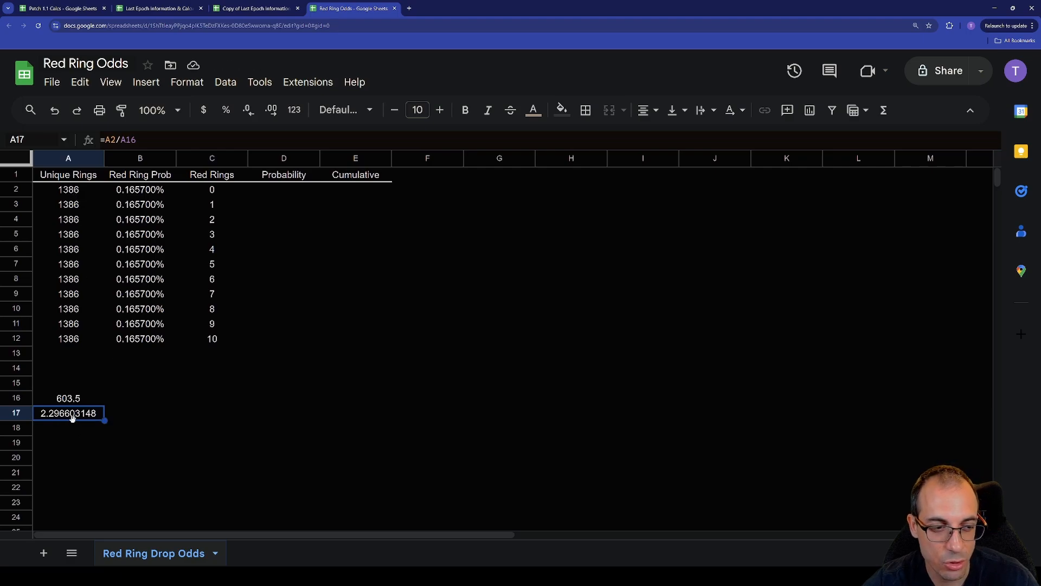
click(212, 249)
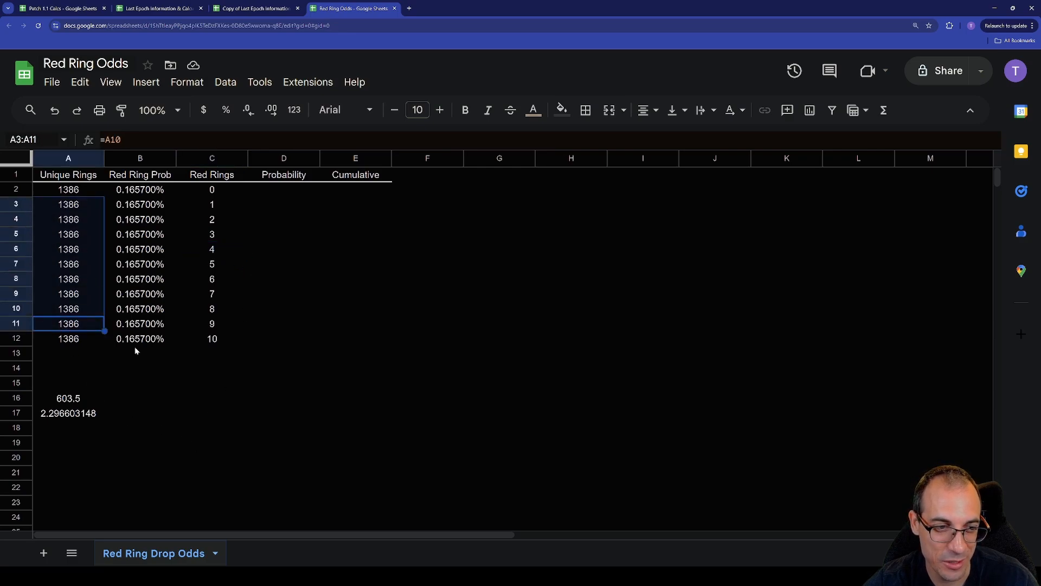
click(212, 427)
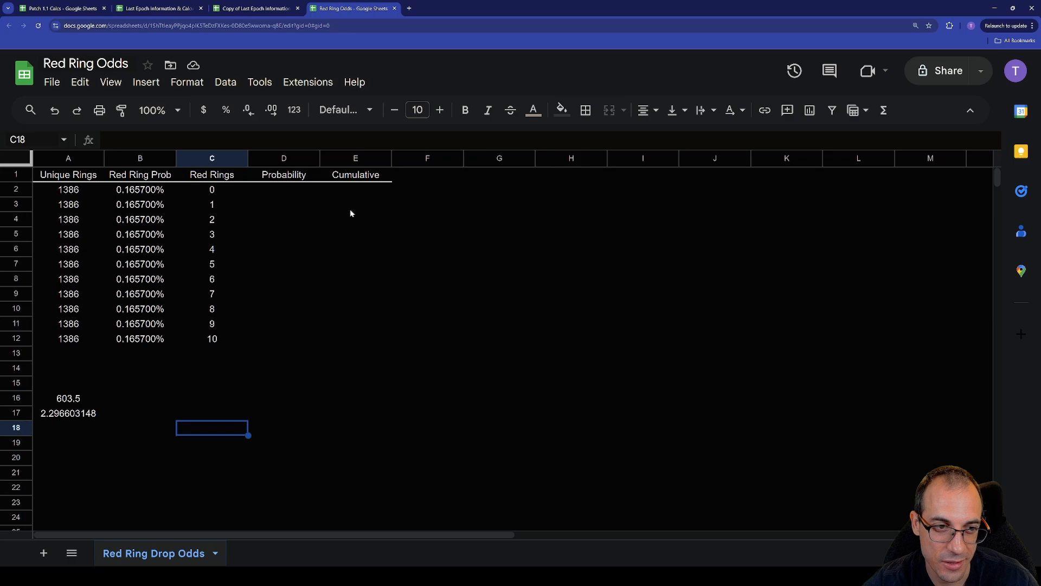
click(284, 175)
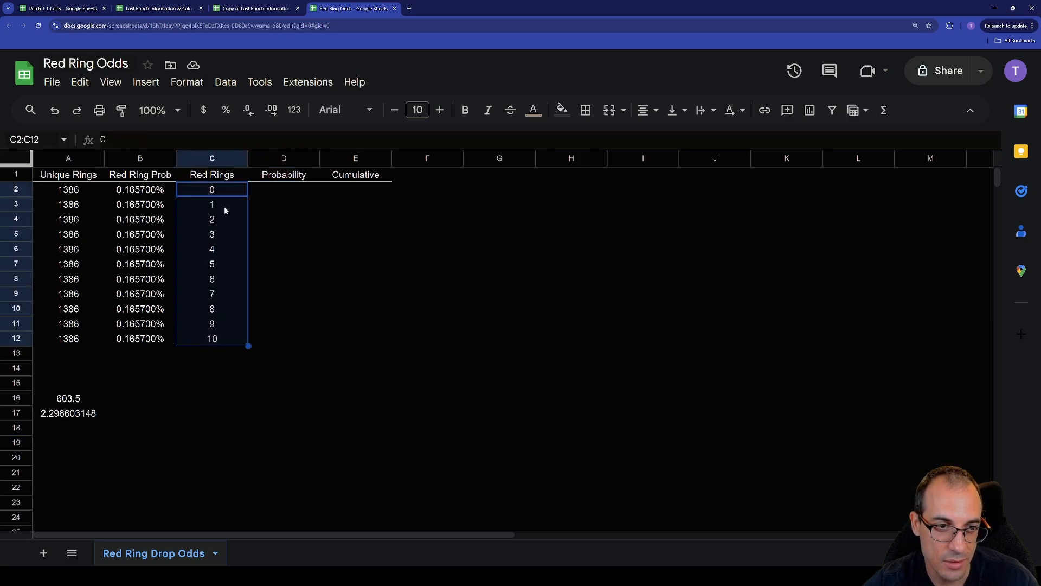
click(139, 189)
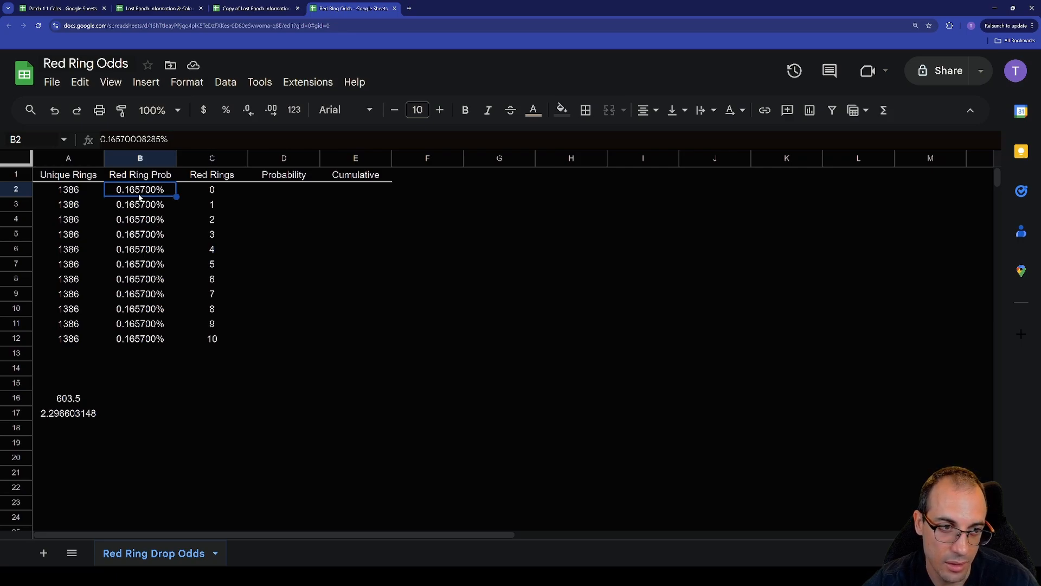
mouse_move(180, 227)
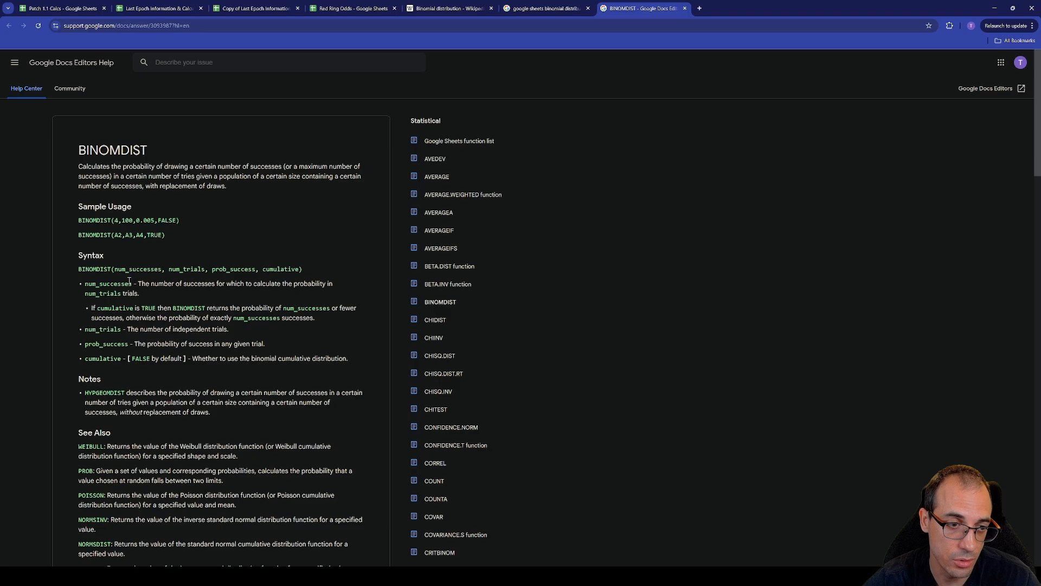
- Read BINOMDIST's num_successes and cumulative arguments, comparing them with the red ring counts
double_click(138, 269)
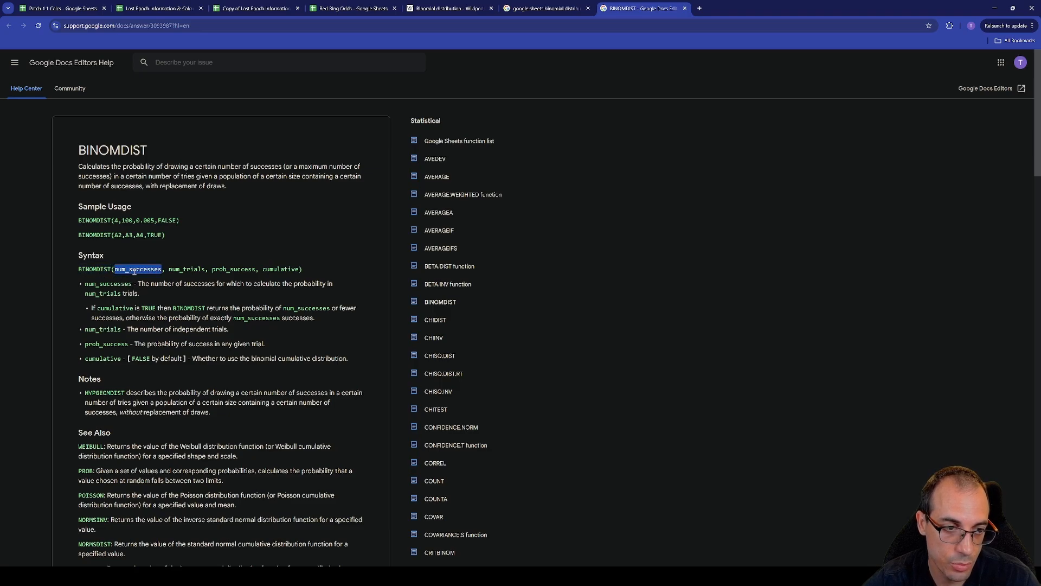
click(355, 8)
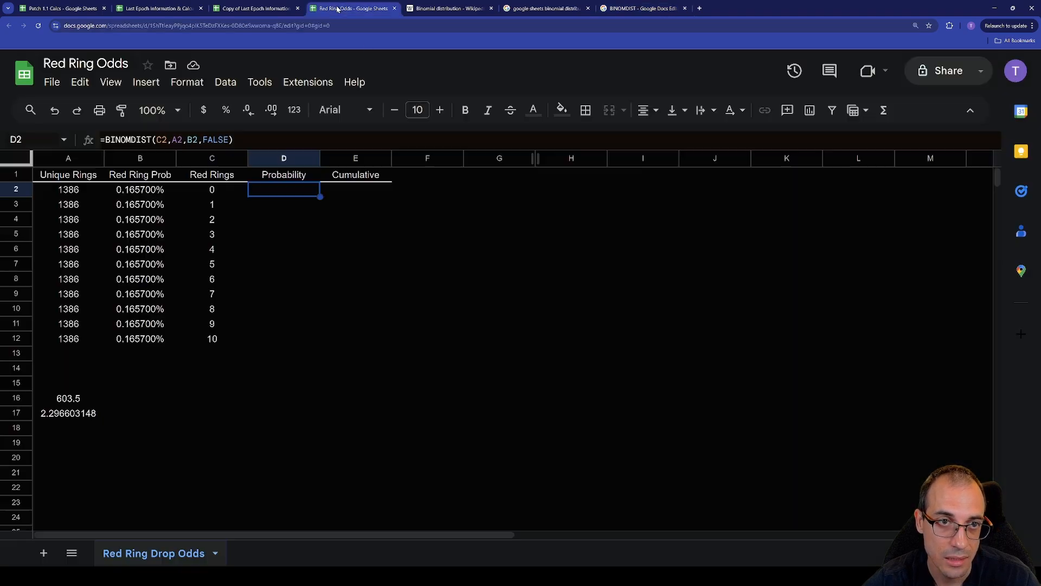
drag(212, 189, 212, 337)
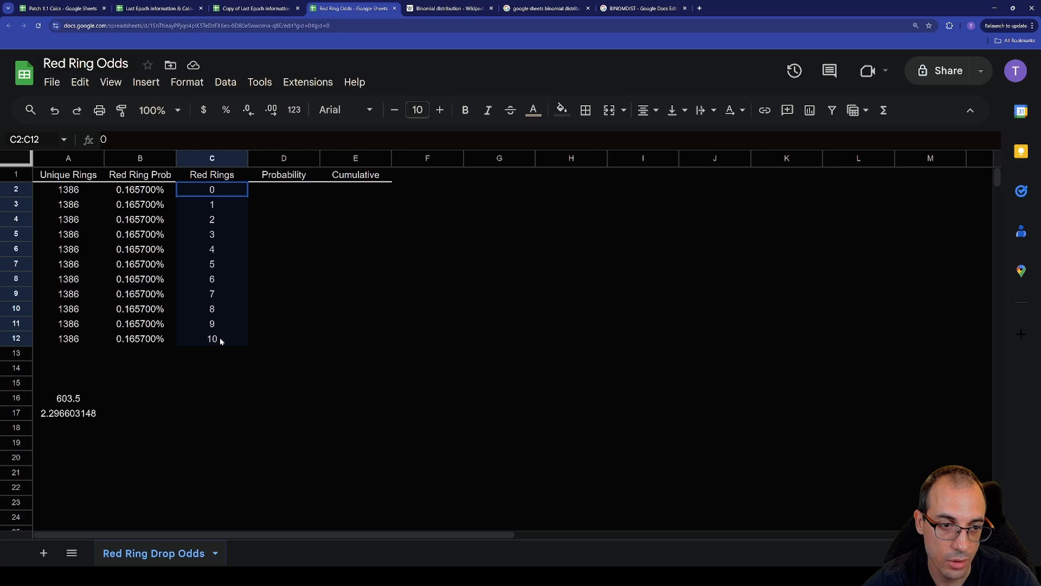
click(212, 249)
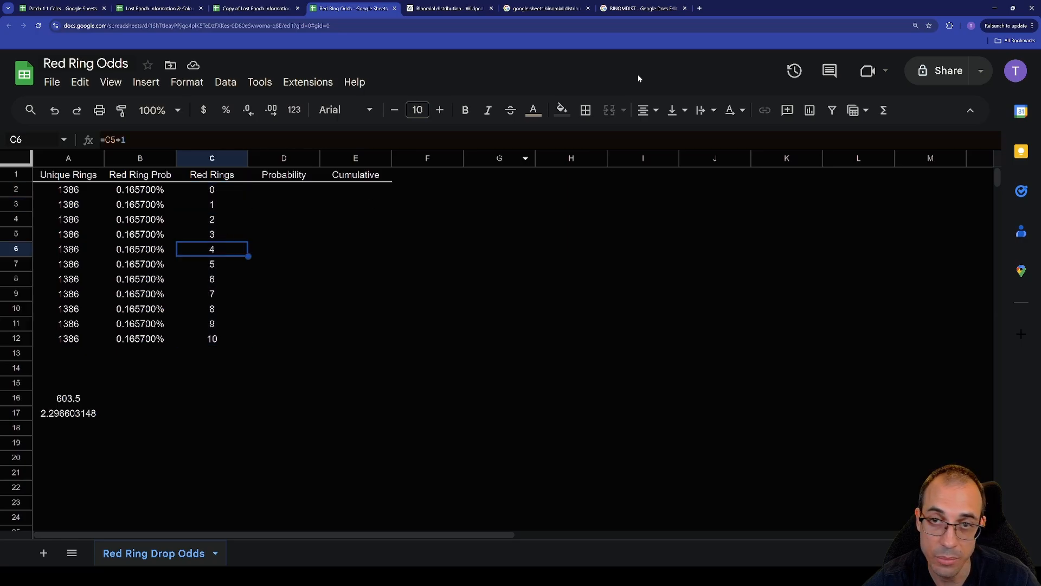
click(641, 8)
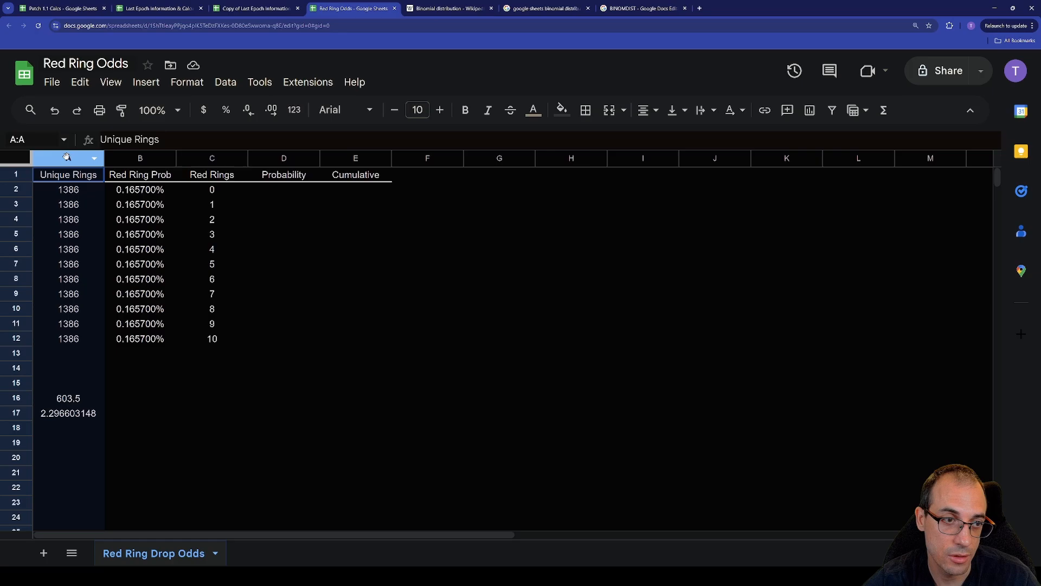
click(639, 8)
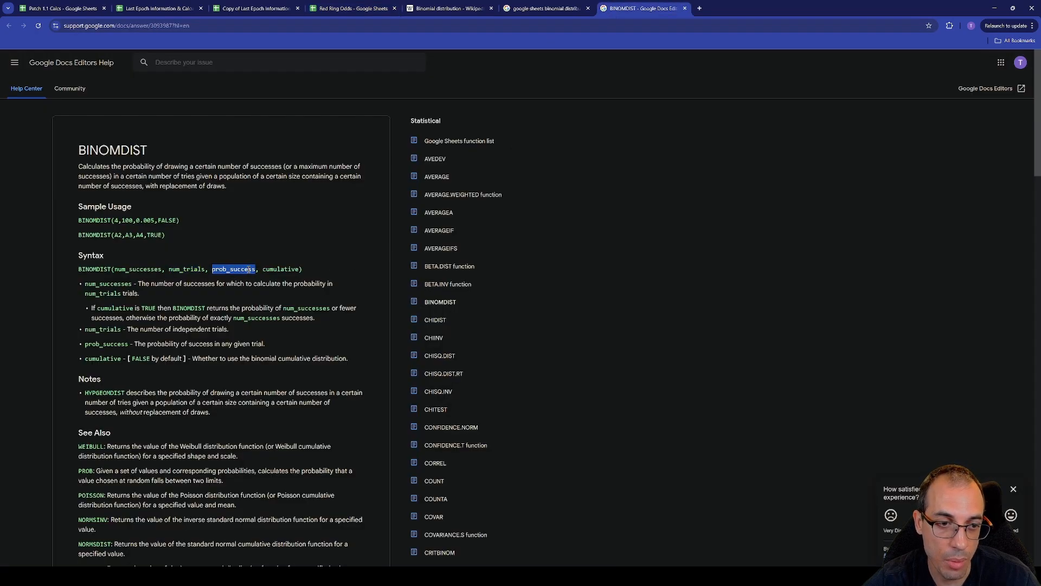
click(352, 8)
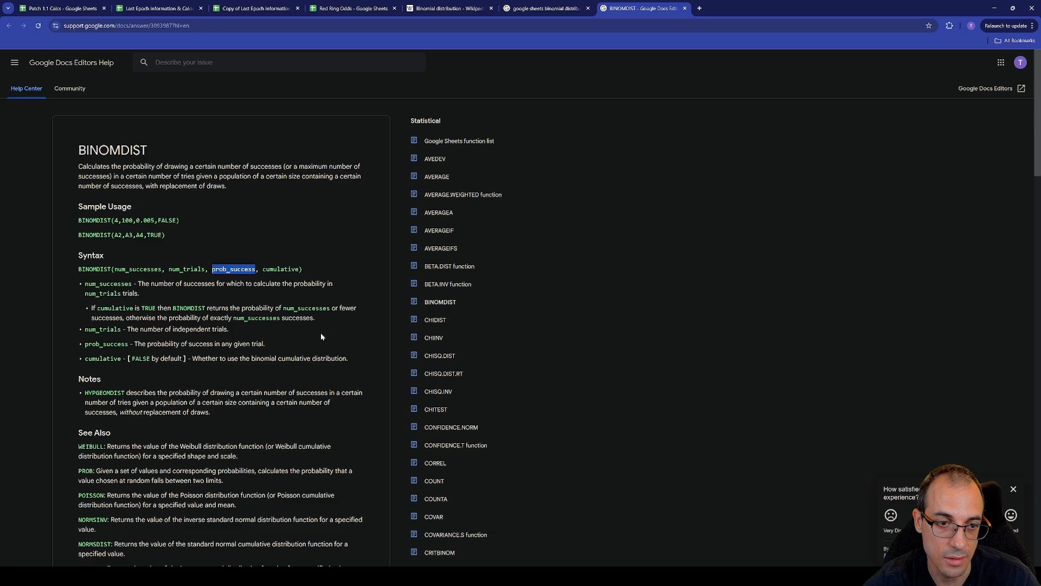
double_click(281, 269)
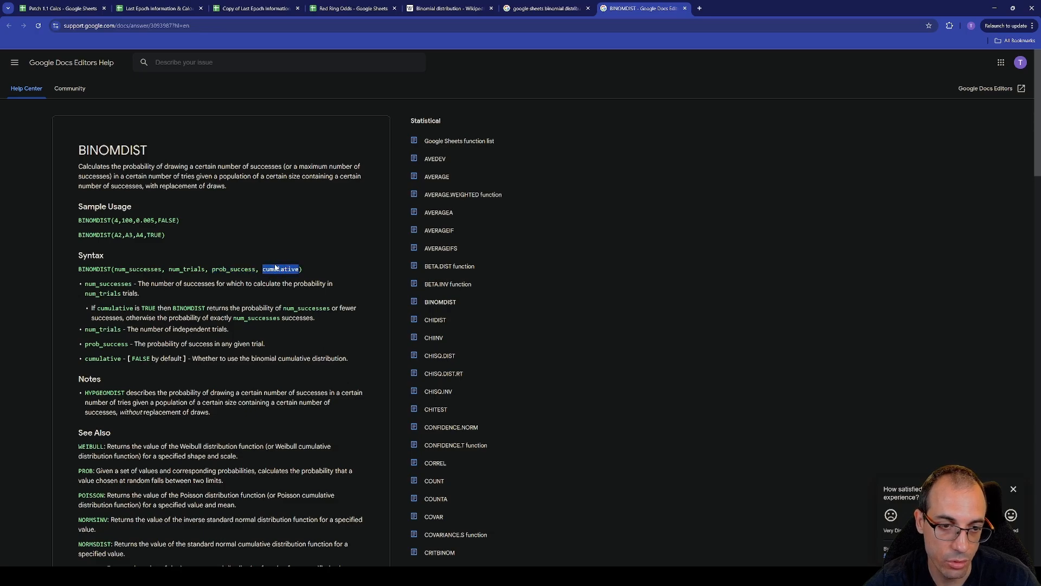
mouse_move(337, 220)
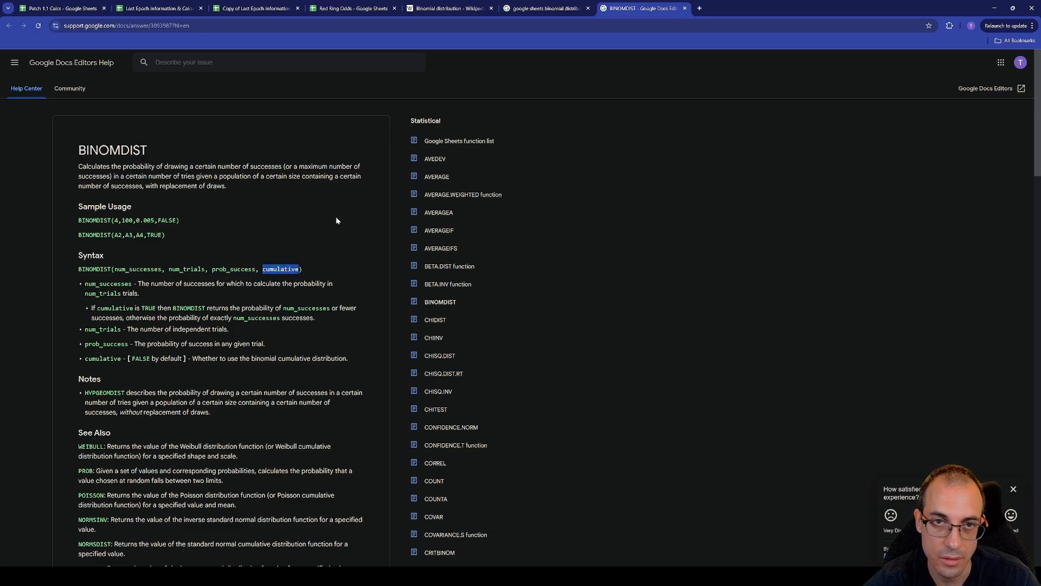
click(352, 8)
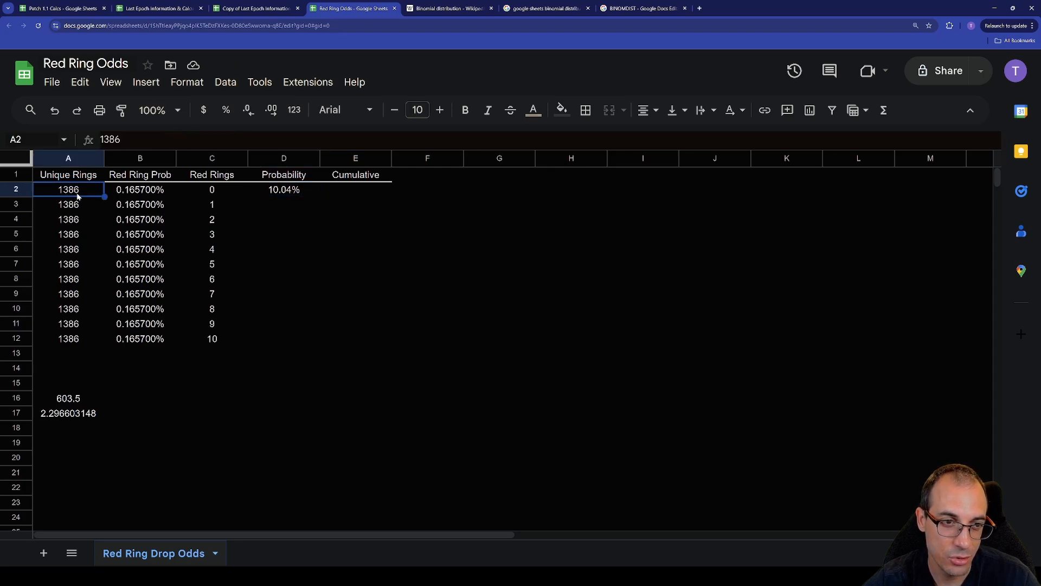
- Fill D2's =BINOMDIST(C2,A2,B2,FALSE) down to D12 for 0–10 red rings
click(211, 189)
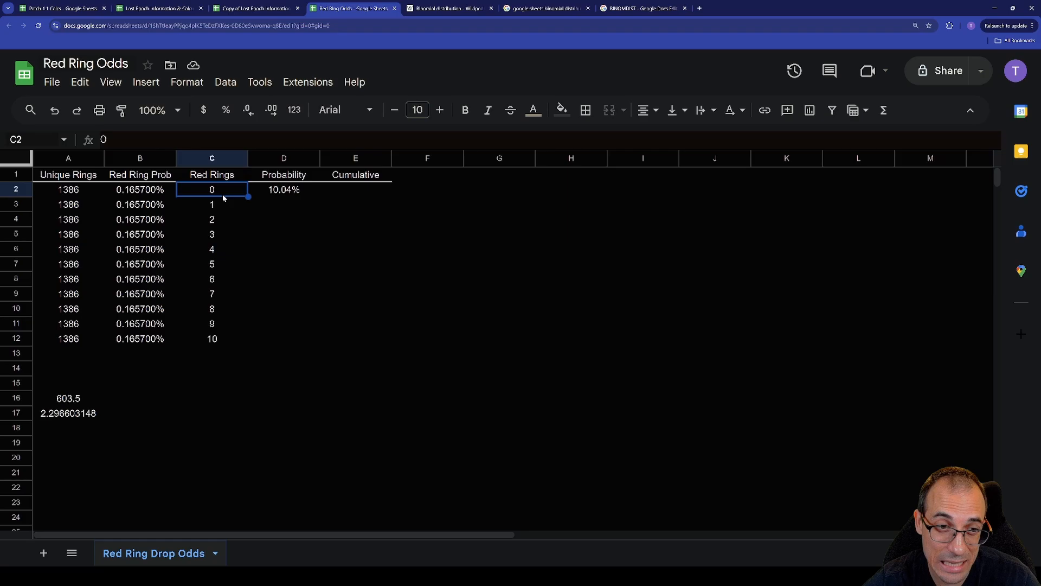
click(284, 190)
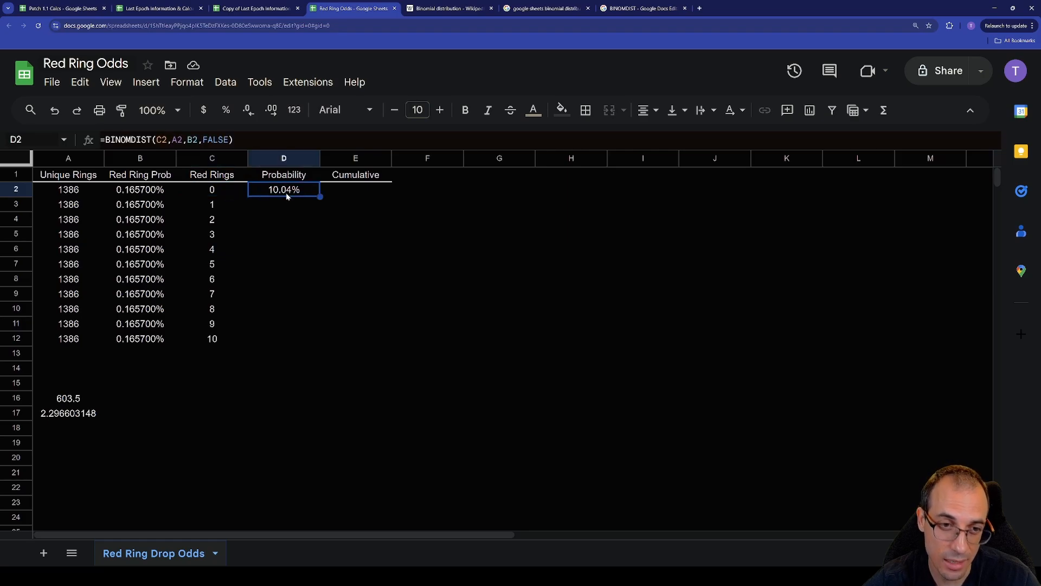
click(212, 189)
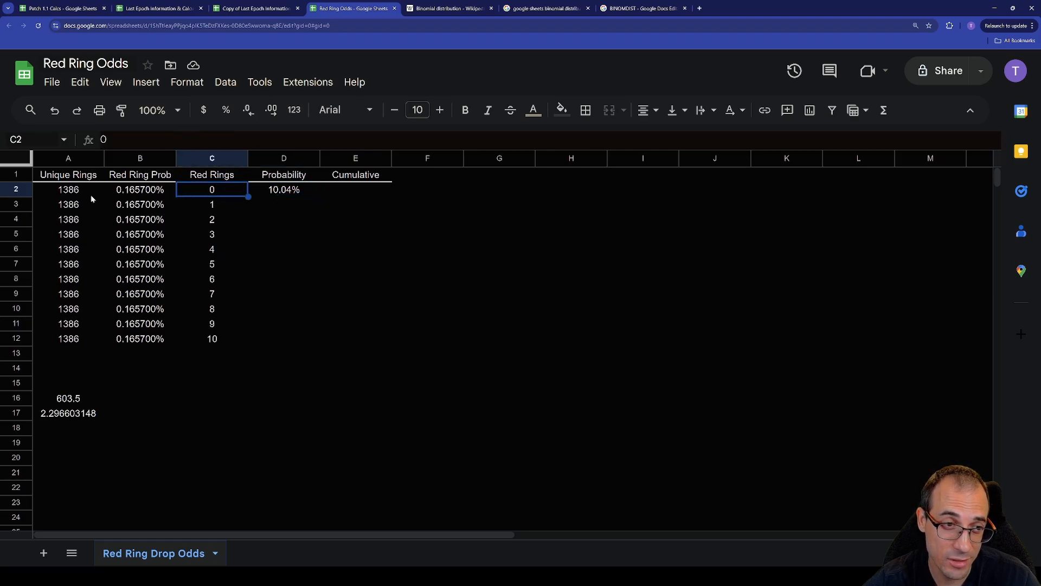
click(283, 190)
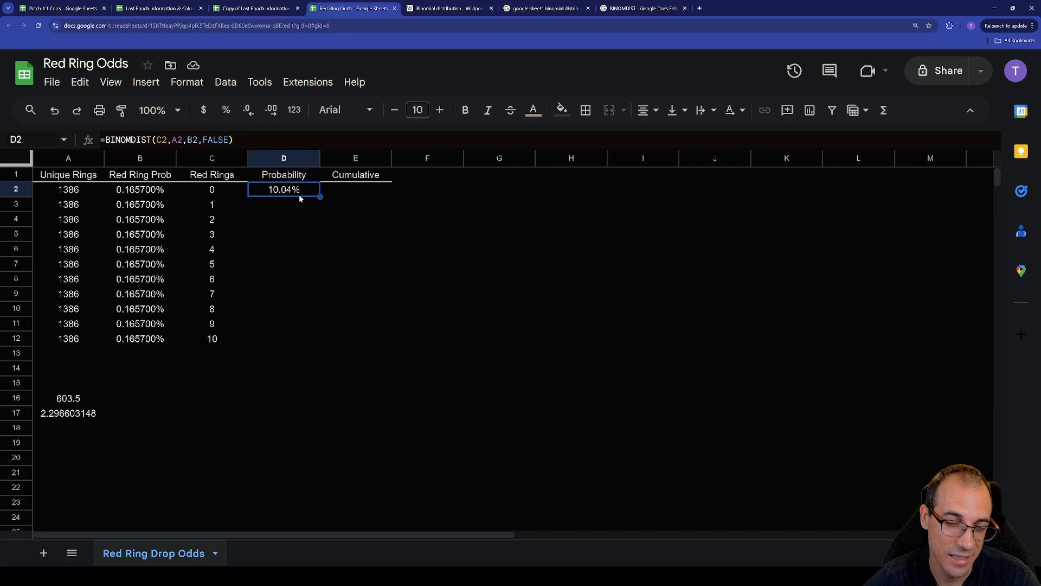
drag(283, 204, 284, 308)
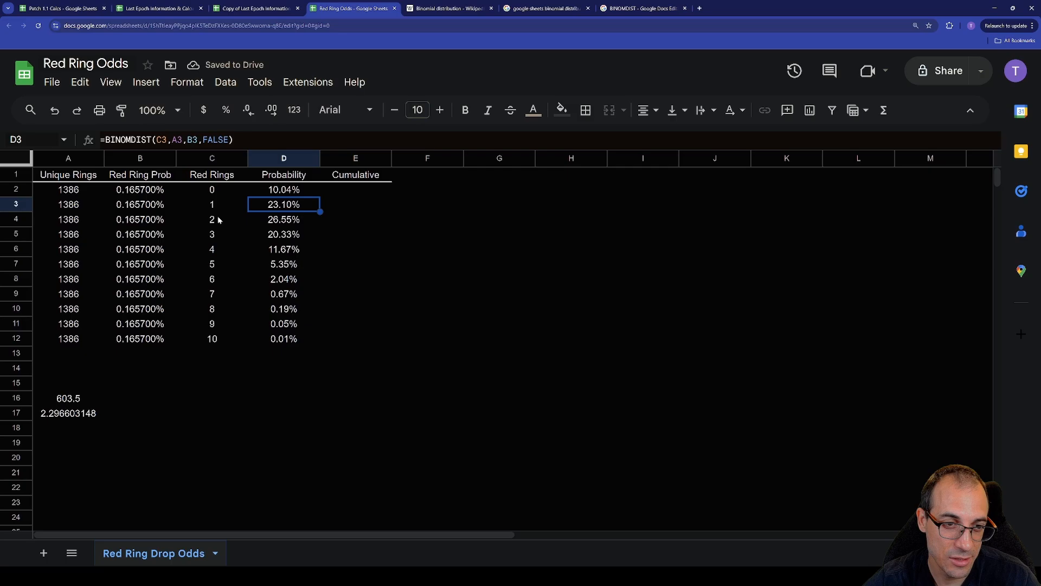
- Review the red-ring and probability formulas in C4, D4, C6, D6 and the A17 ratio
click(284, 219)
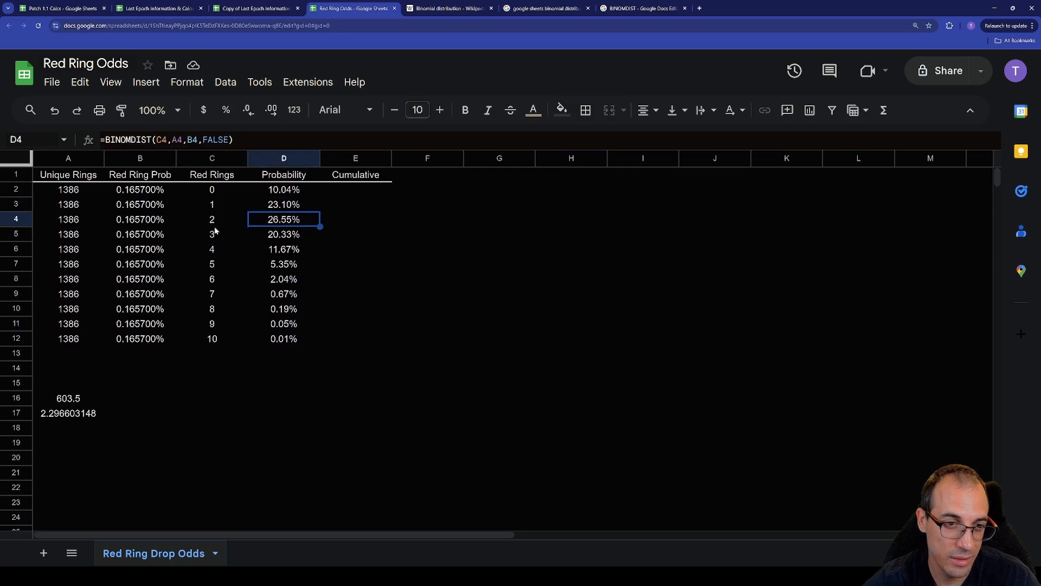
click(212, 219)
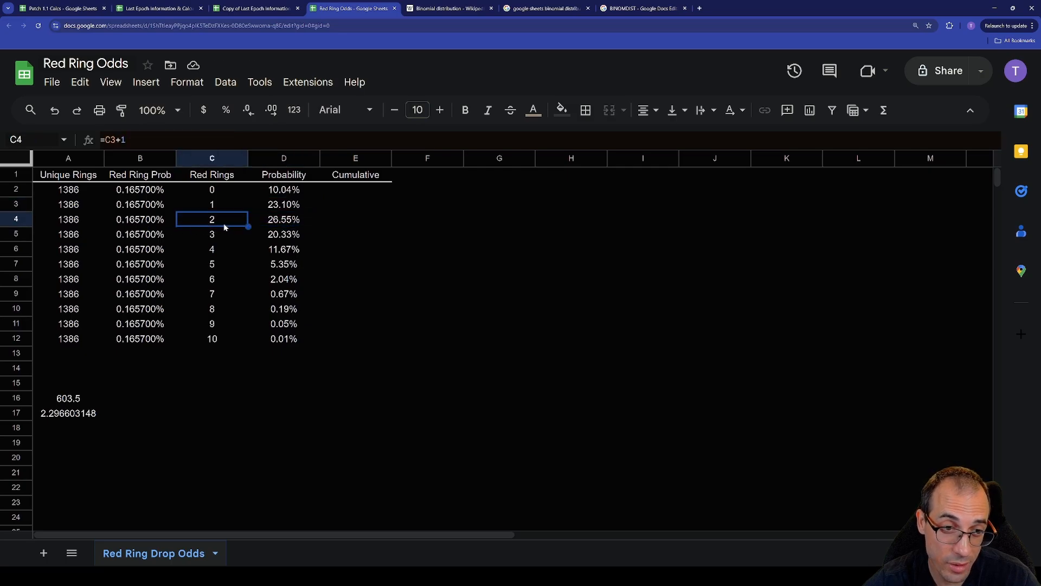
click(68, 412)
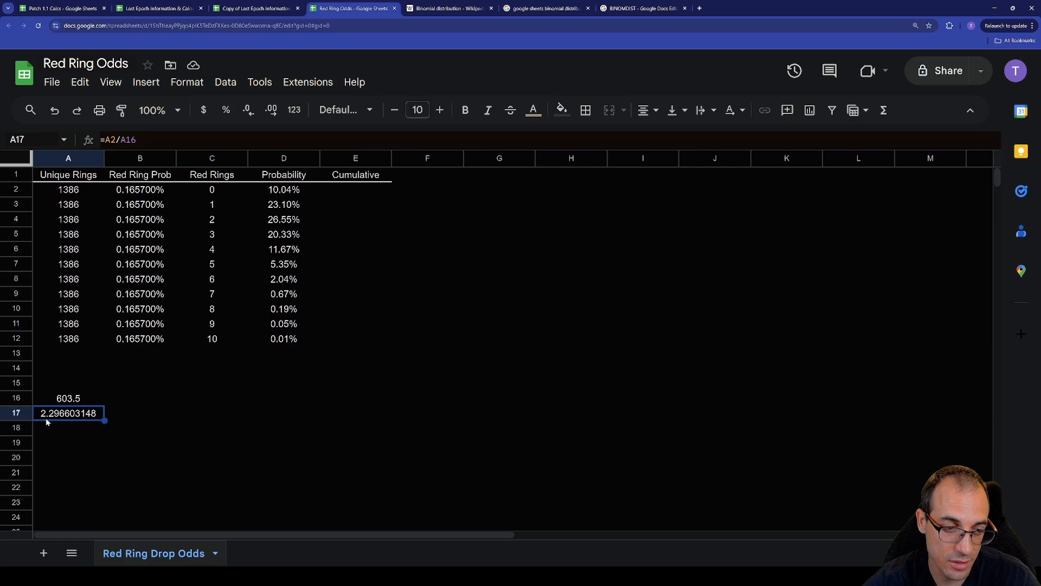
mouse_move(302, 249)
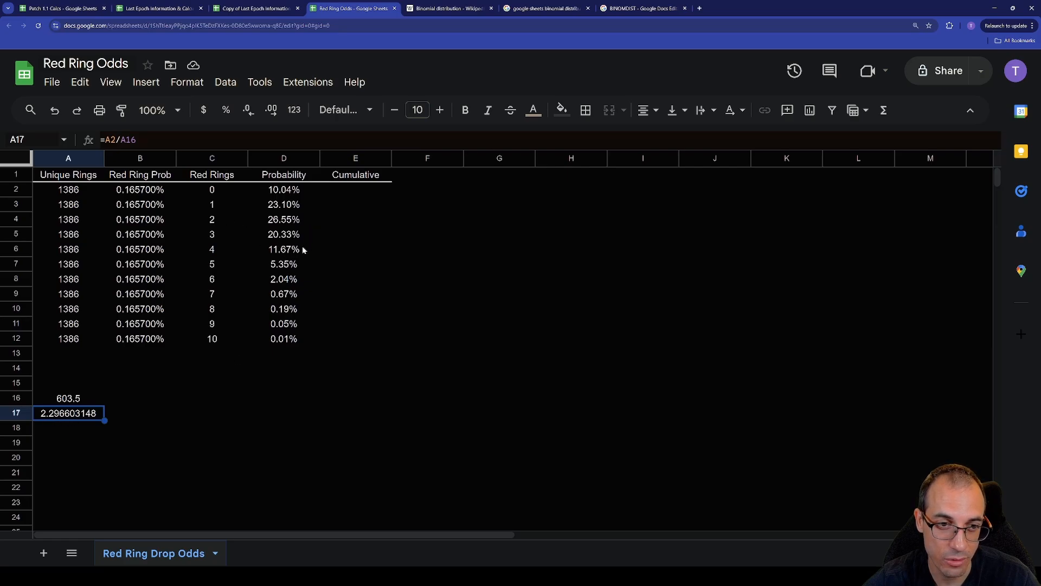
click(283, 249)
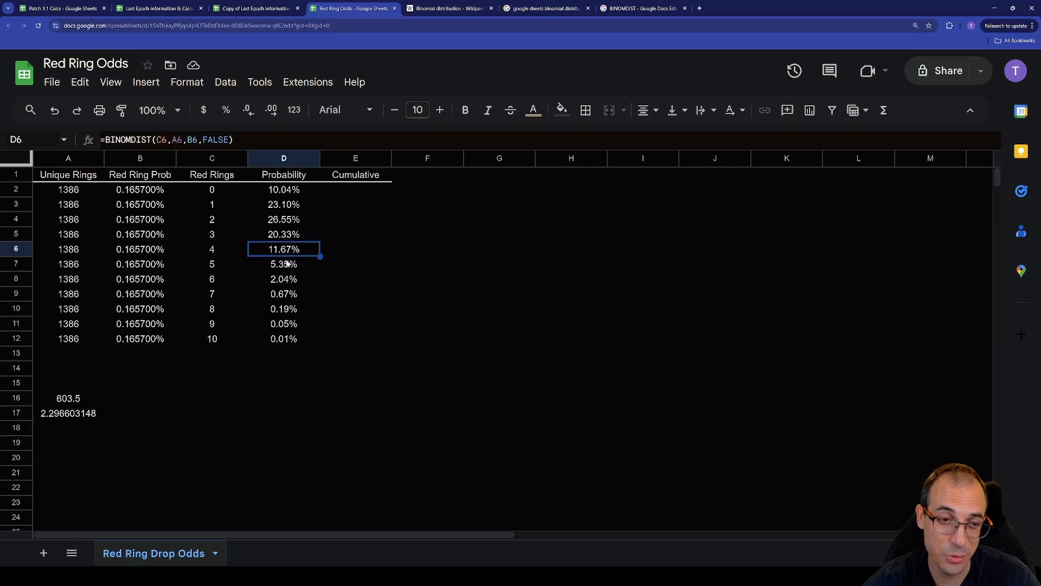
mouse_move(306, 277)
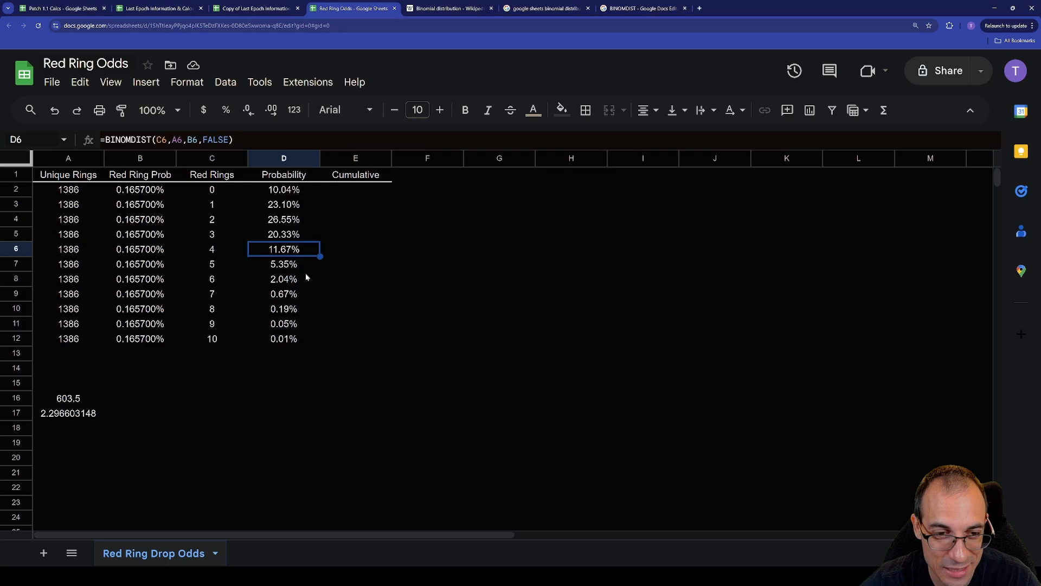
click(212, 249)
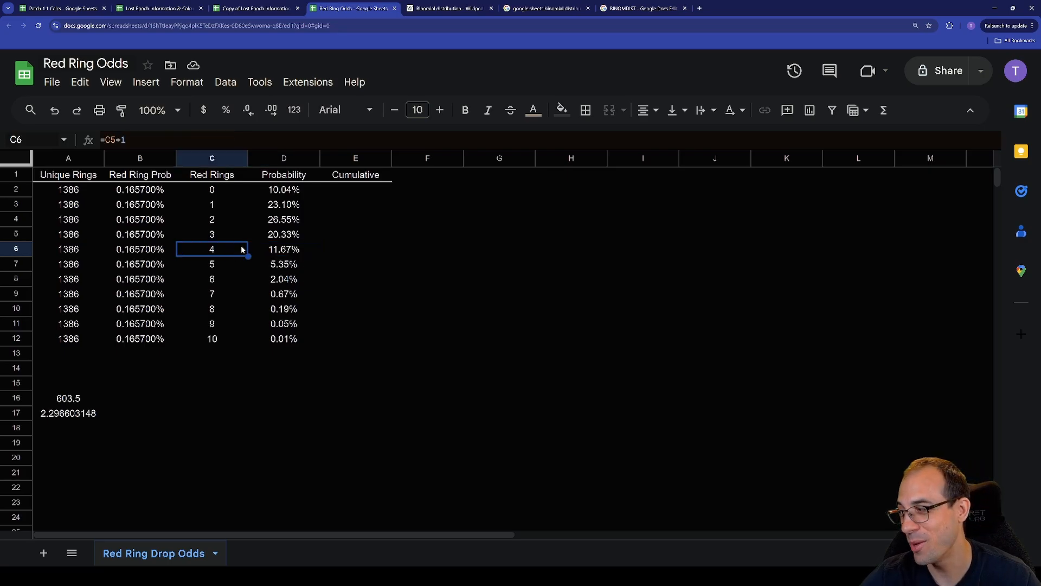
mouse_move(241, 264)
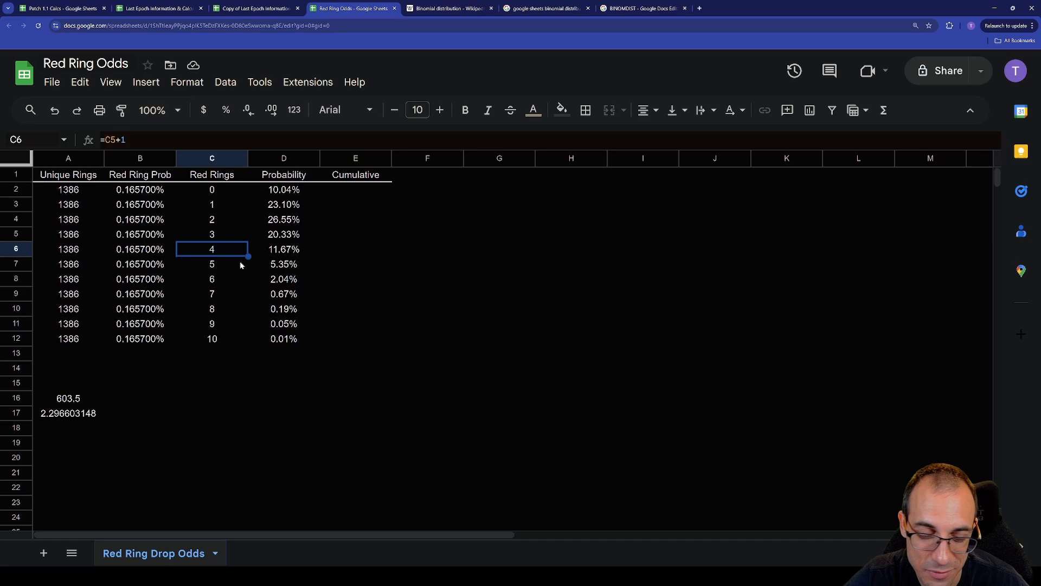
mouse_move(240, 231)
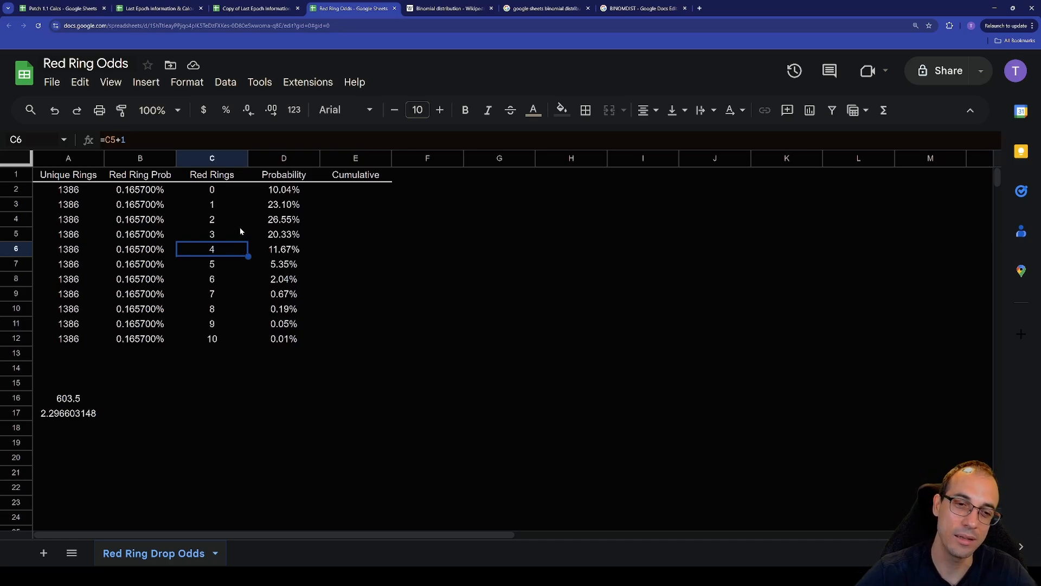
mouse_move(216, 257)
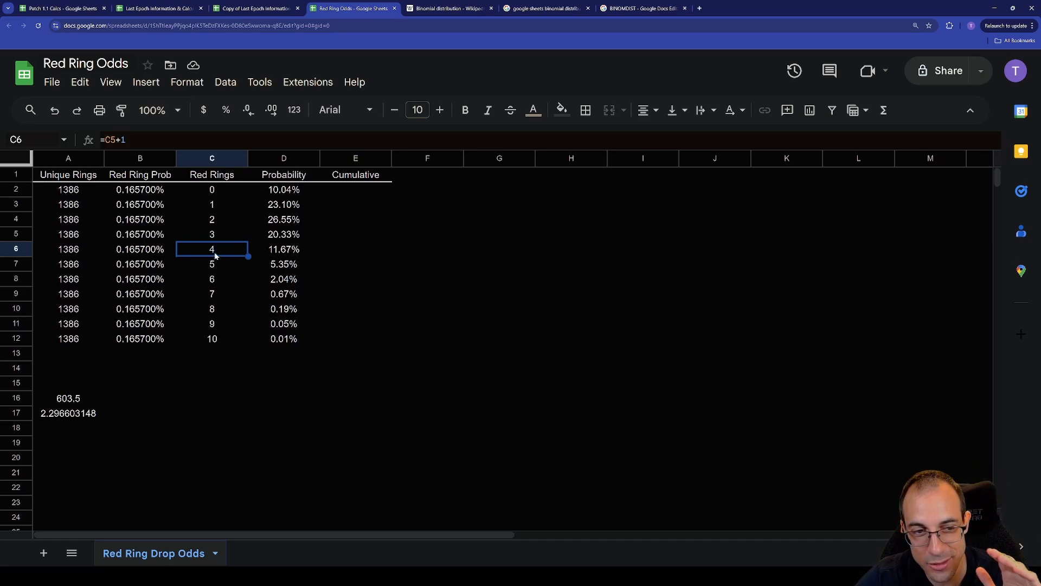
mouse_move(211, 249)
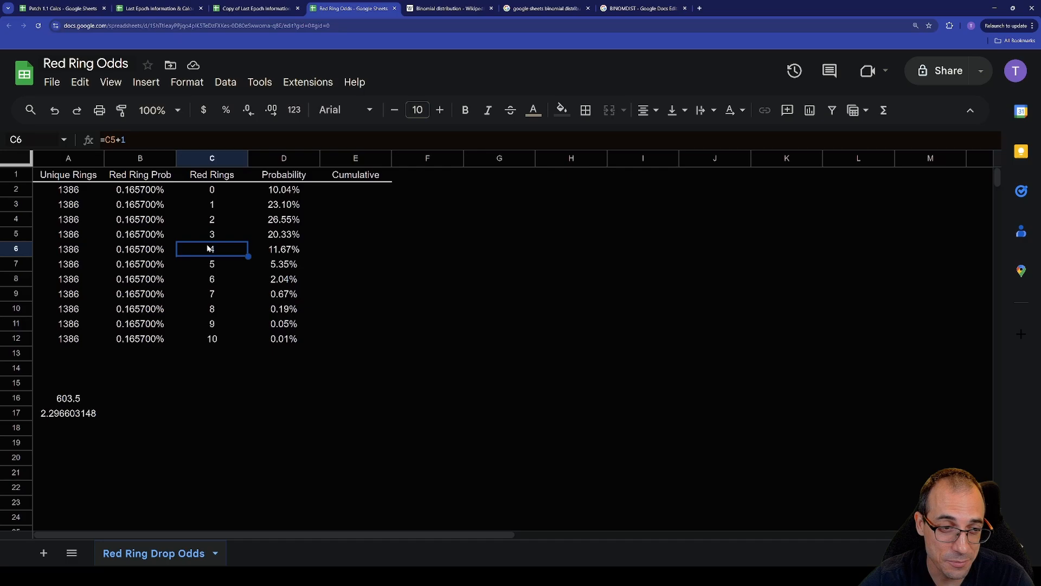
click(355, 189)
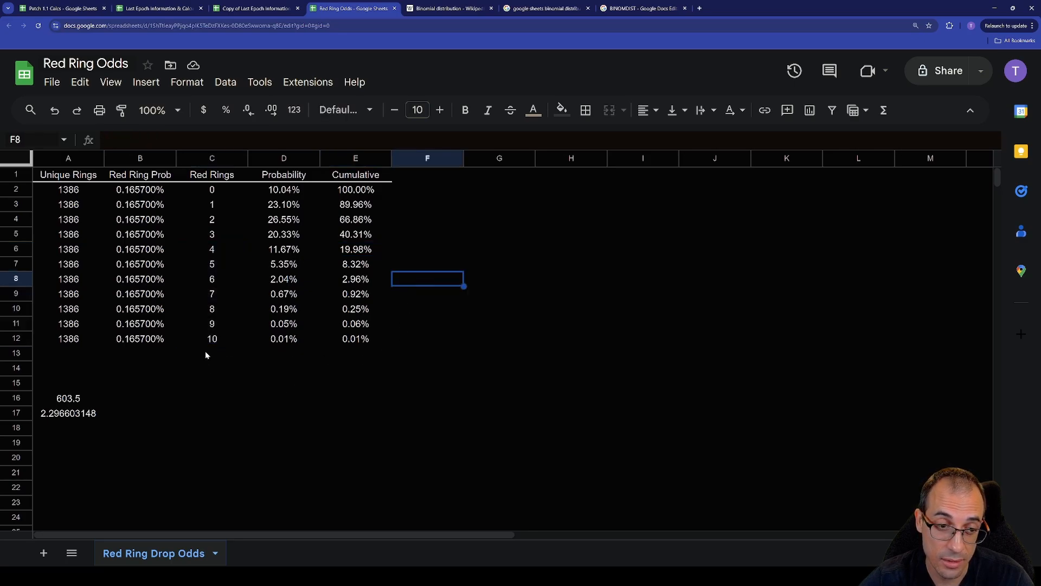
click(210, 338)
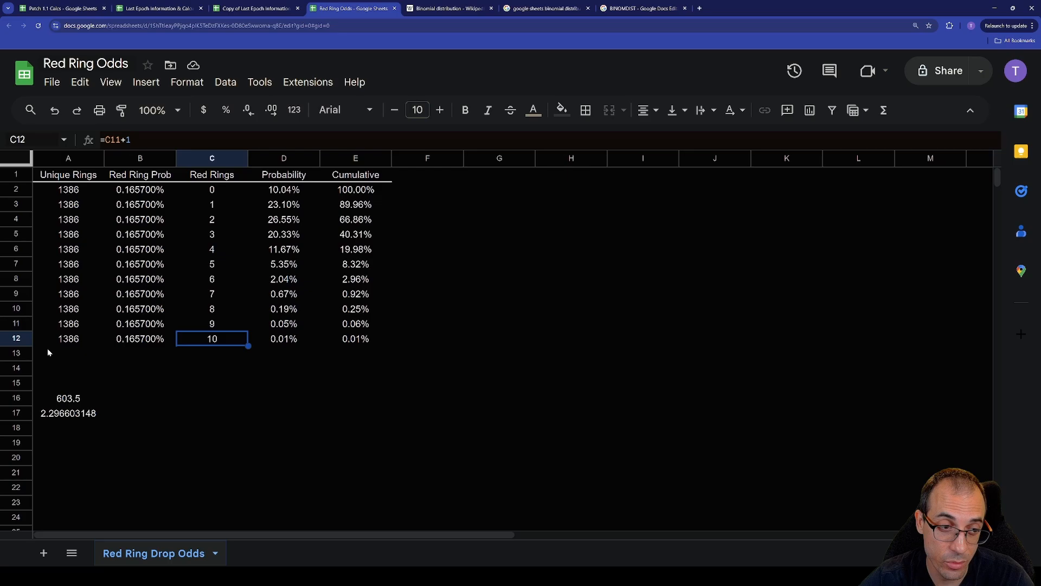
click(284, 367)
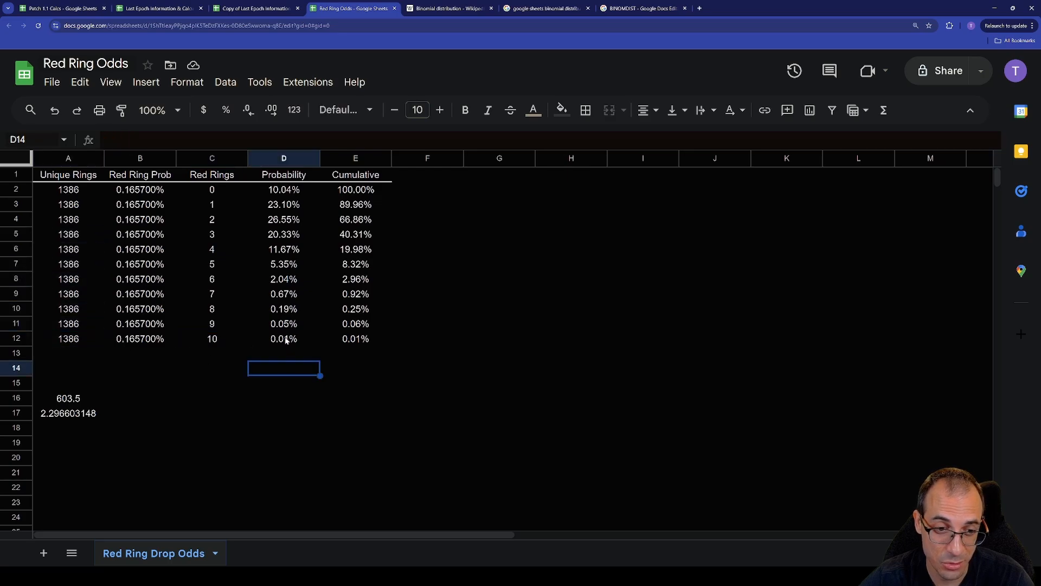
click(284, 339)
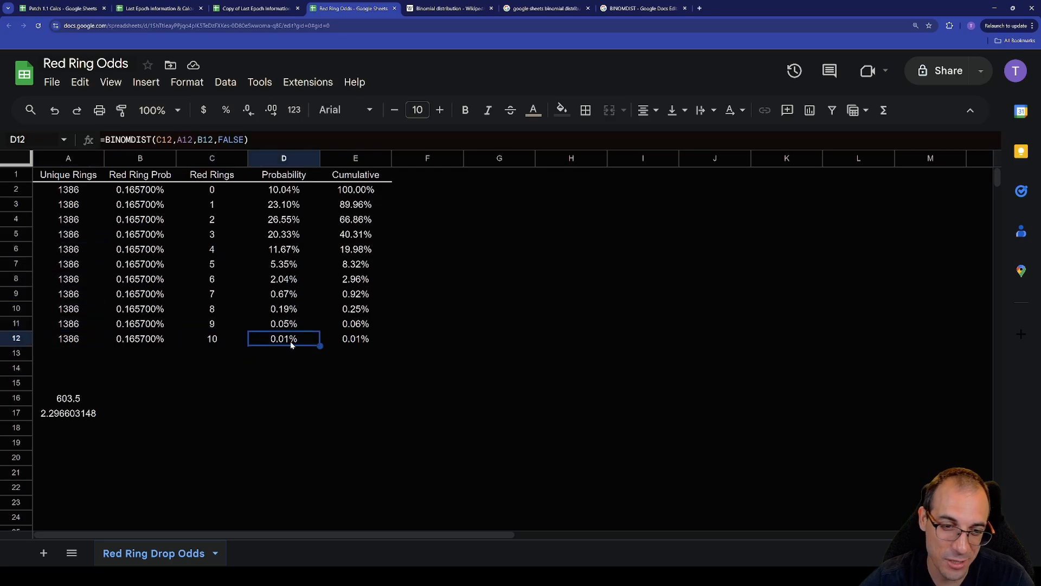
mouse_move(292, 375)
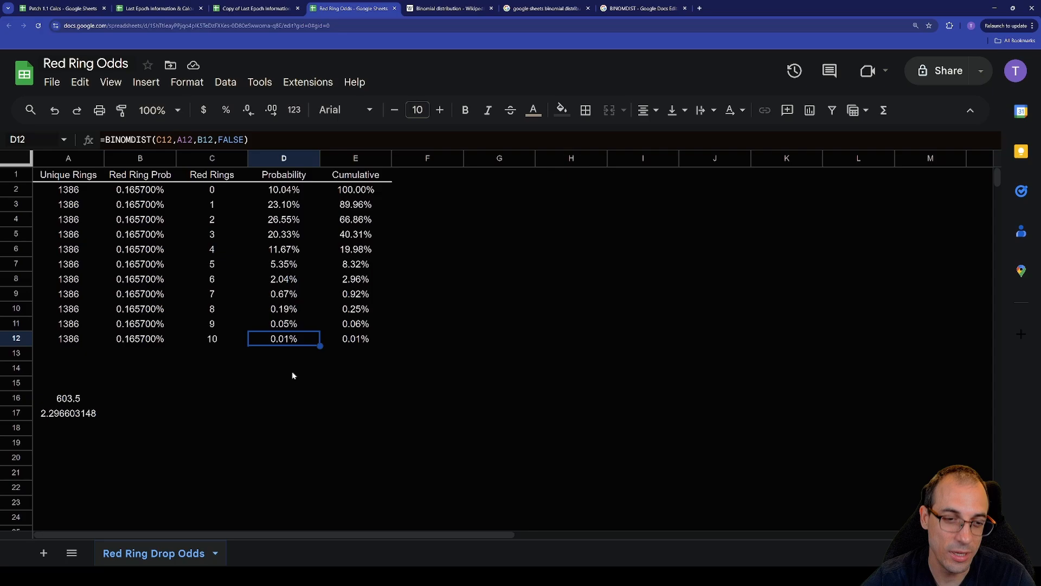
click(283, 249)
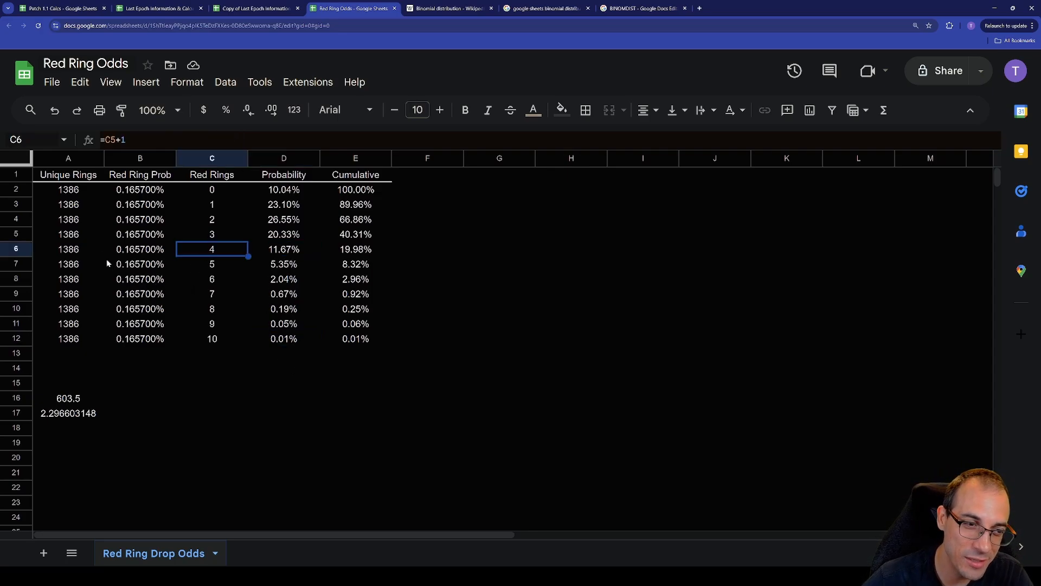
click(68, 249)
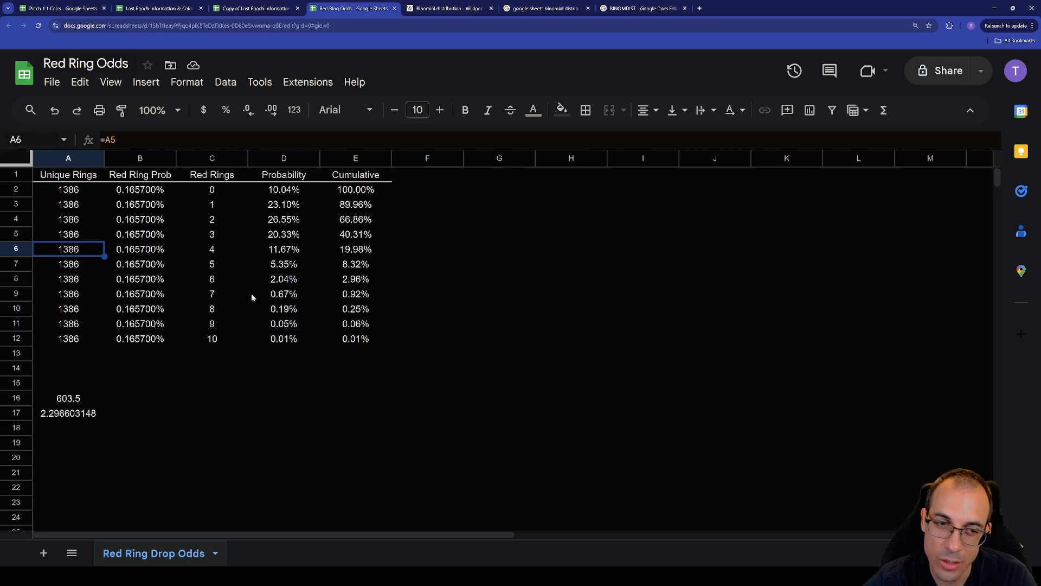
mouse_move(248, 302)
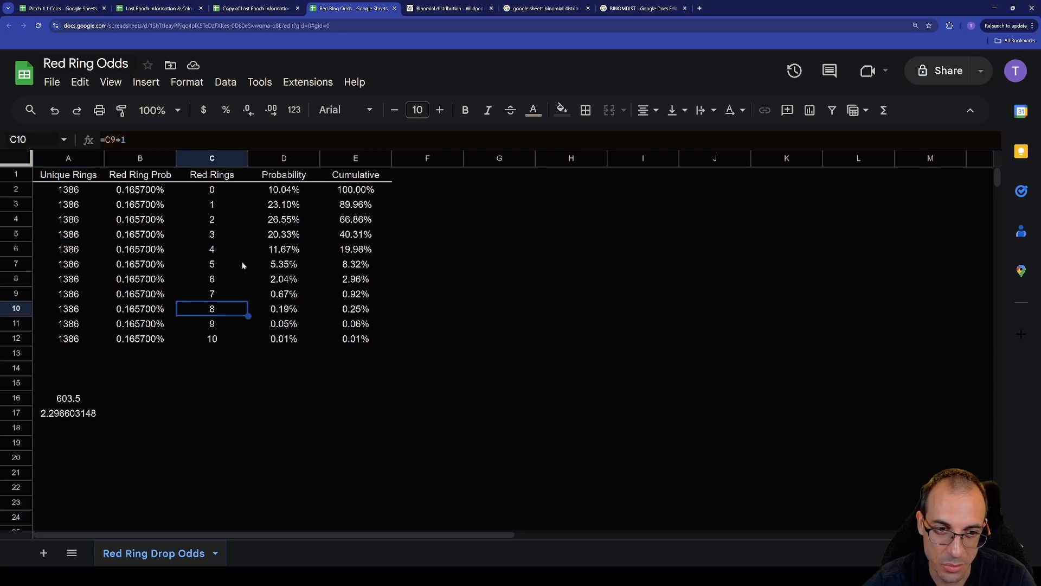
mouse_move(287, 367)
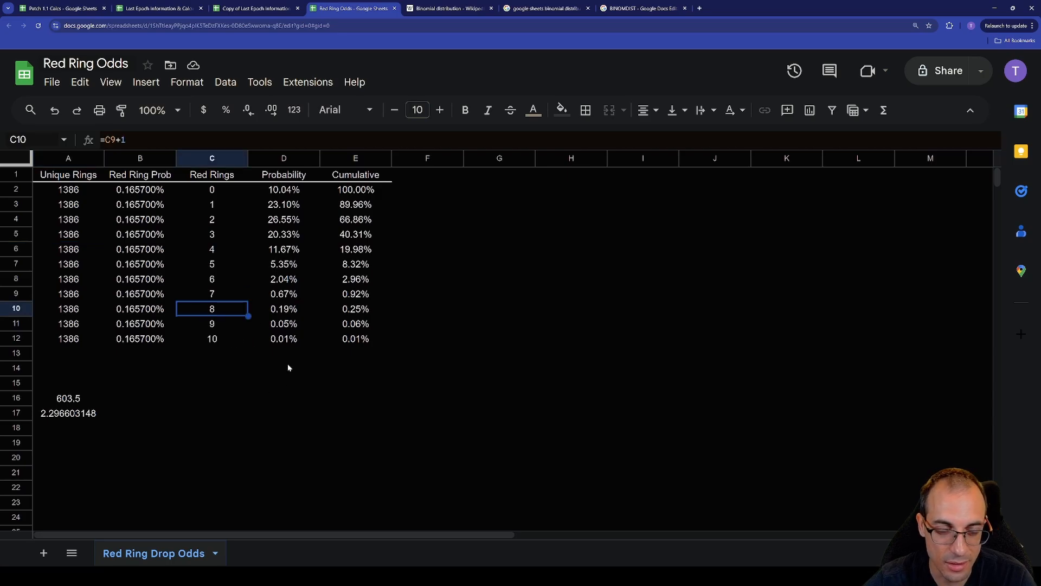
click(283, 249)
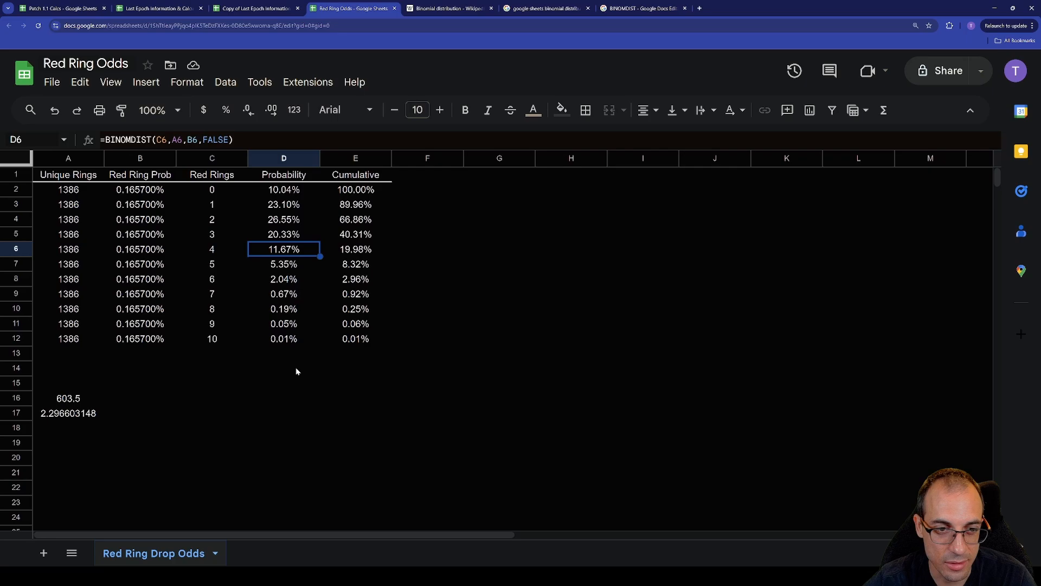
click(355, 249)
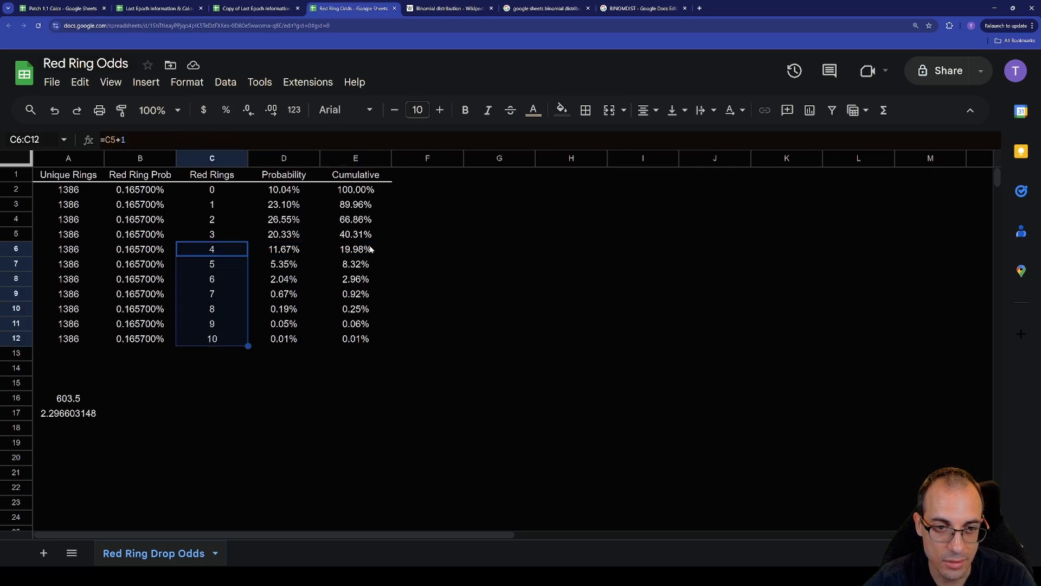
click(355, 249)
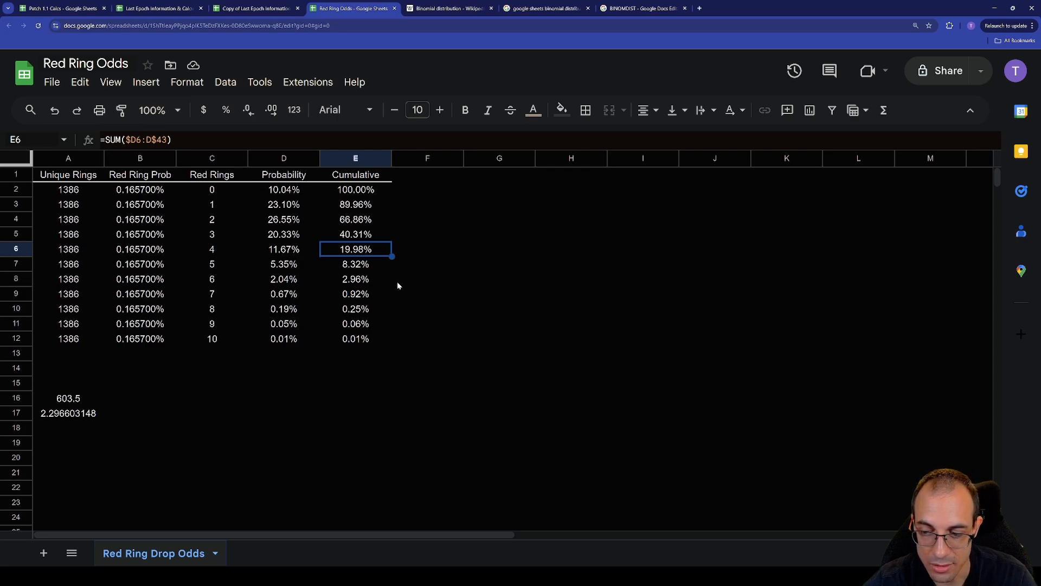
mouse_move(396, 297)
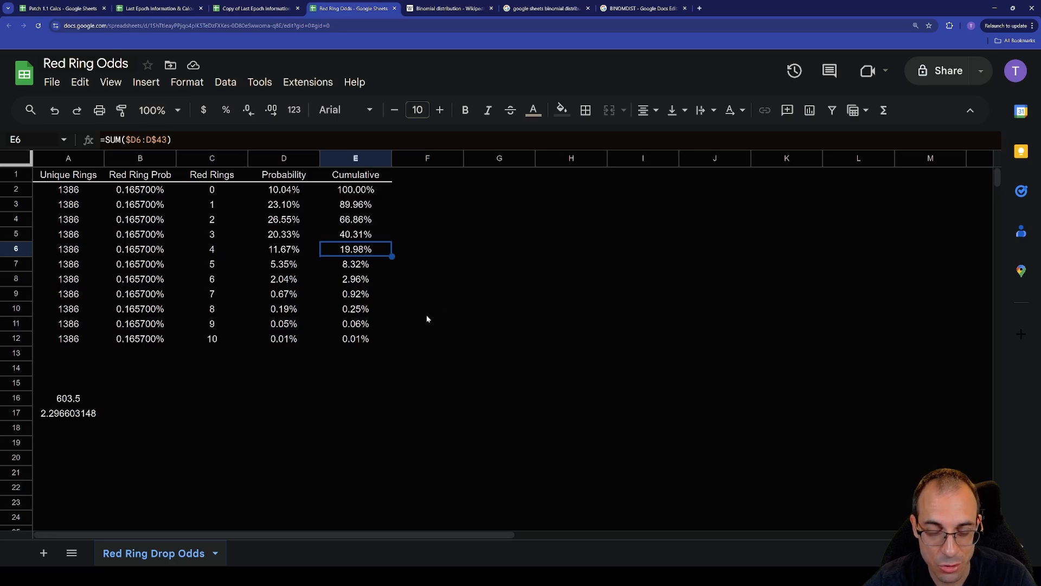
mouse_move(424, 317)
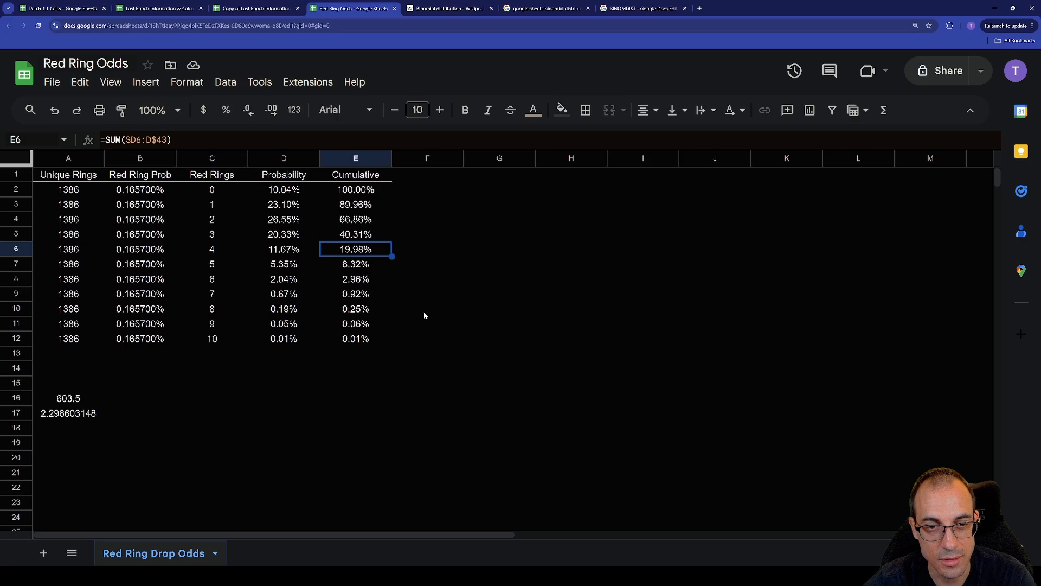
mouse_move(420, 313)
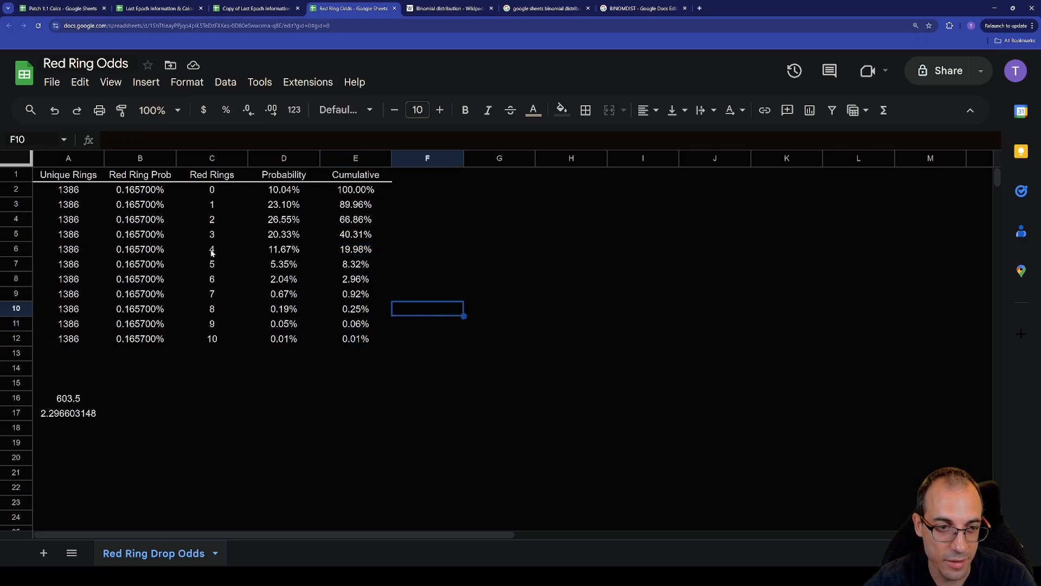
click(427, 338)
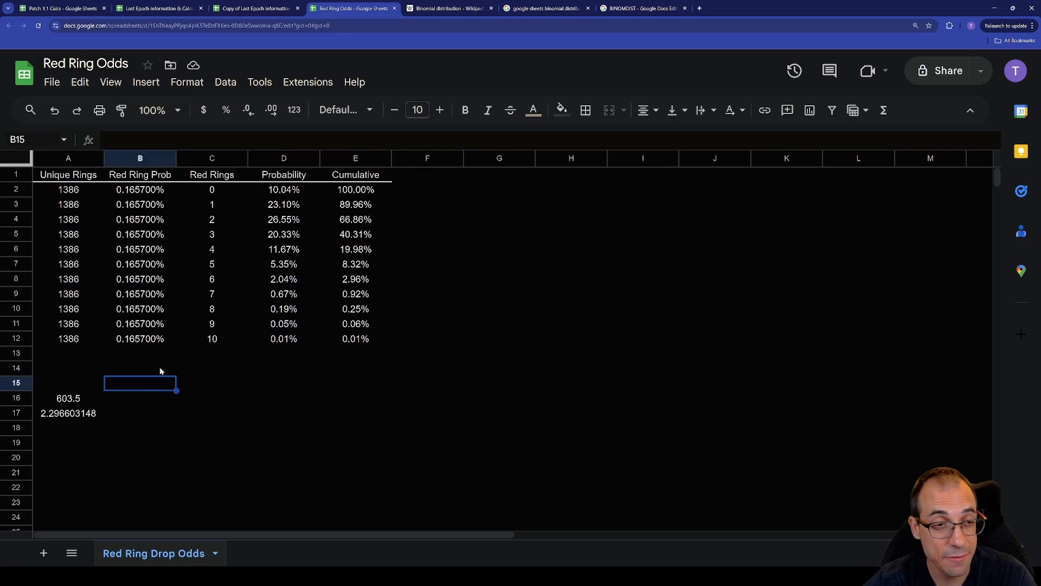
click(212, 382)
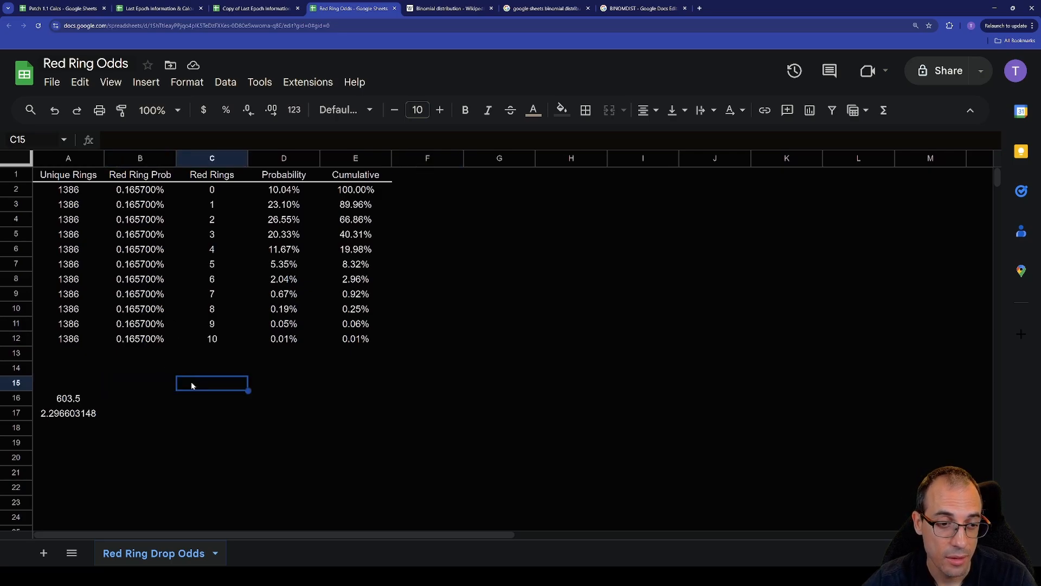
click(68, 398)
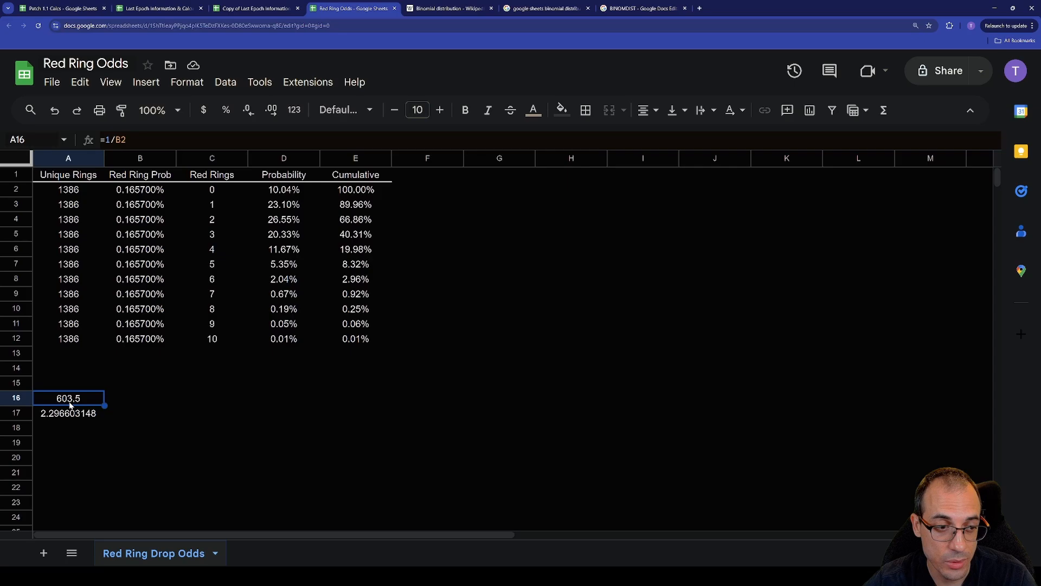
mouse_move(85, 403)
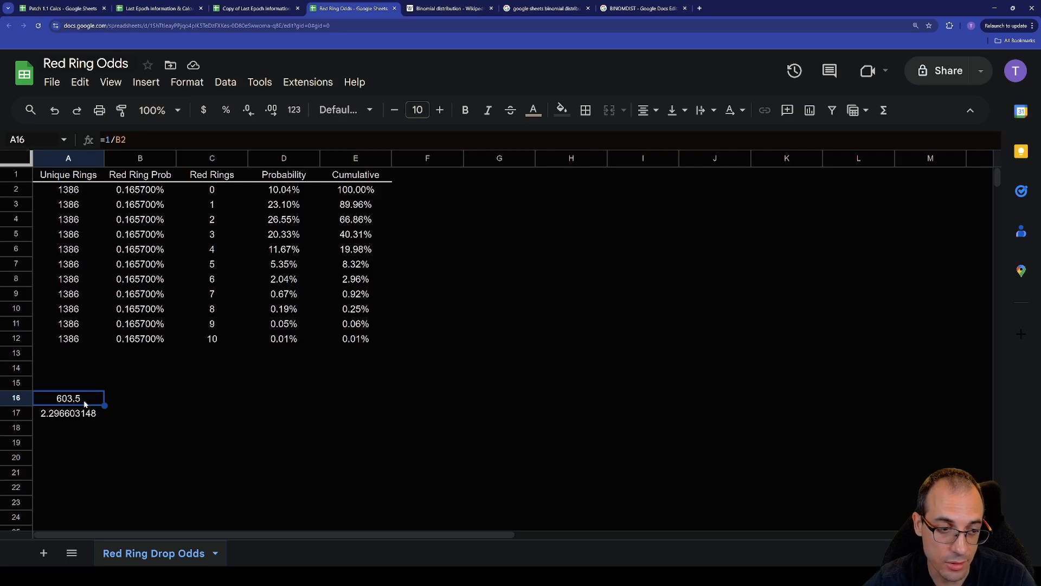
mouse_move(116, 400)
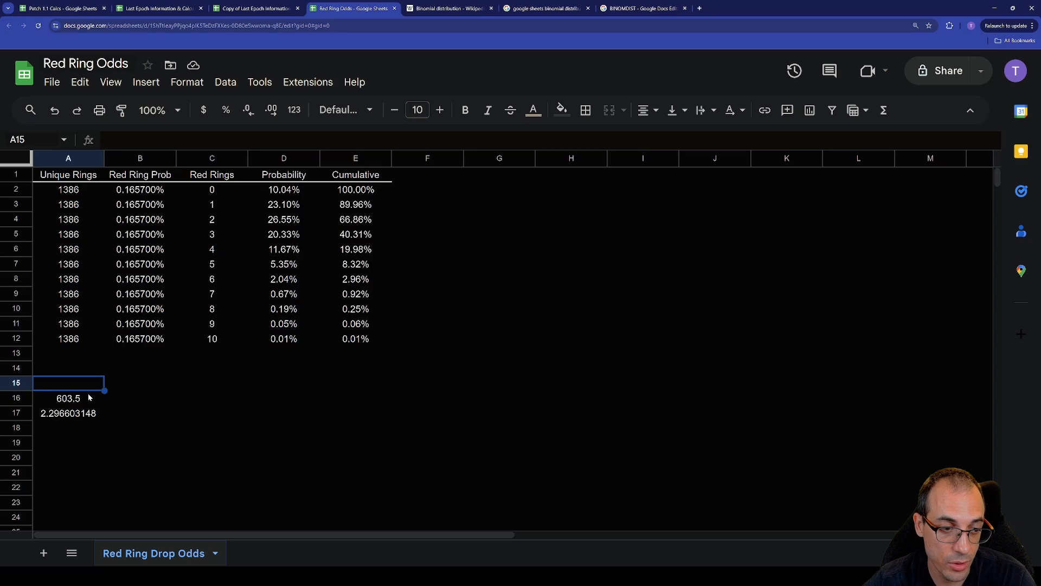
- Switch to the Copy of Last Epoch Information tab's Optimal Lens Calculator
click(255, 8)
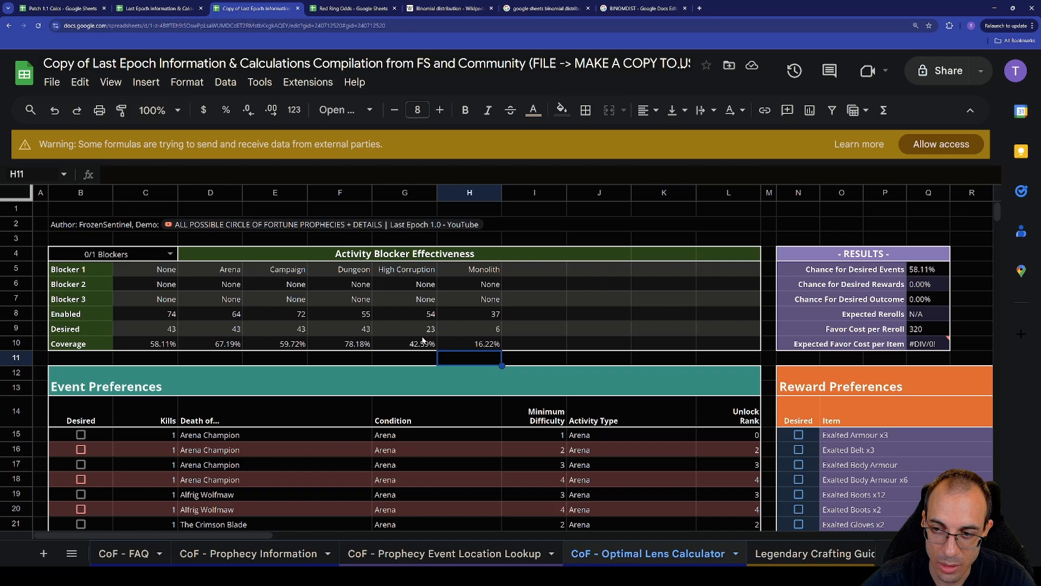
mouse_move(444, 373)
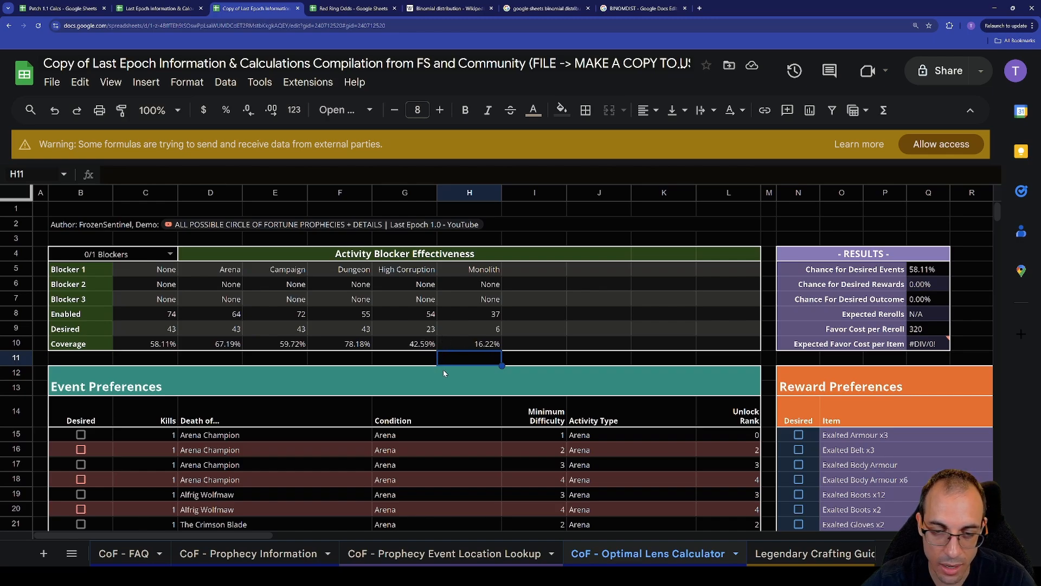
mouse_move(403, 334)
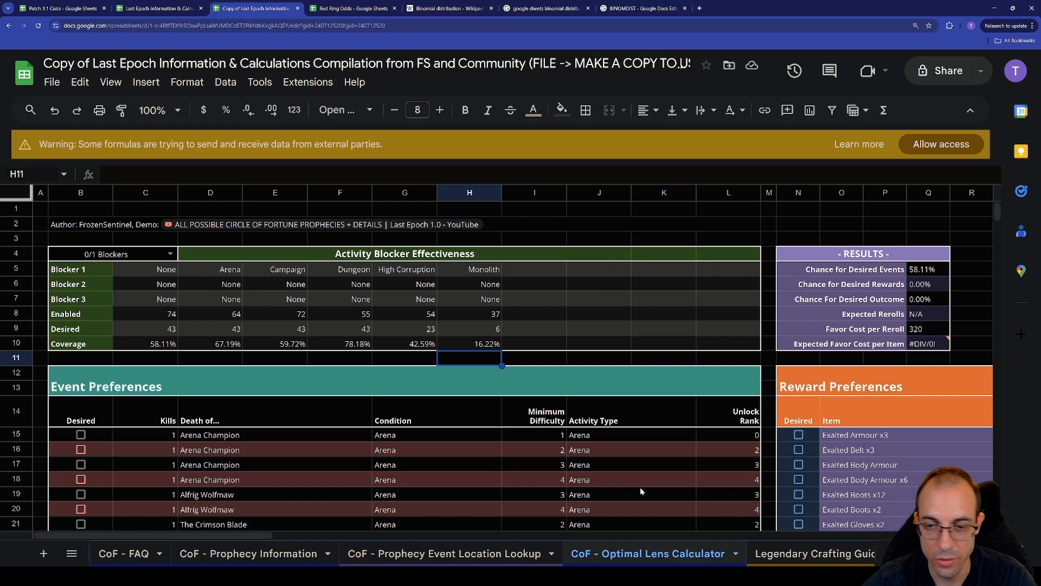
mouse_move(577, 286)
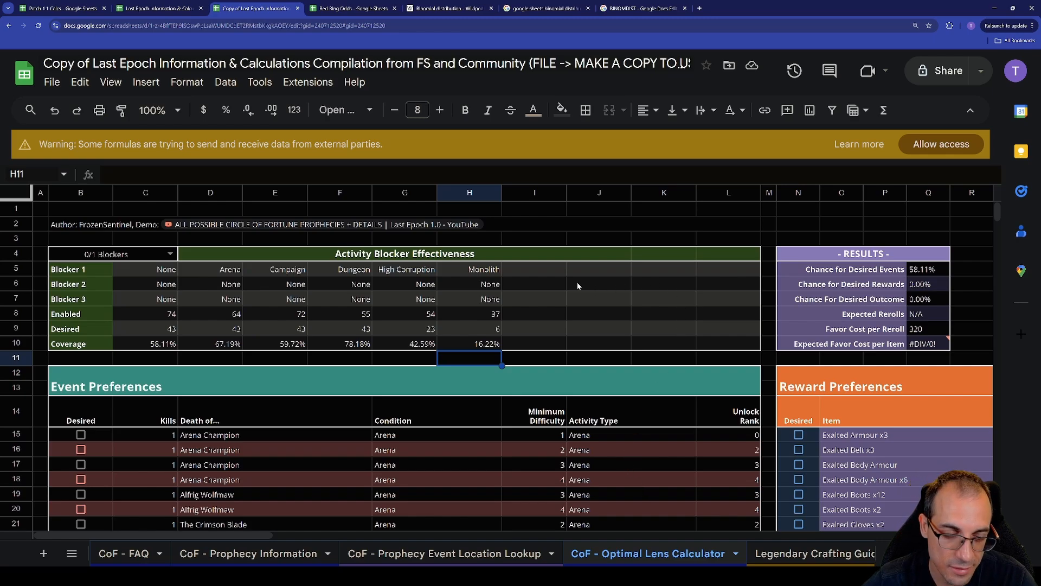
scroll(down, 3)
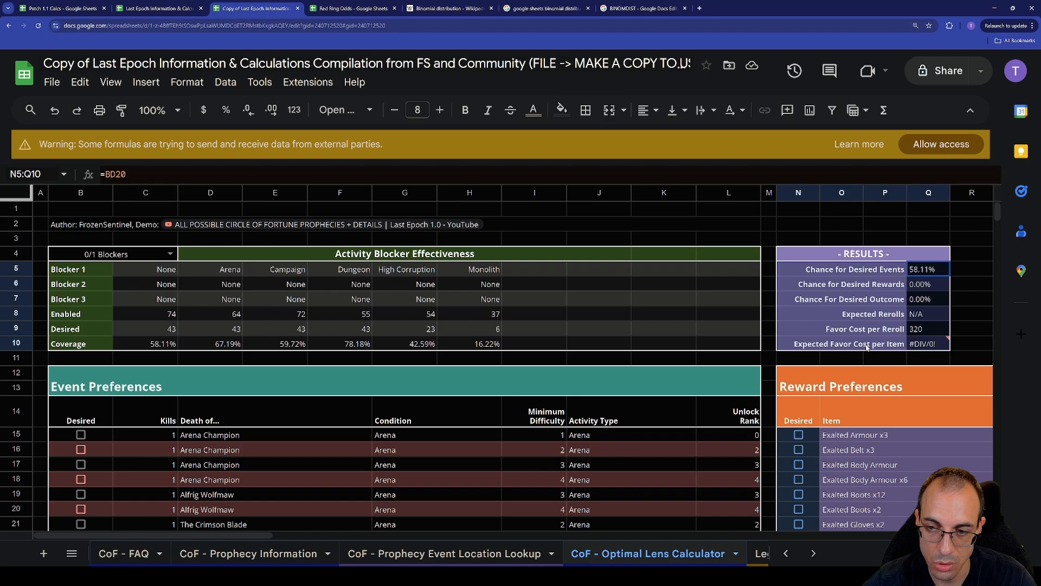
click(469, 358)
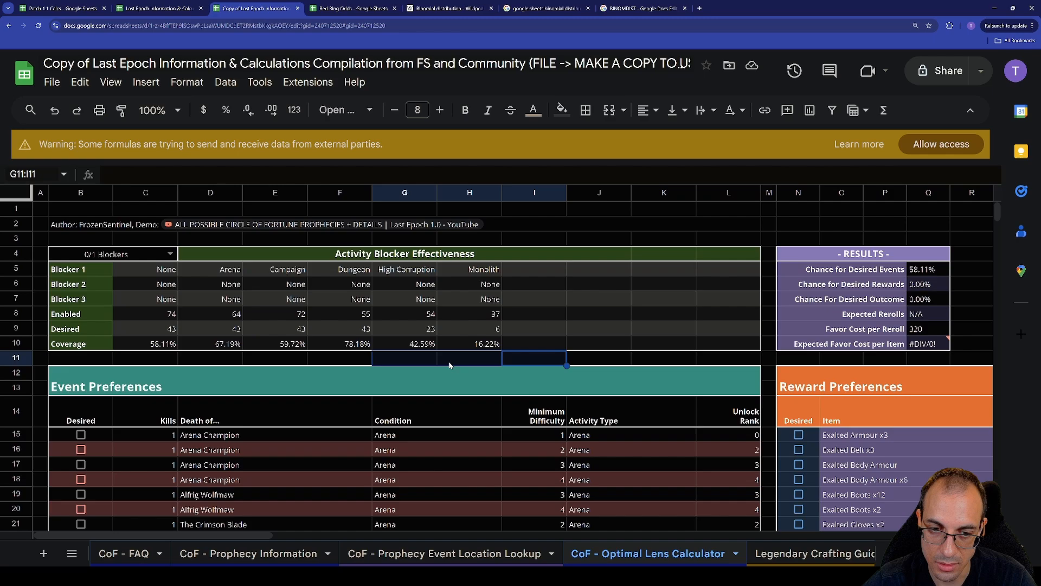
scroll(down, 3)
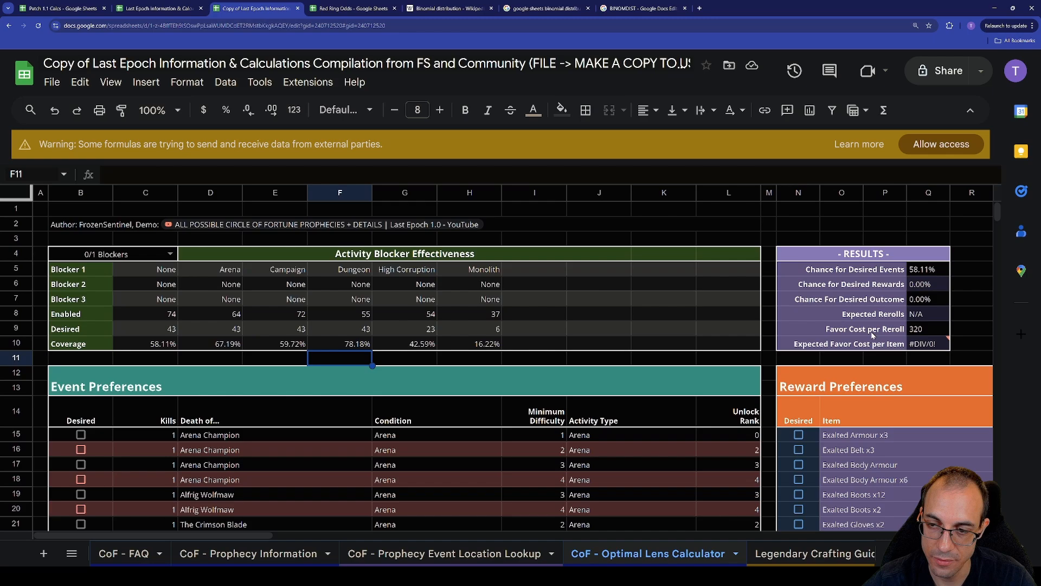
scroll(down, 3)
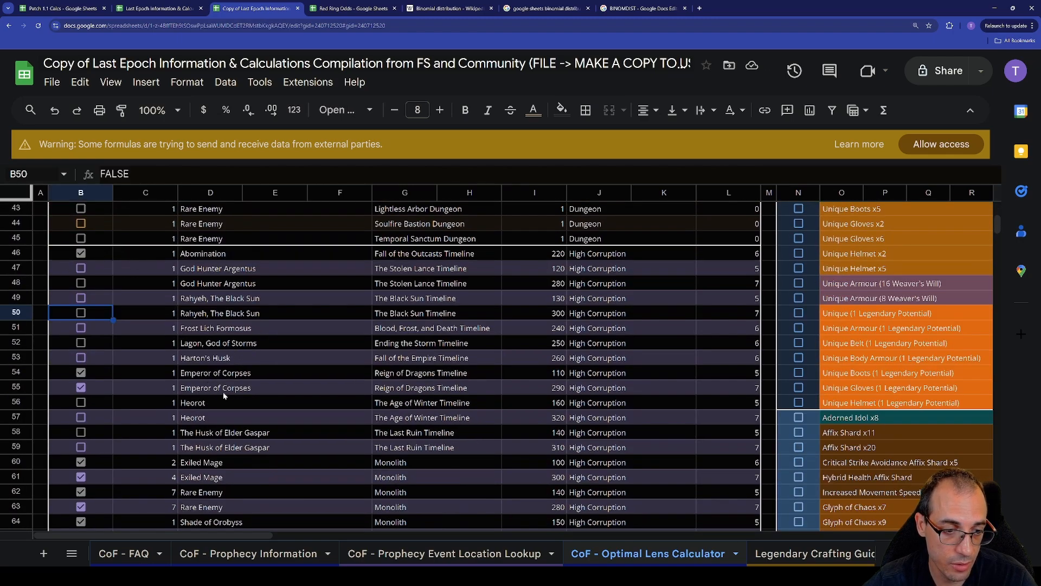
scroll(down, 3)
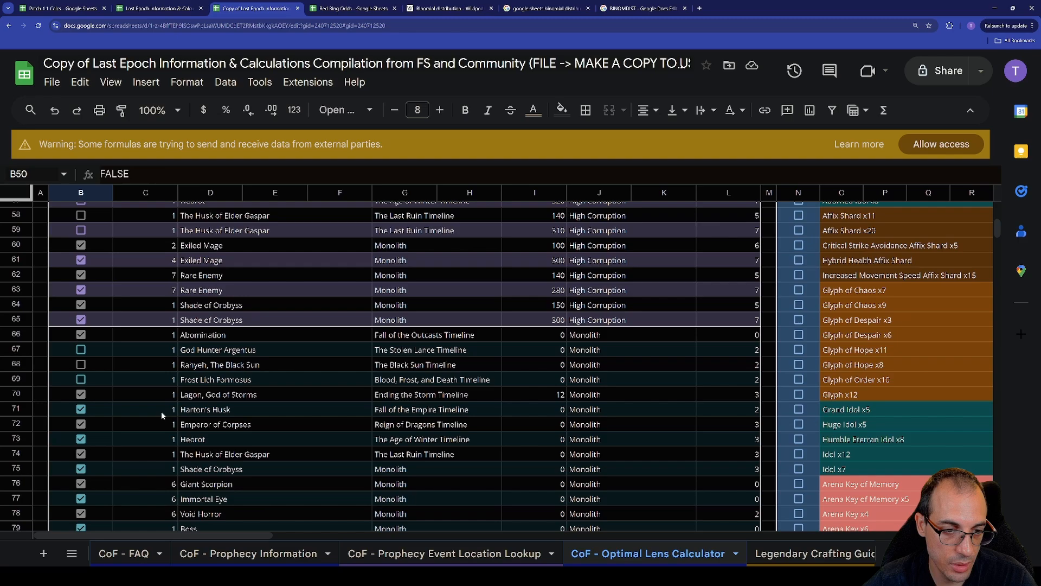
scroll(down, 3)
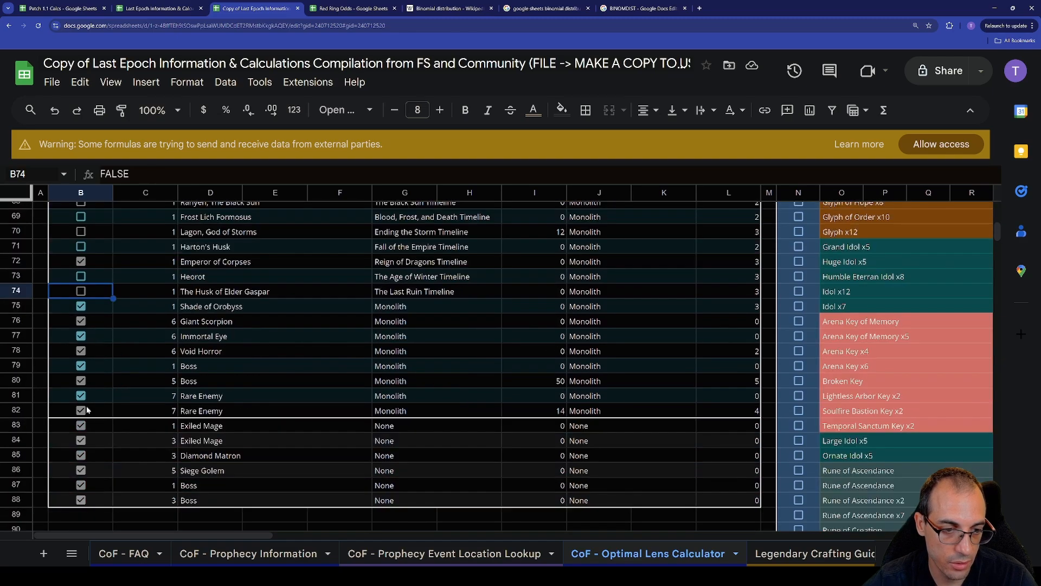
scroll(right, 3)
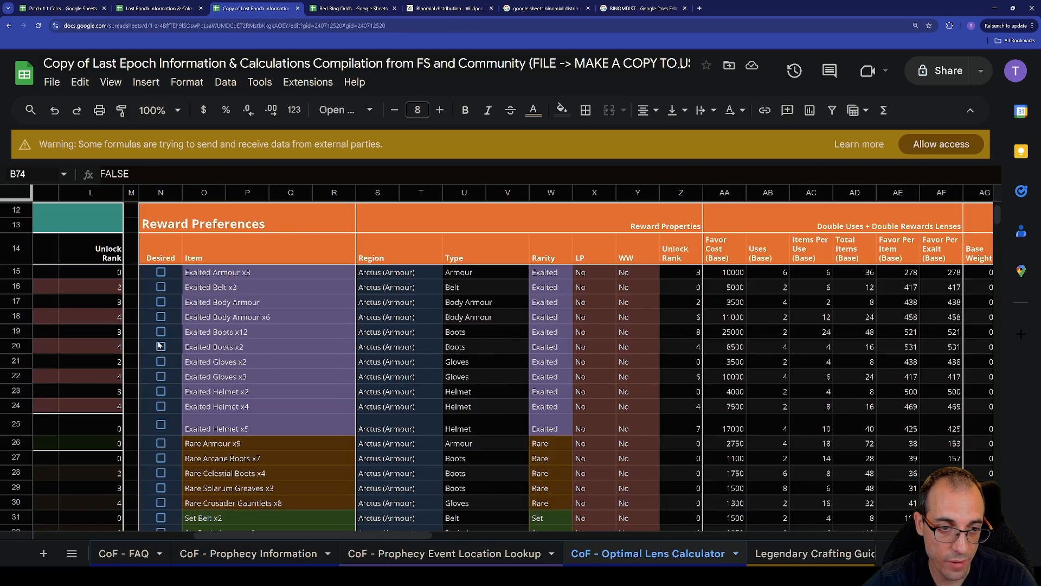
scroll(down, 3)
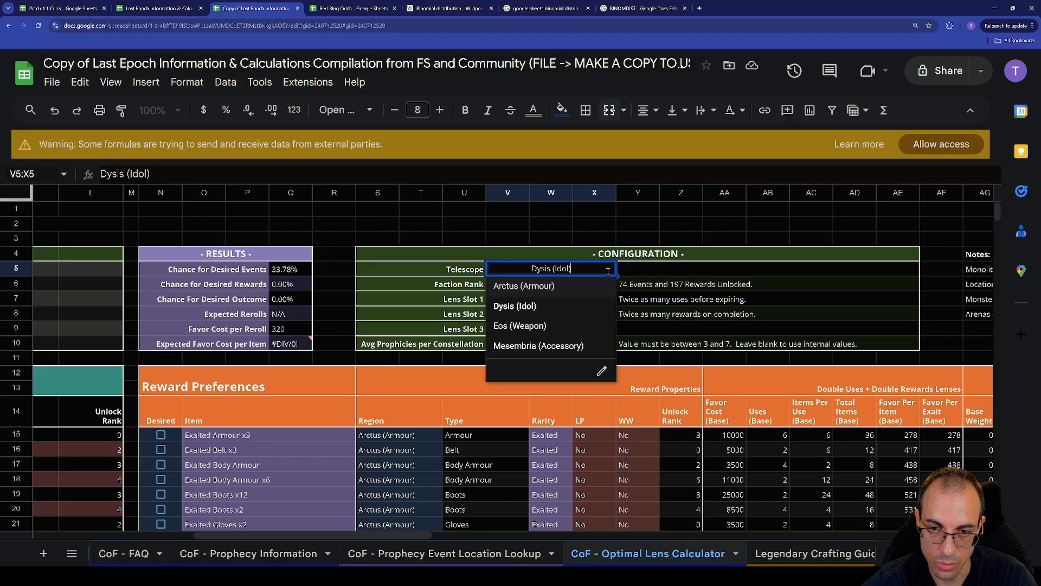
- Set the telescope to Mesembria (Accessory) and open the Lens Slot 3 choices
click(538, 345)
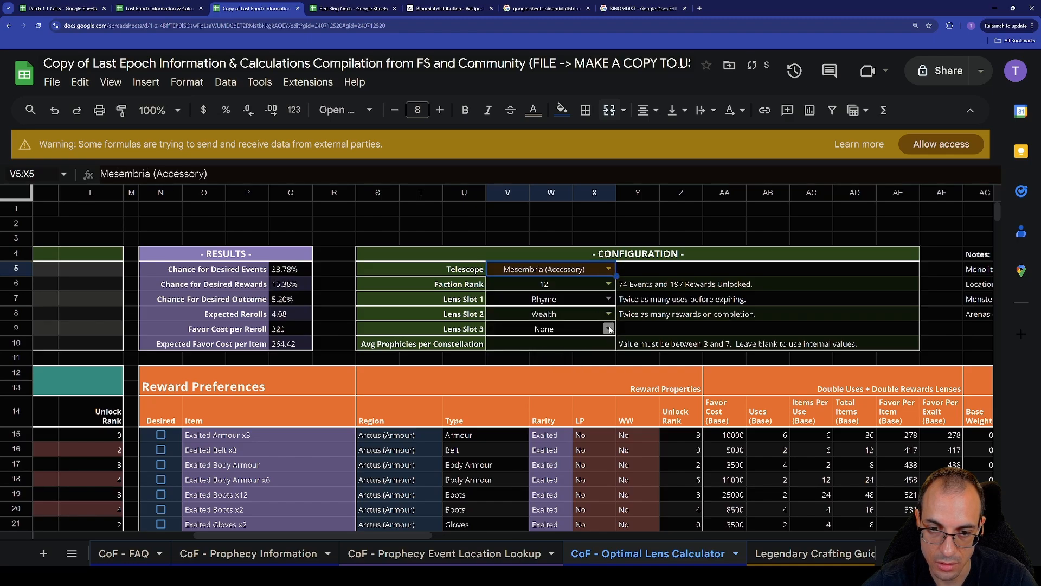
click(542, 328)
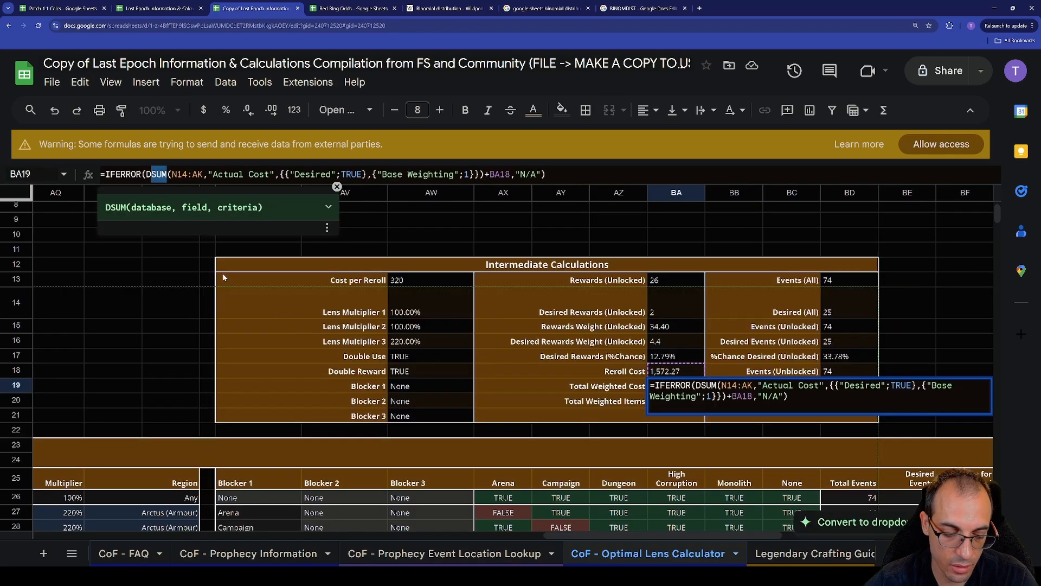
- Try DAVERAGE in the BA19 formula and check the 328.90 expected favor cost
text(DAVERAGE)
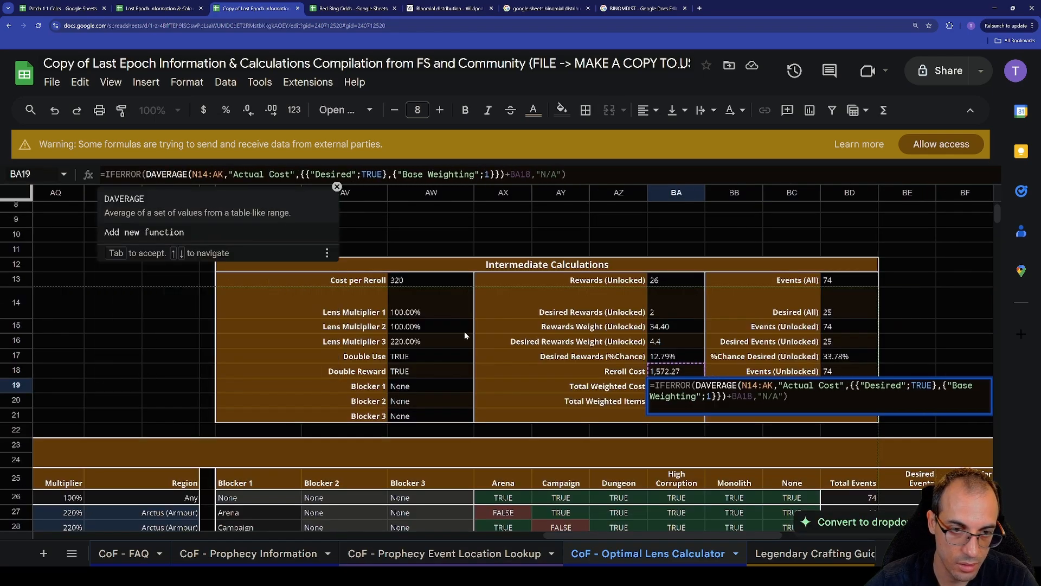
key(enter)
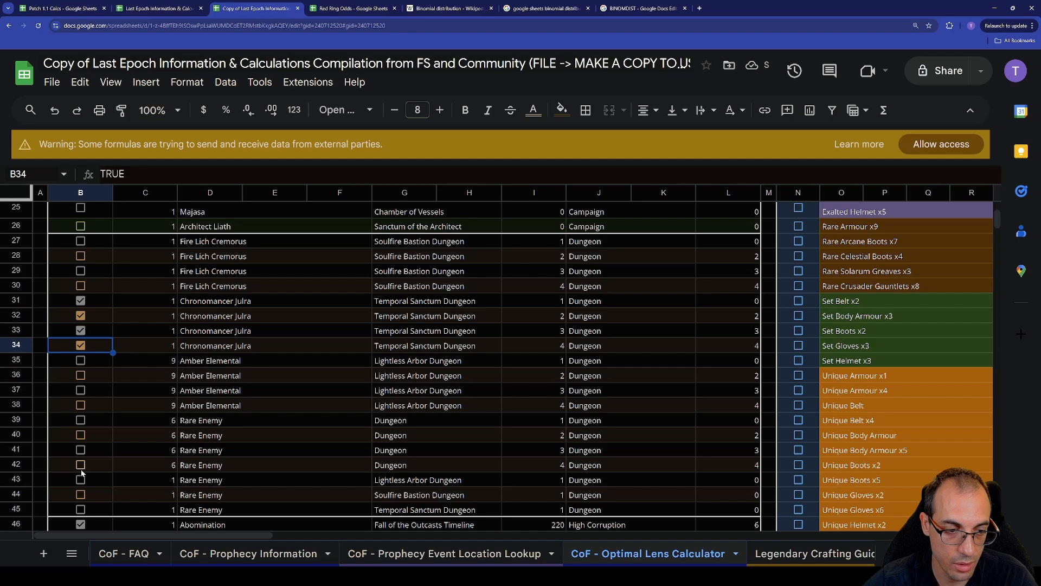
click(80, 419)
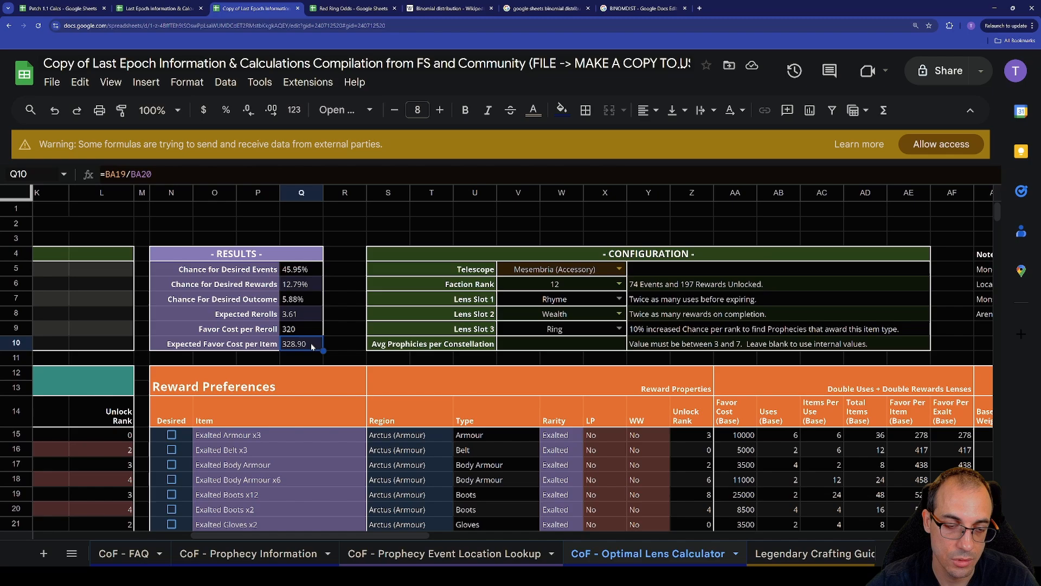
mouse_move(373, 329)
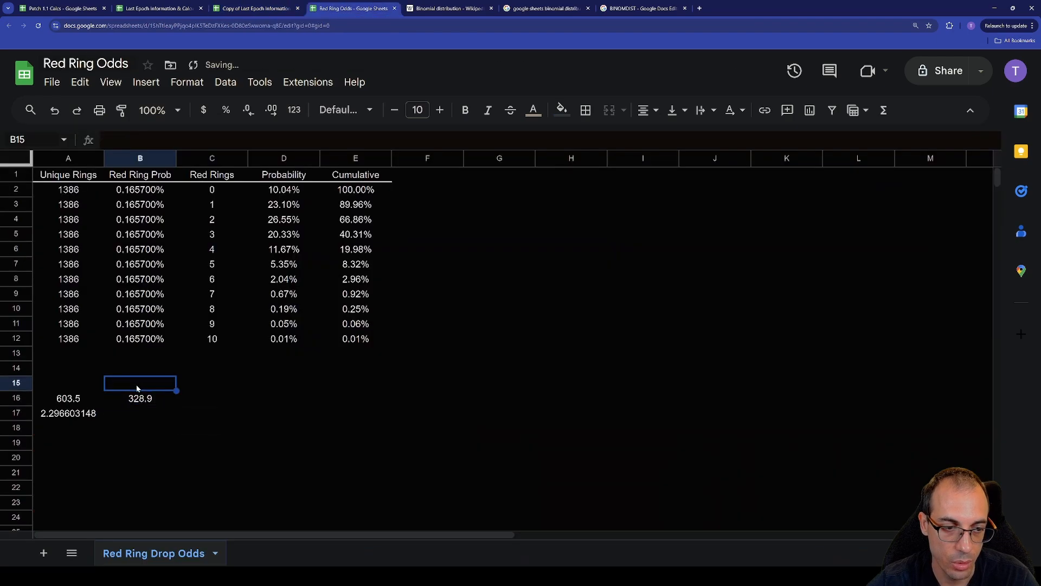
- Type the 'Unique Rings / RR' and 'Favor / RR' headers and start =B16* in C16
click(68, 382)
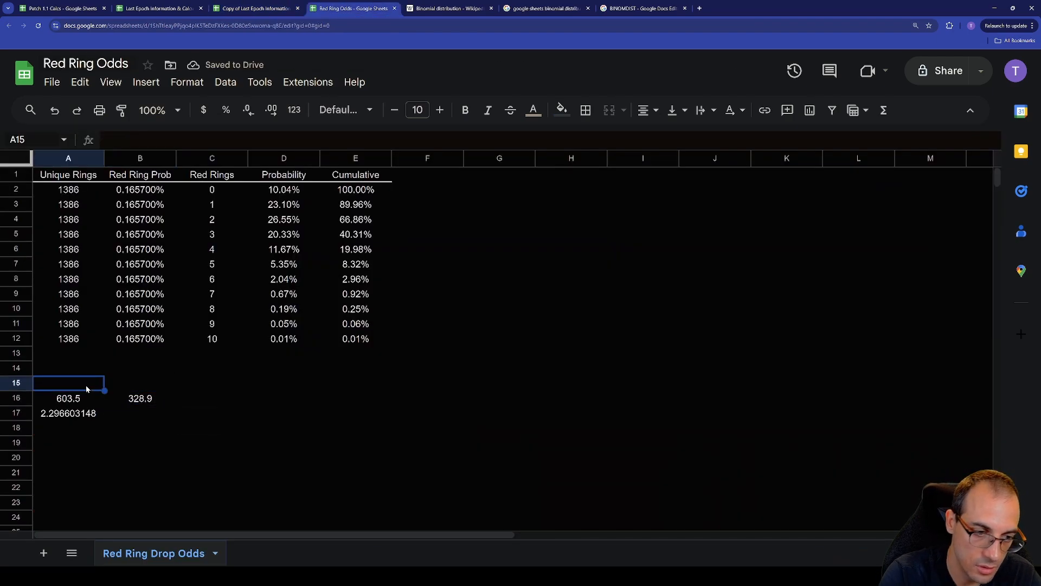
text(Unique Rings /)
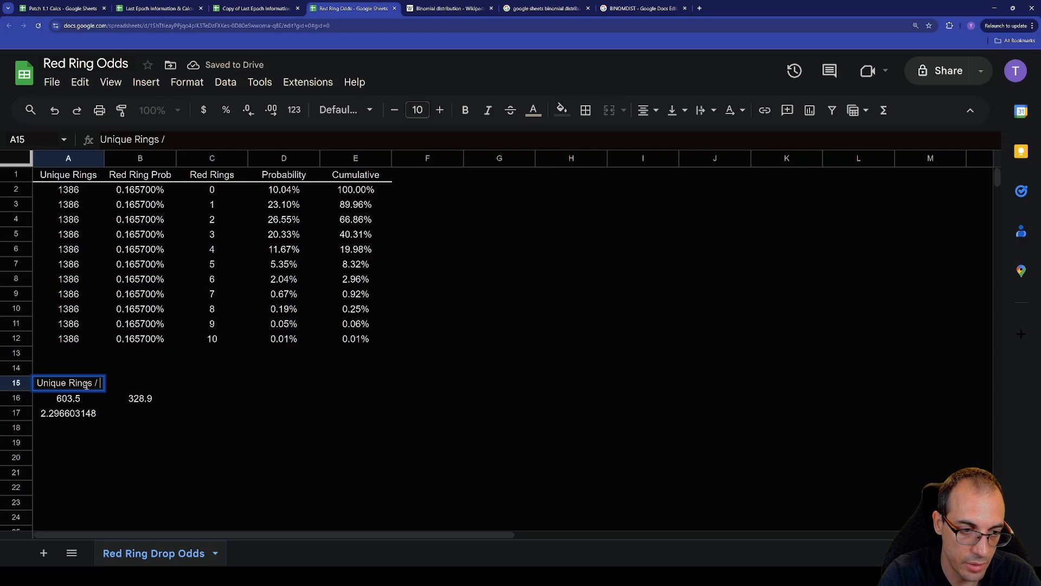
text(RR)
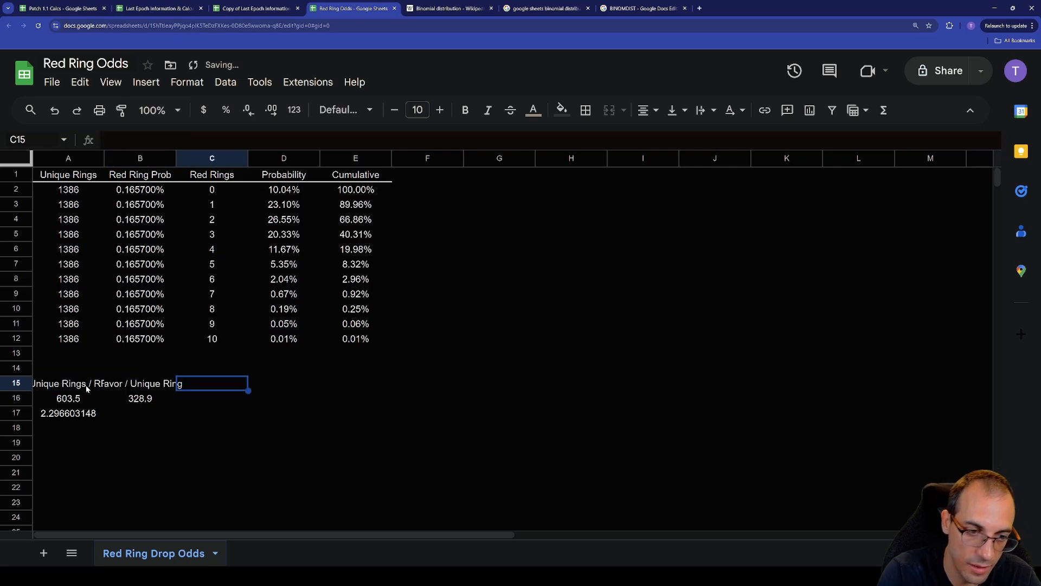
text(Favor / RR)
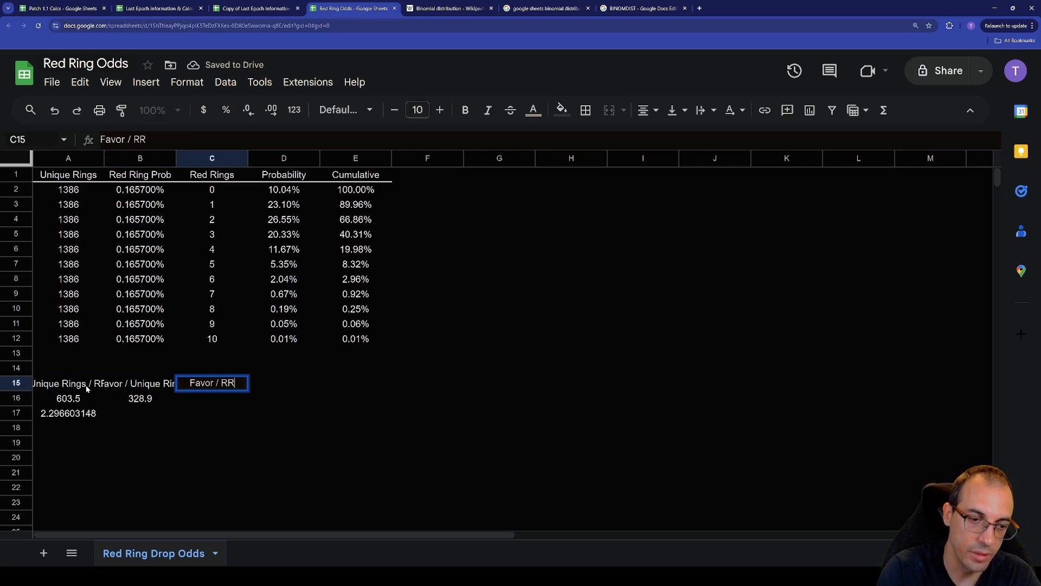
key(enter)
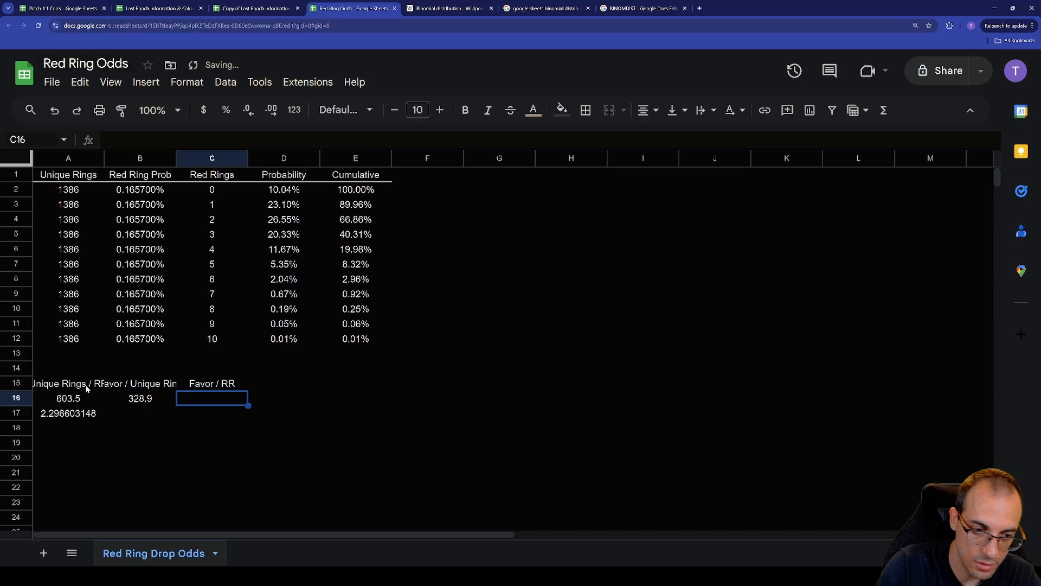
text(=B16*)
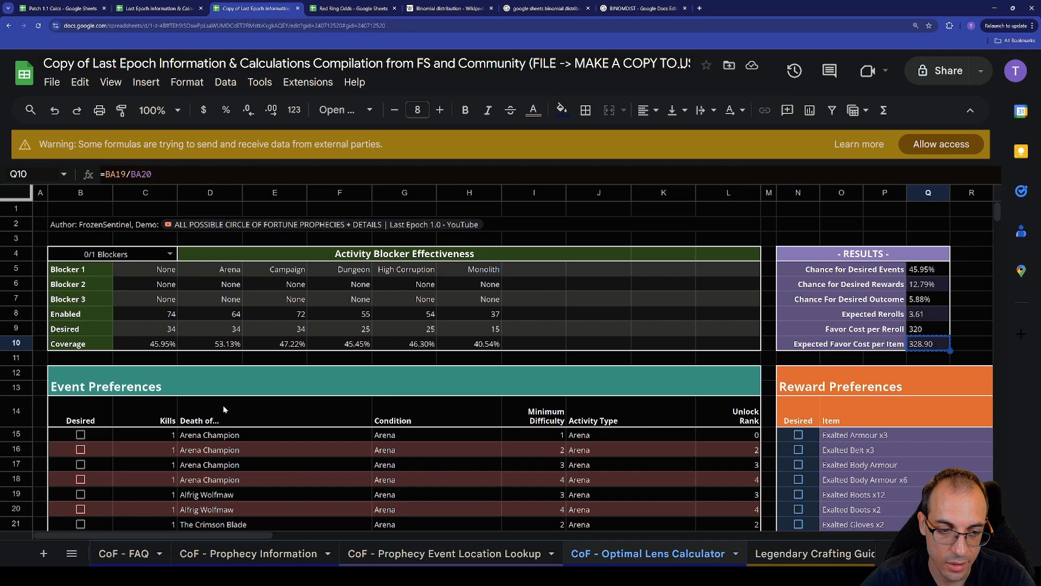
- Check the C16 Favor / RR values against the compilation, then select the favor table
scroll(down, 3)
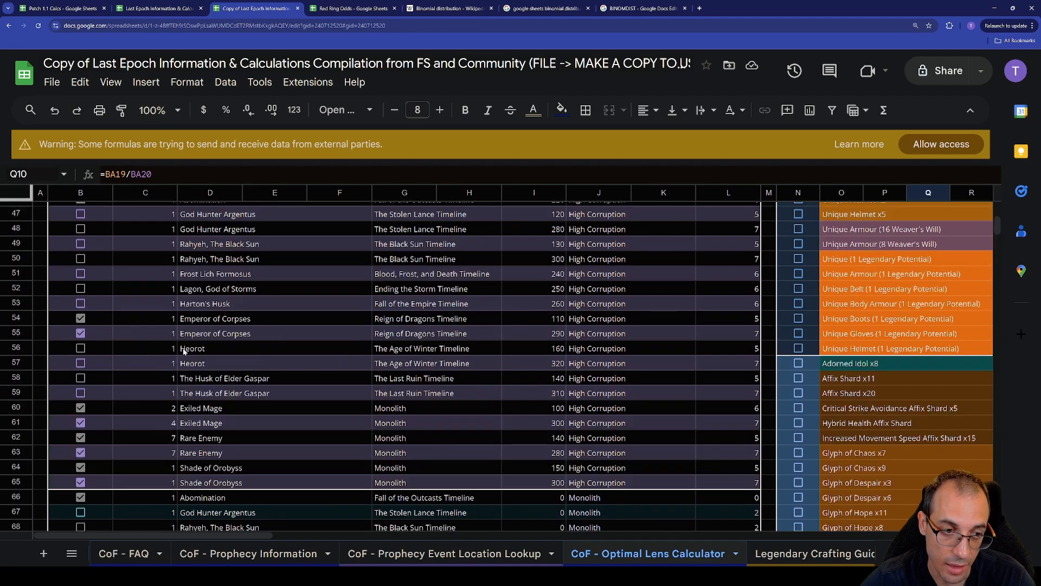
click(351, 9)
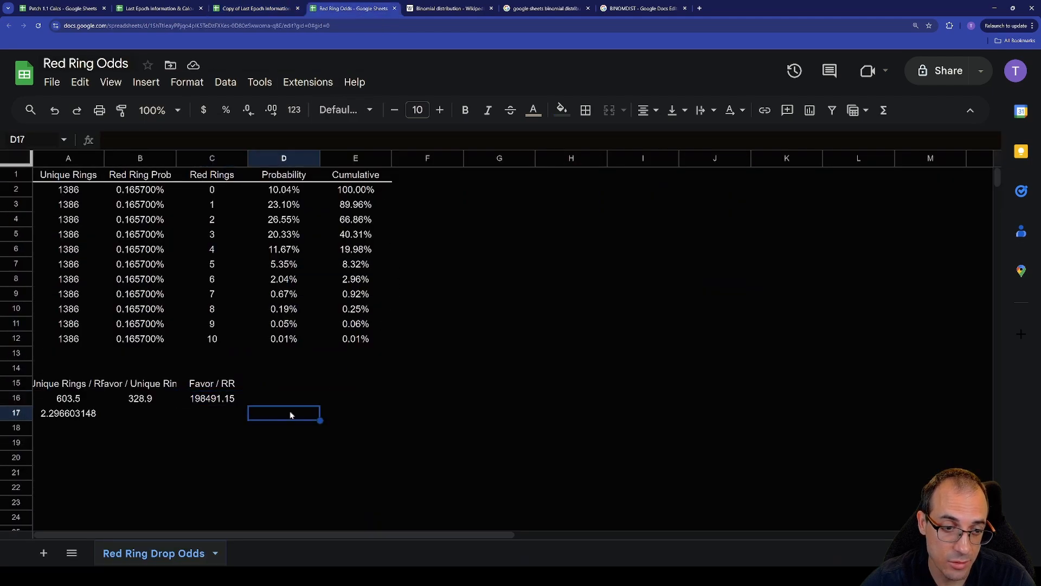
click(212, 398)
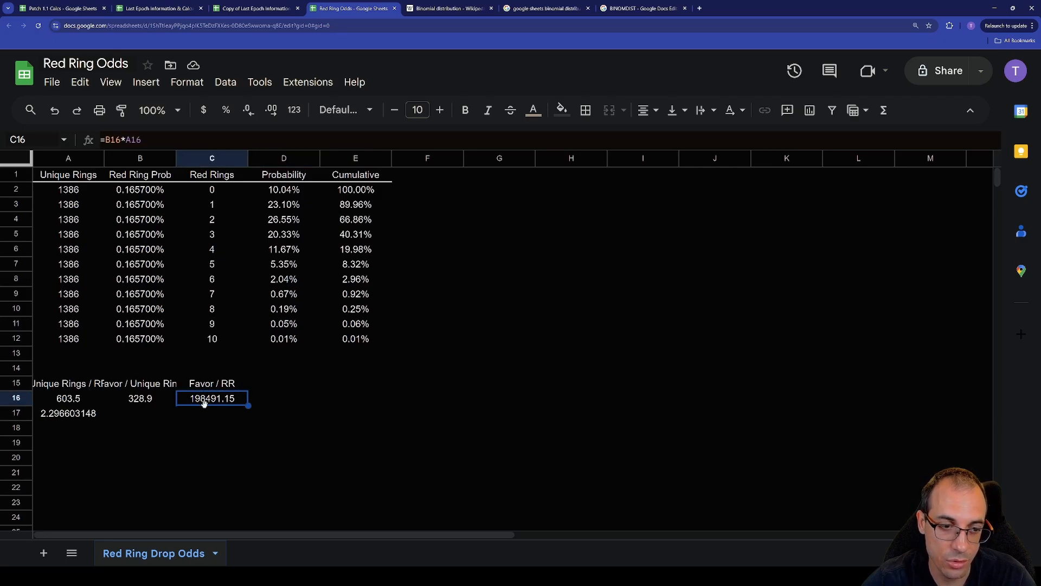
click(255, 8)
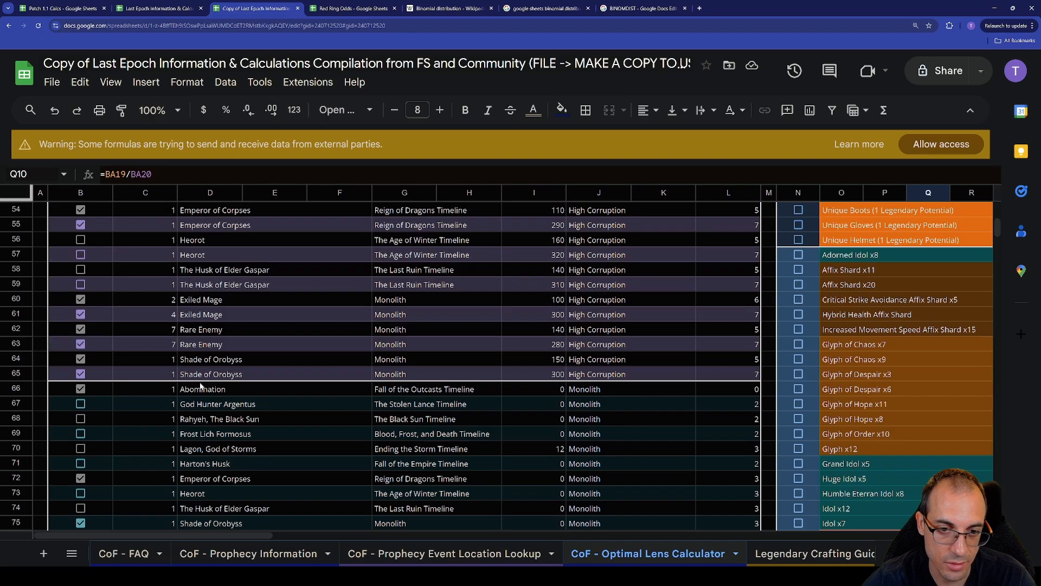
click(352, 8)
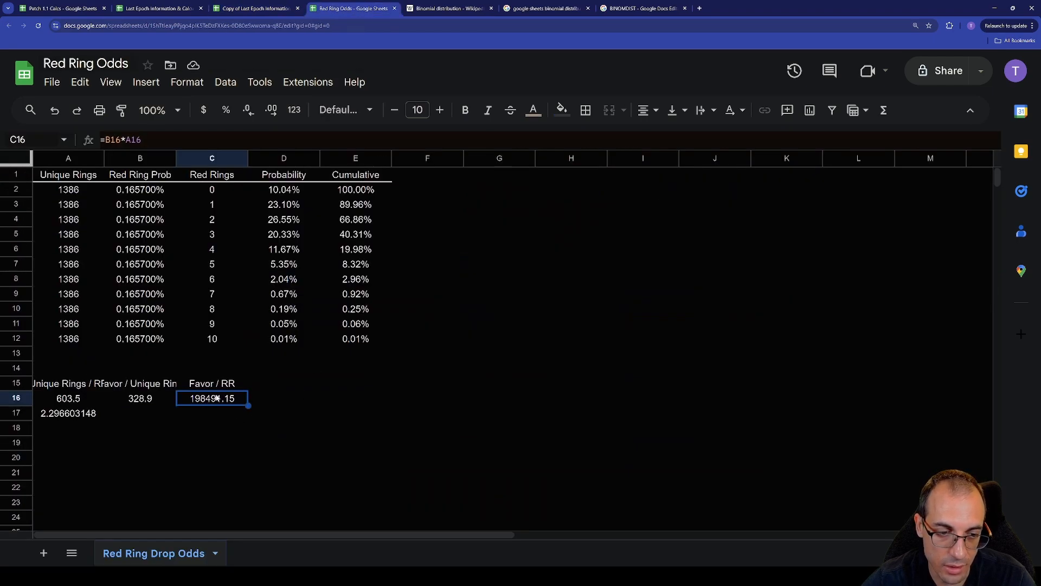
click(255, 8)
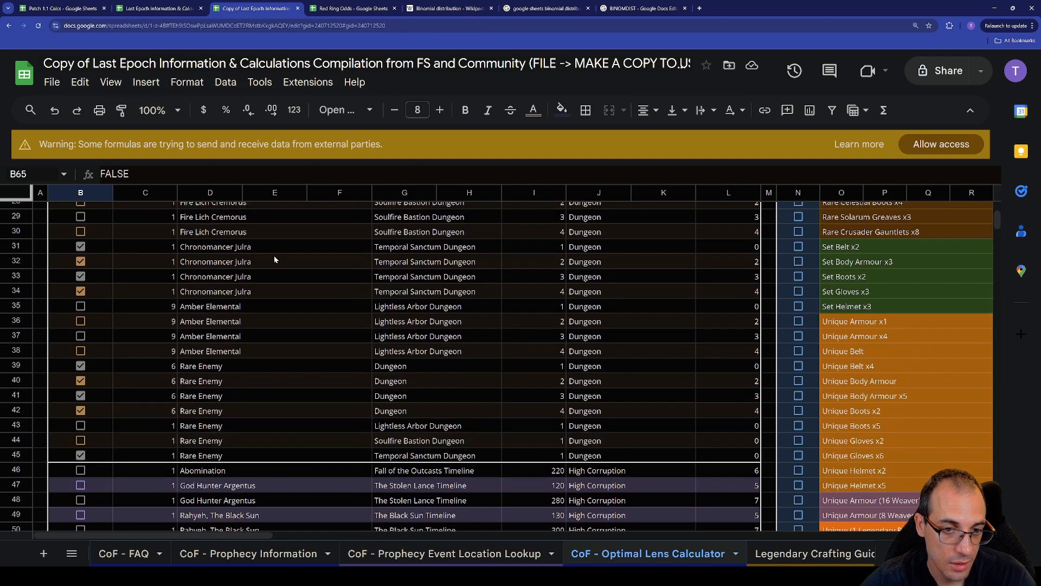
scroll(down, 3)
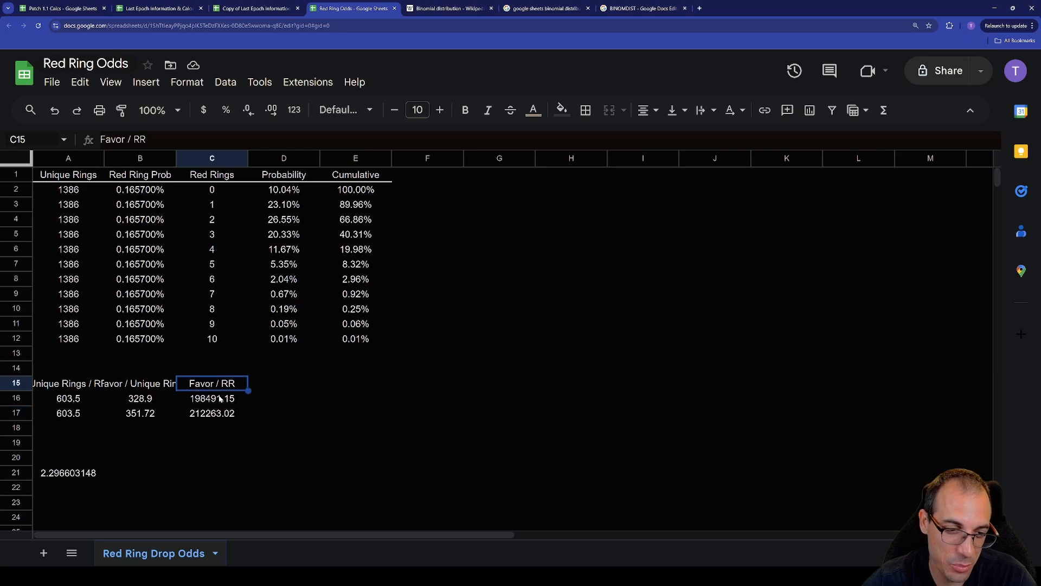
drag(212, 397, 212, 412)
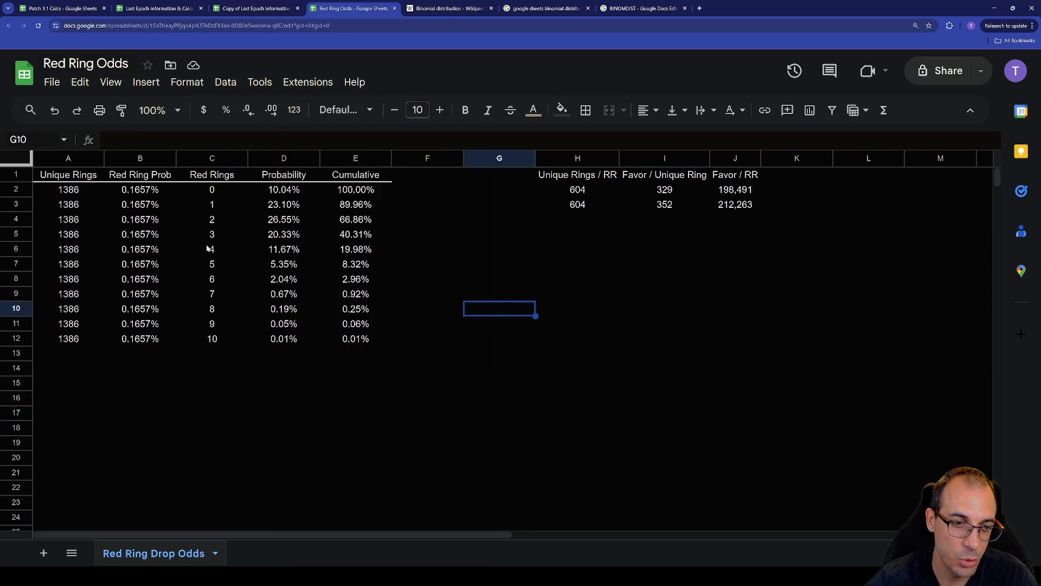
- Review the C6 and D6 formulas and the Favor / RR formulas in column J
click(212, 248)
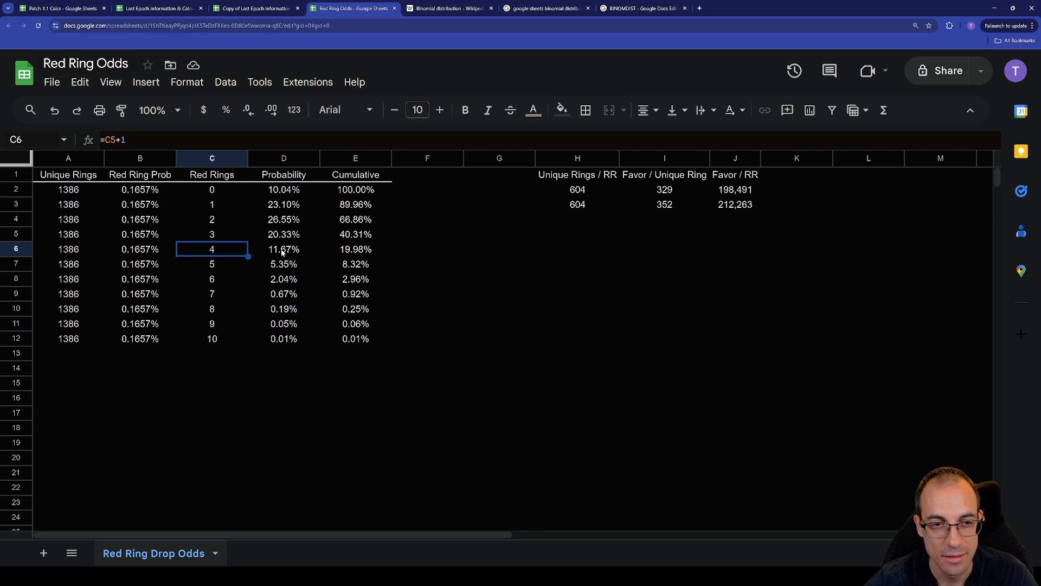
click(284, 249)
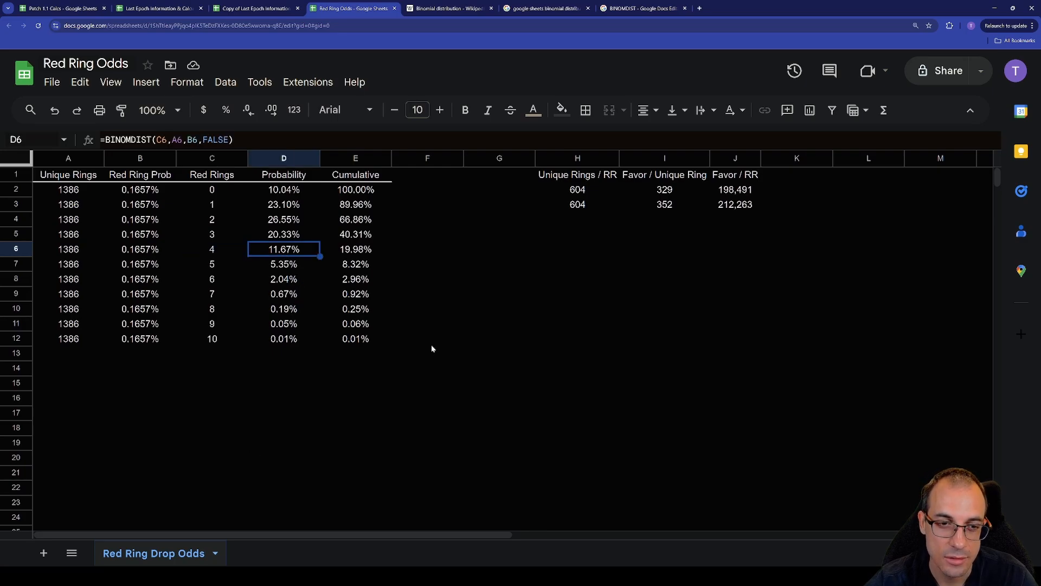
mouse_move(431, 340)
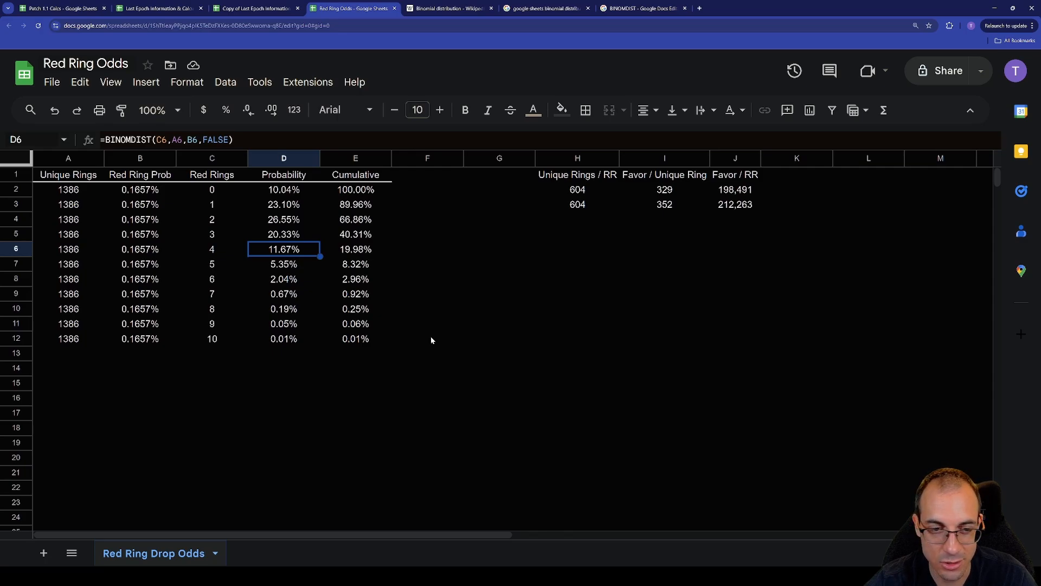
click(734, 189)
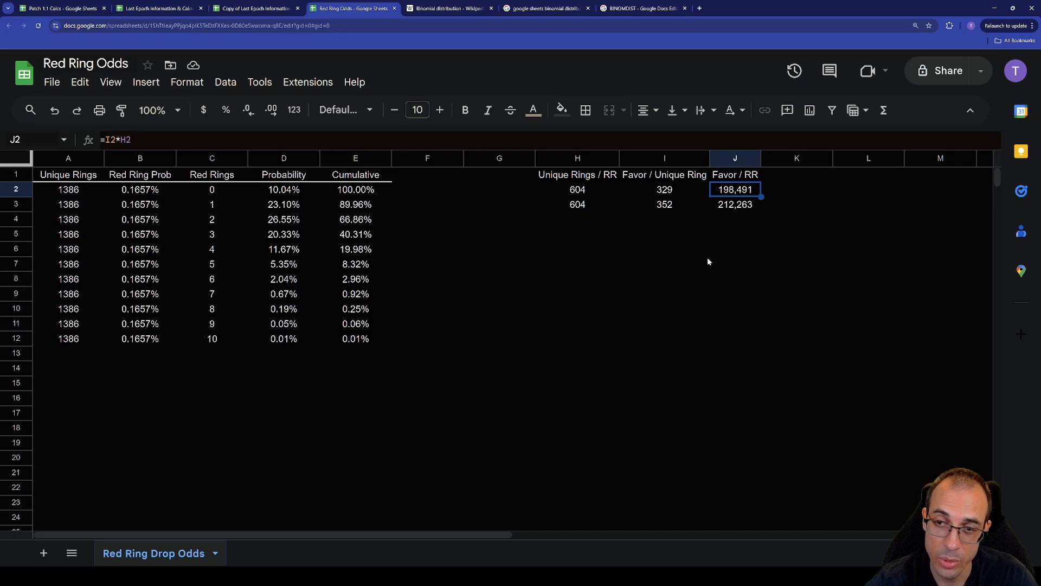
click(735, 233)
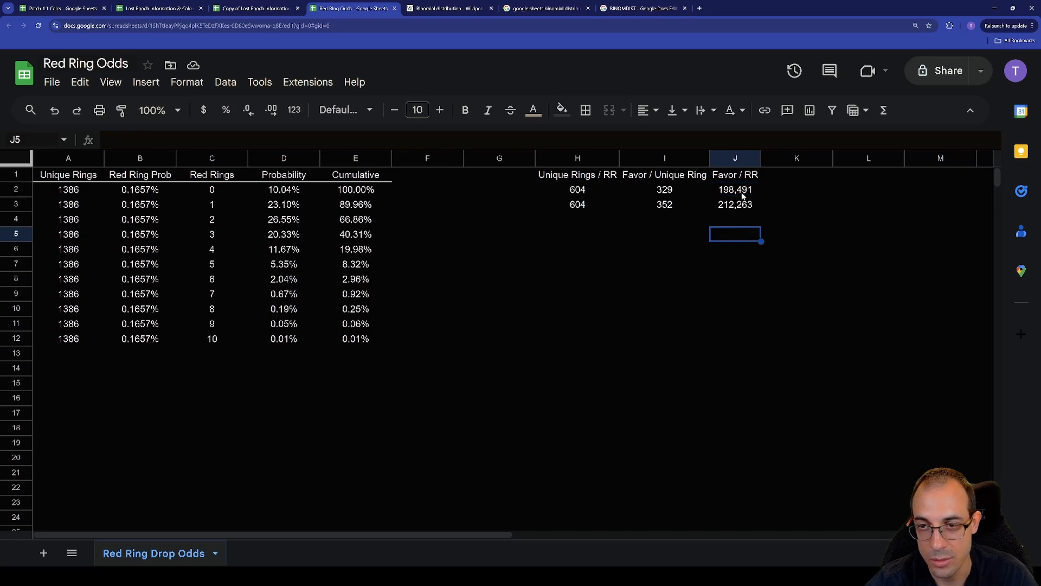
click(734, 189)
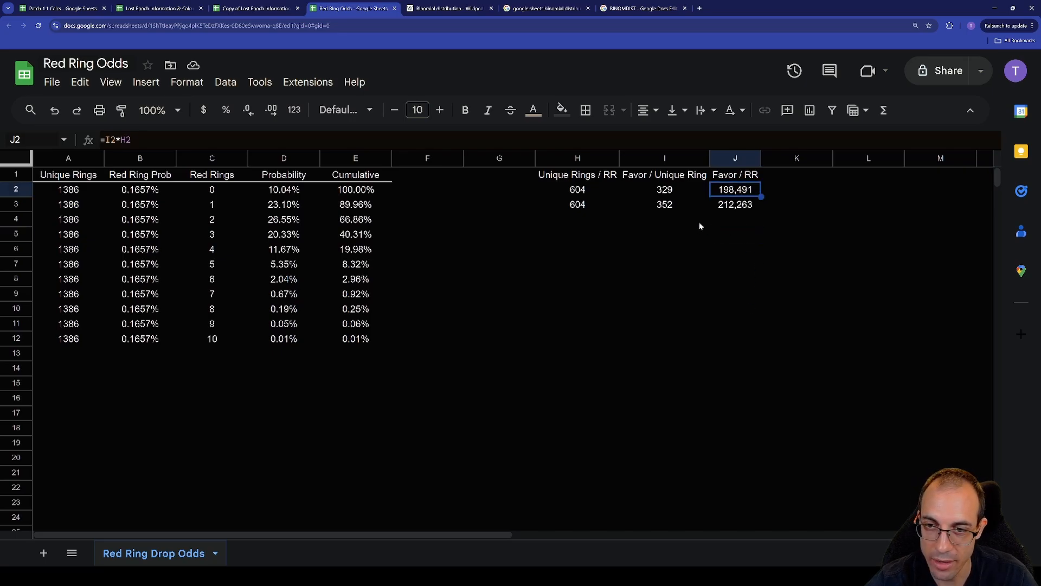
mouse_move(725, 239)
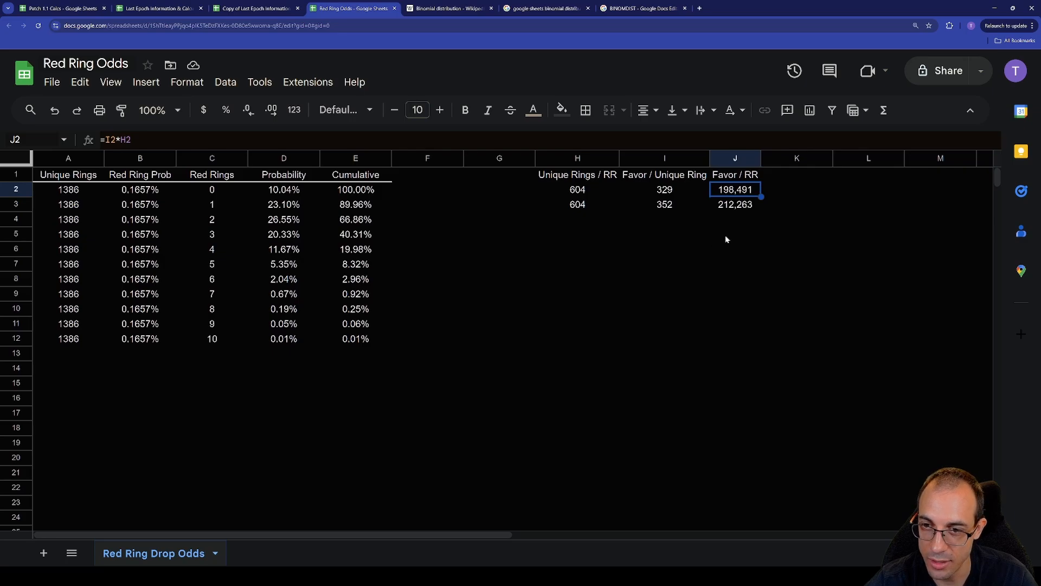
mouse_move(722, 264)
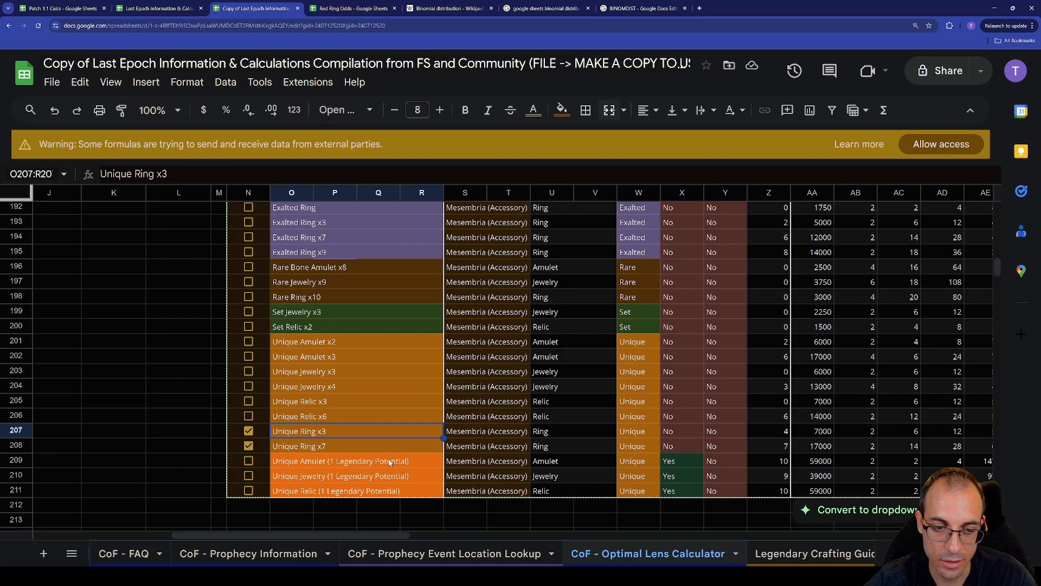
mouse_move(444, 452)
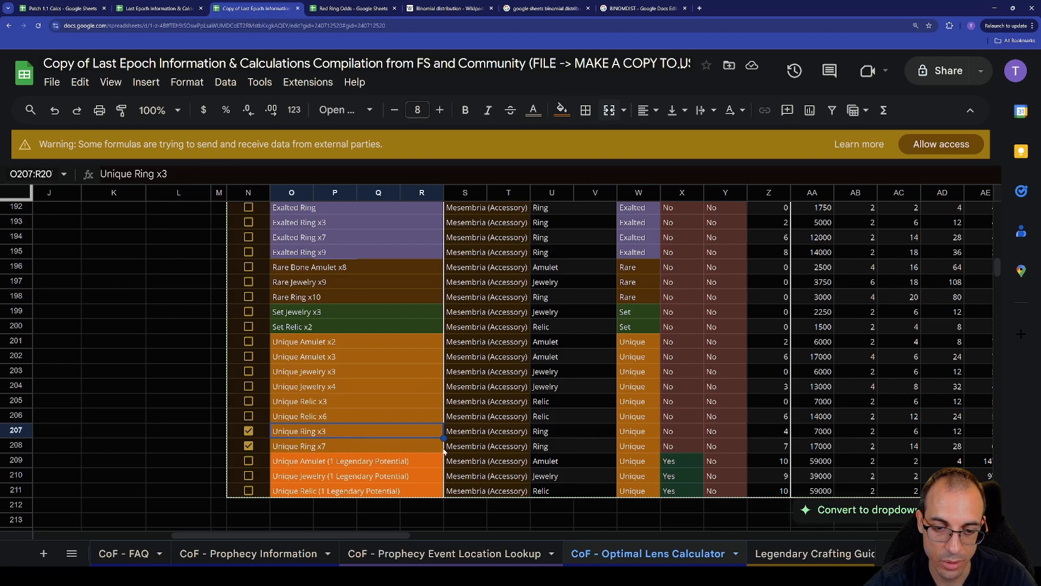
- Scroll right to AK207 to read the Unique Ring x3 favor cost of 291.67
scroll(right, 3)
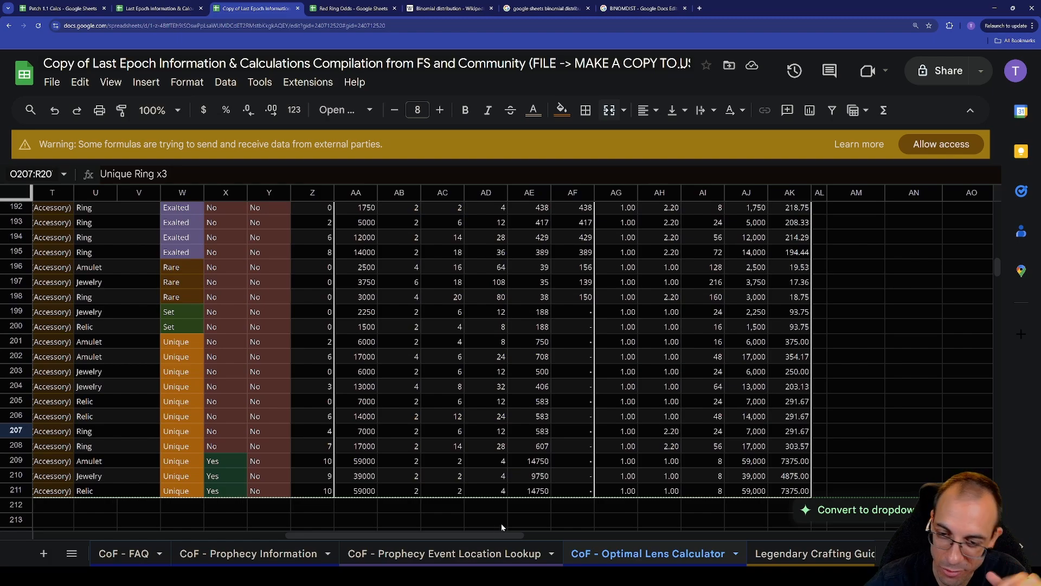
click(789, 429)
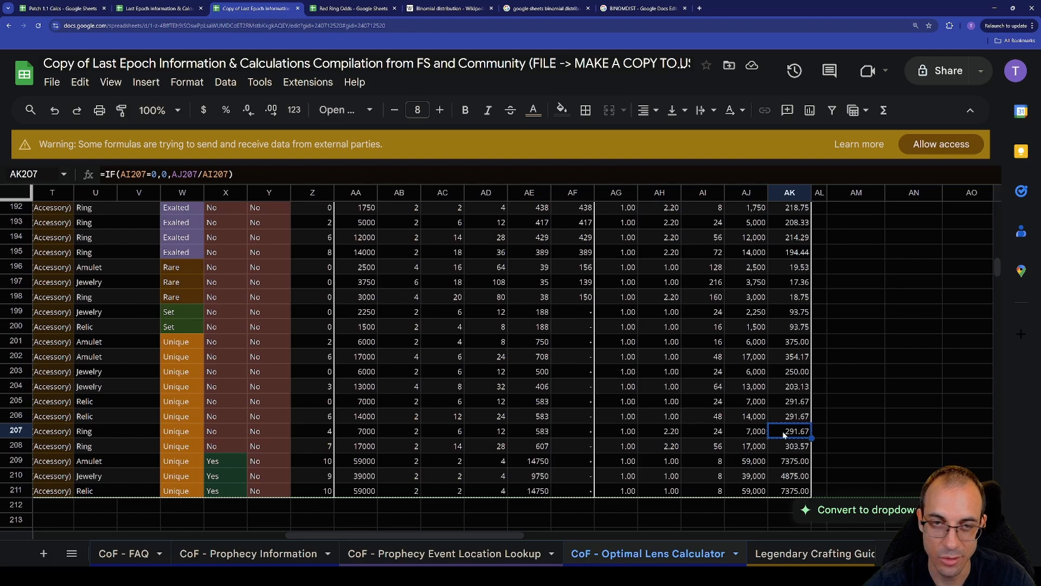
click(352, 8)
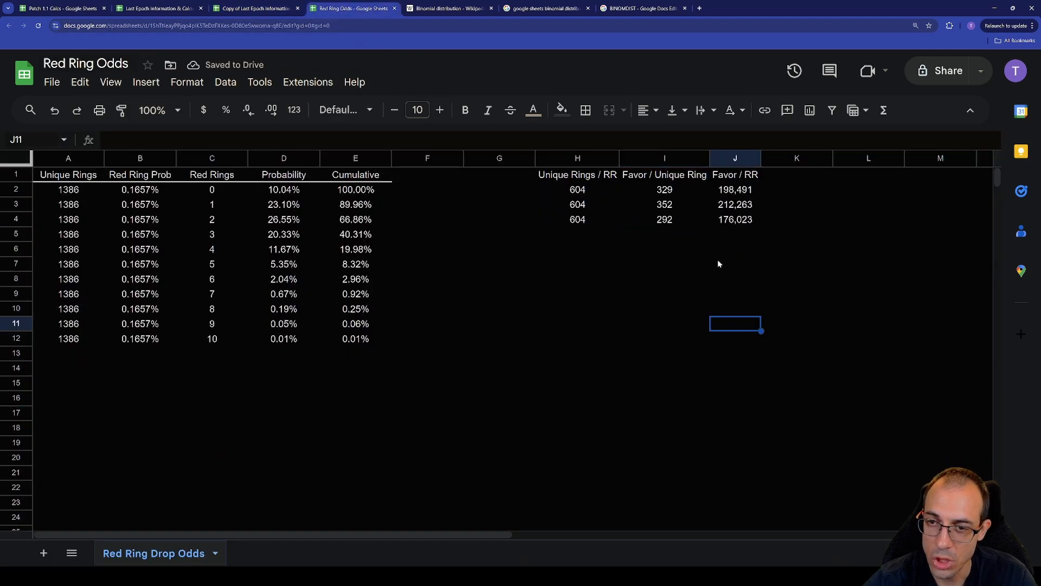
mouse_move(742, 251)
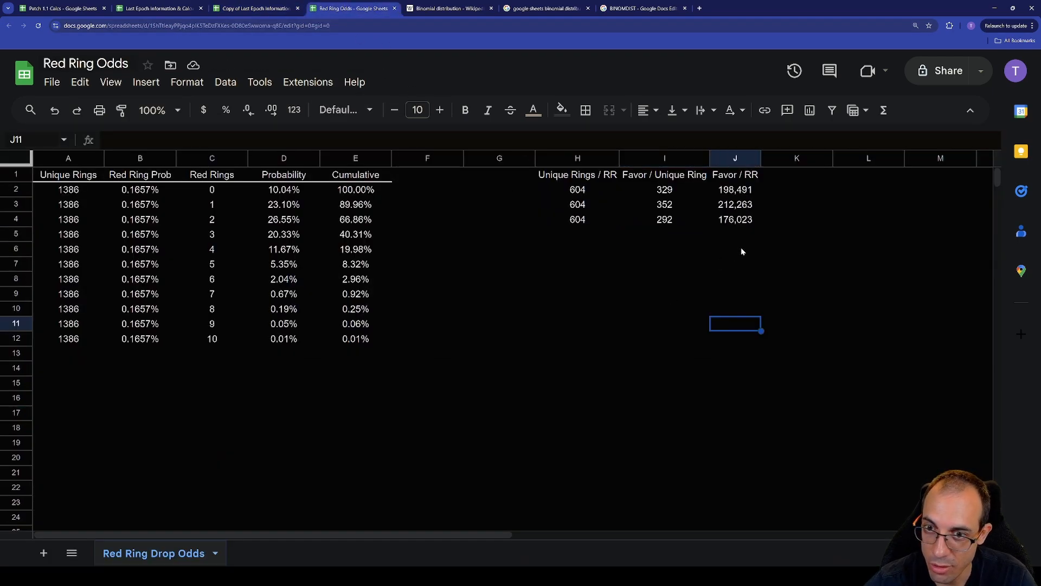
click(734, 219)
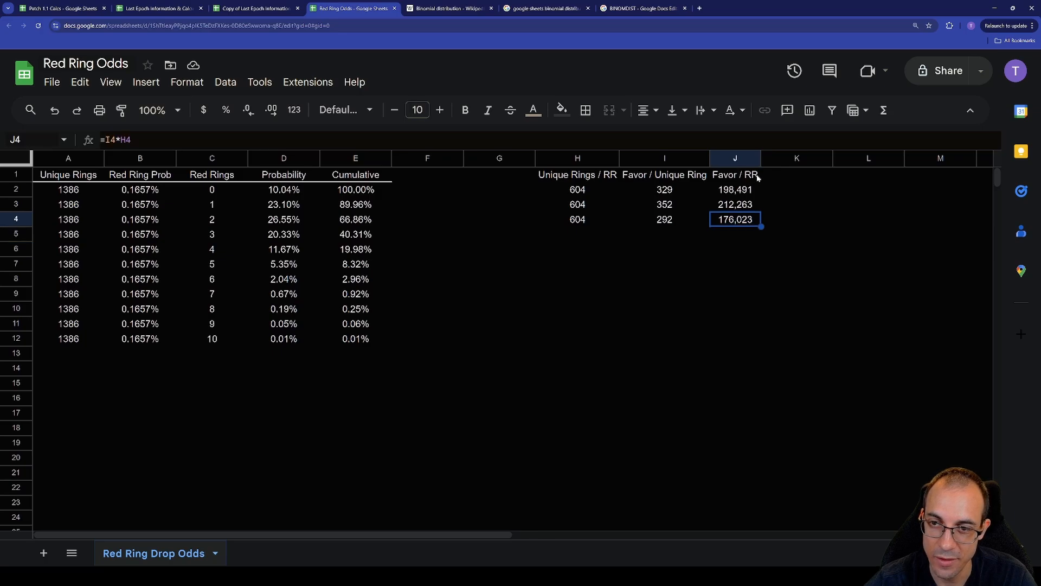
mouse_move(736, 257)
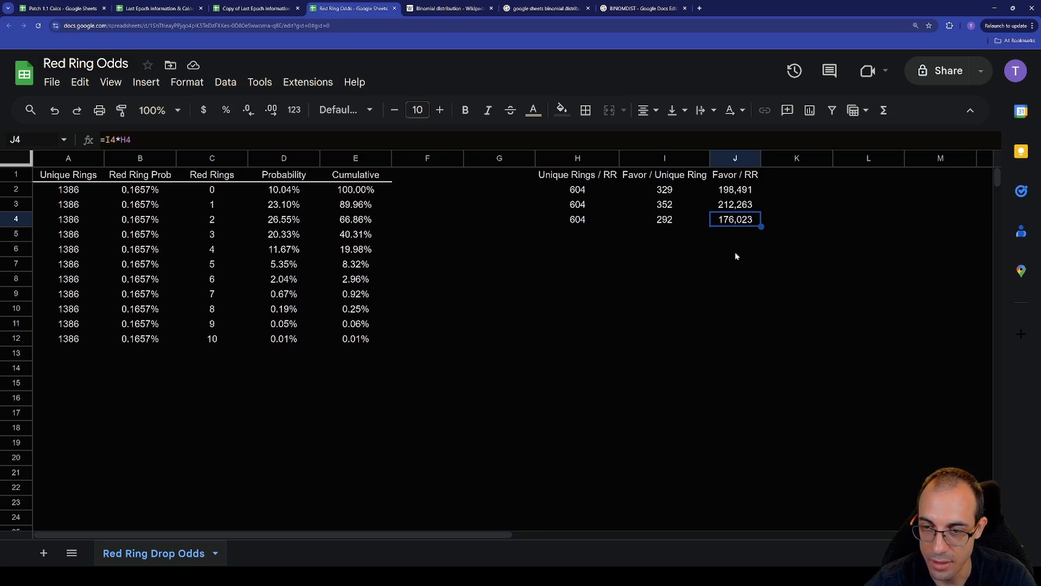
mouse_move(749, 278)
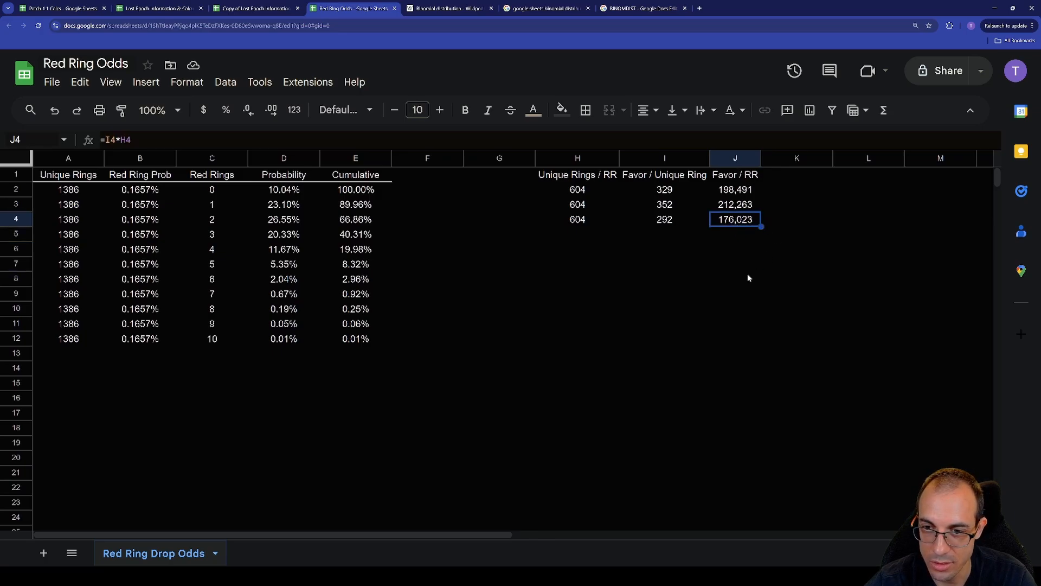
click(735, 189)
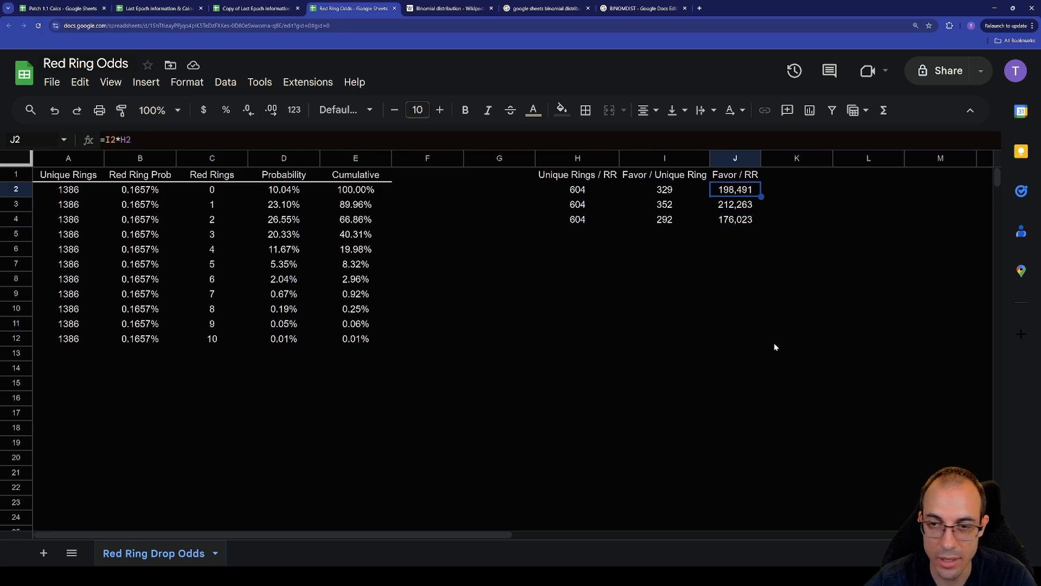
mouse_move(771, 344)
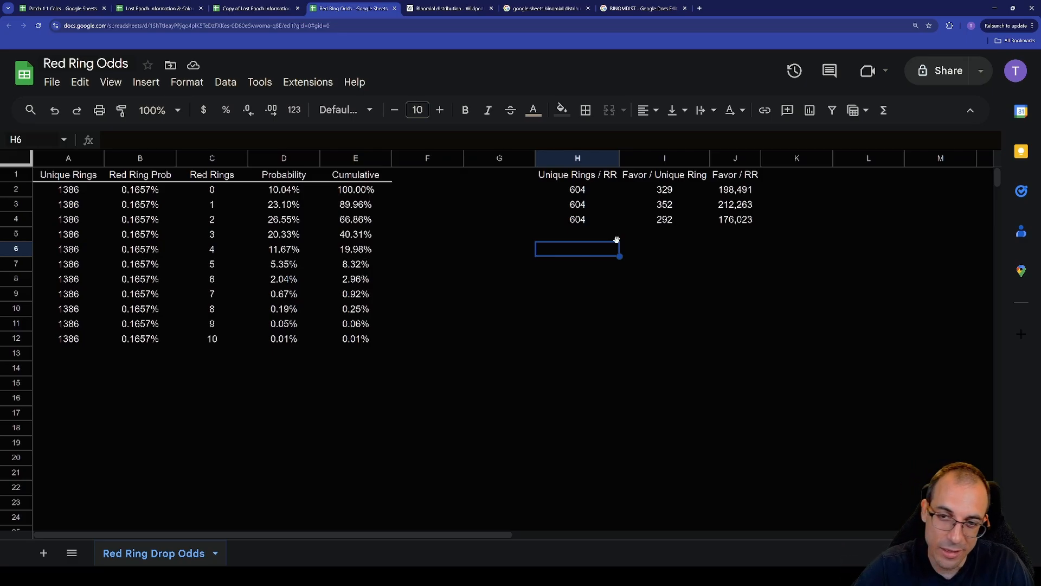
mouse_move(618, 286)
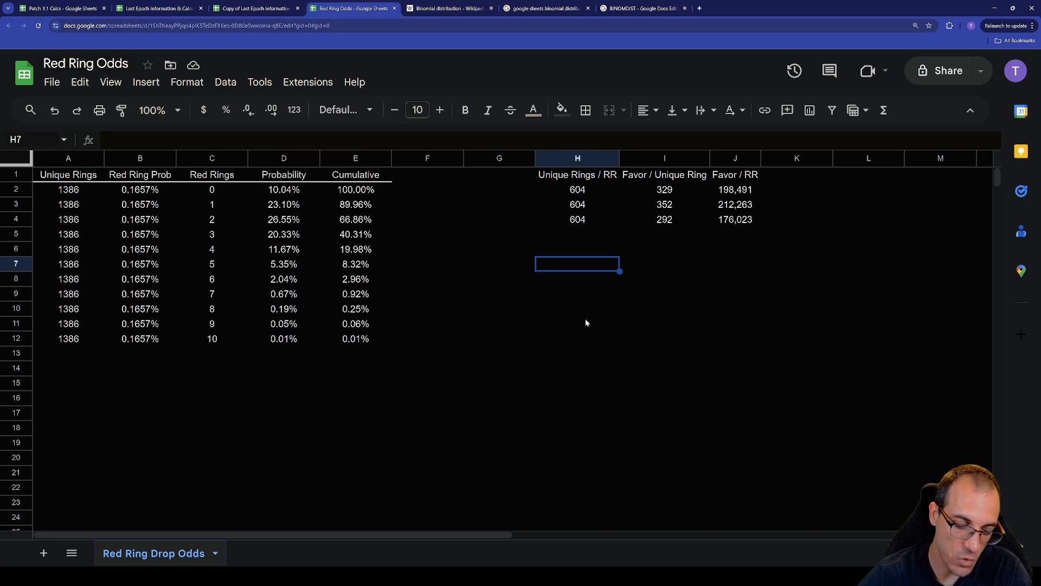
- Enter 48, 14 and 2 in H7:H9 and =H7*H8*H9 in H10, giving 1344
text(48)
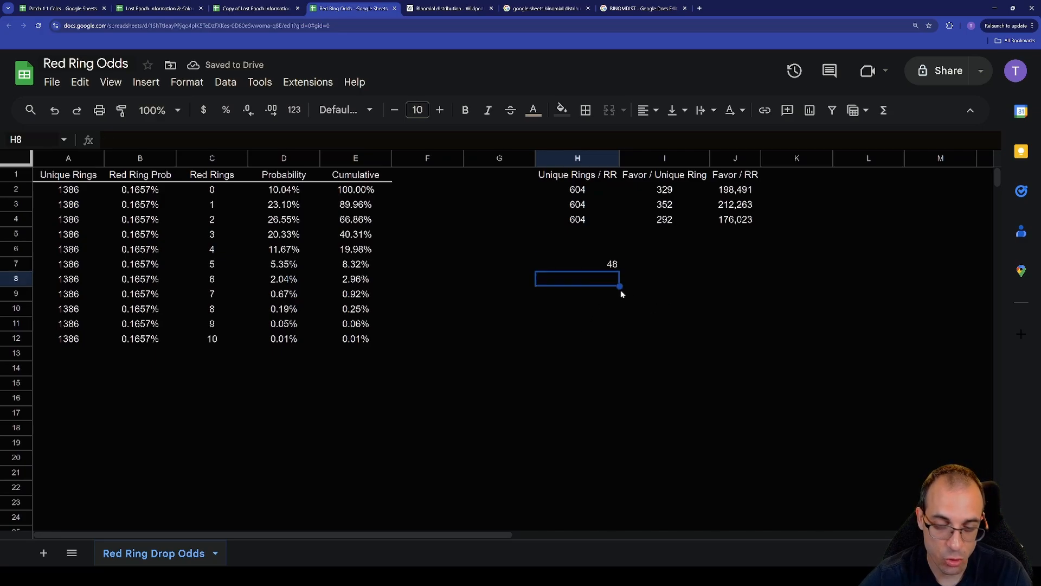
text(14)
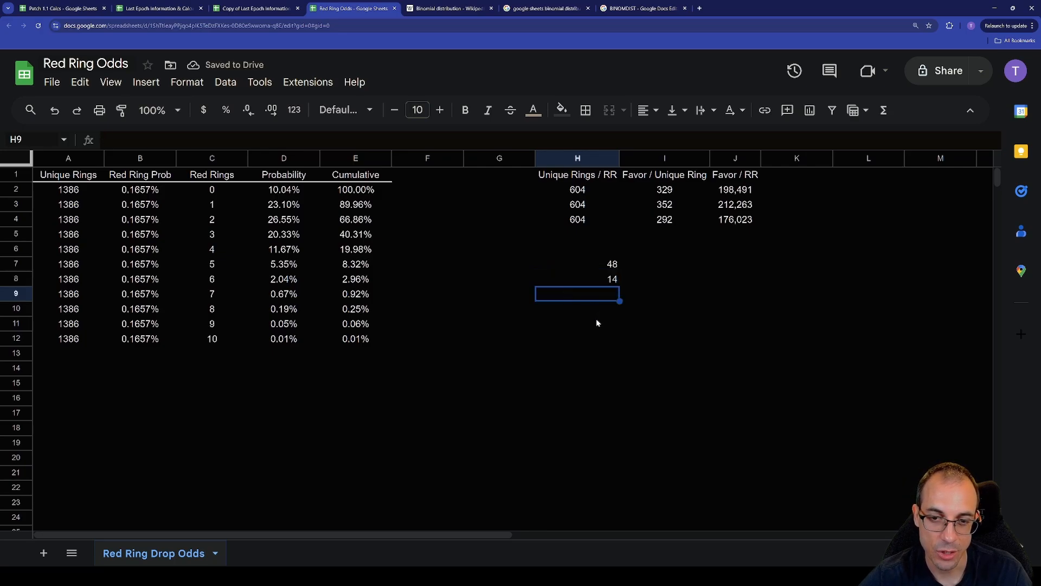
text(=H7)
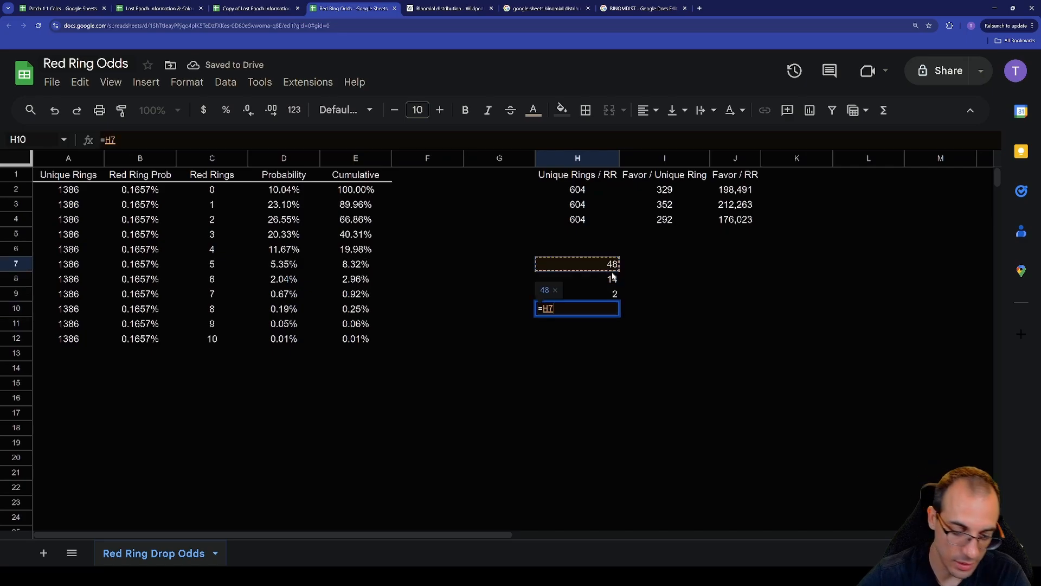
key(enter)
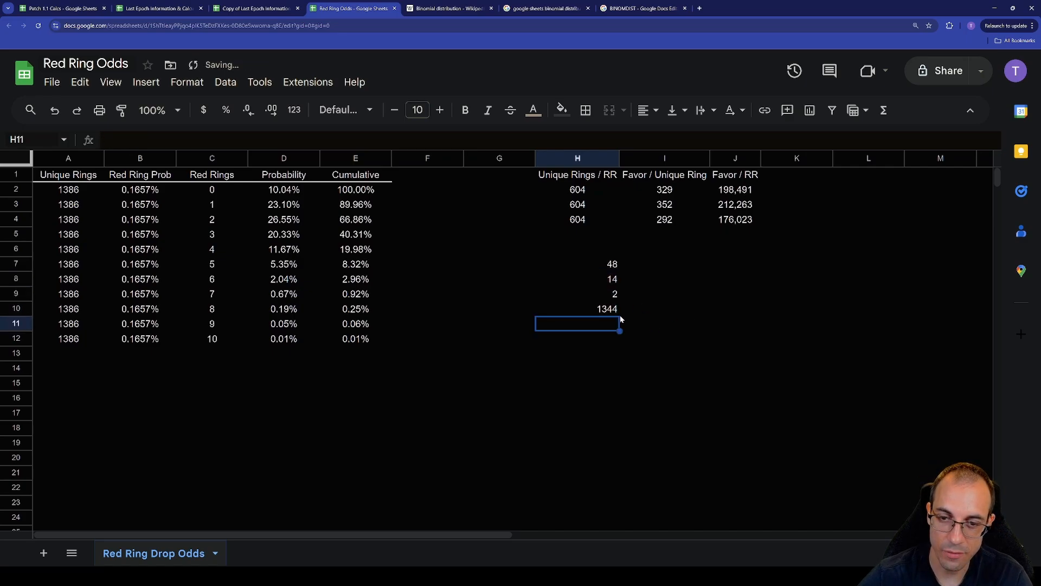
click(577, 308)
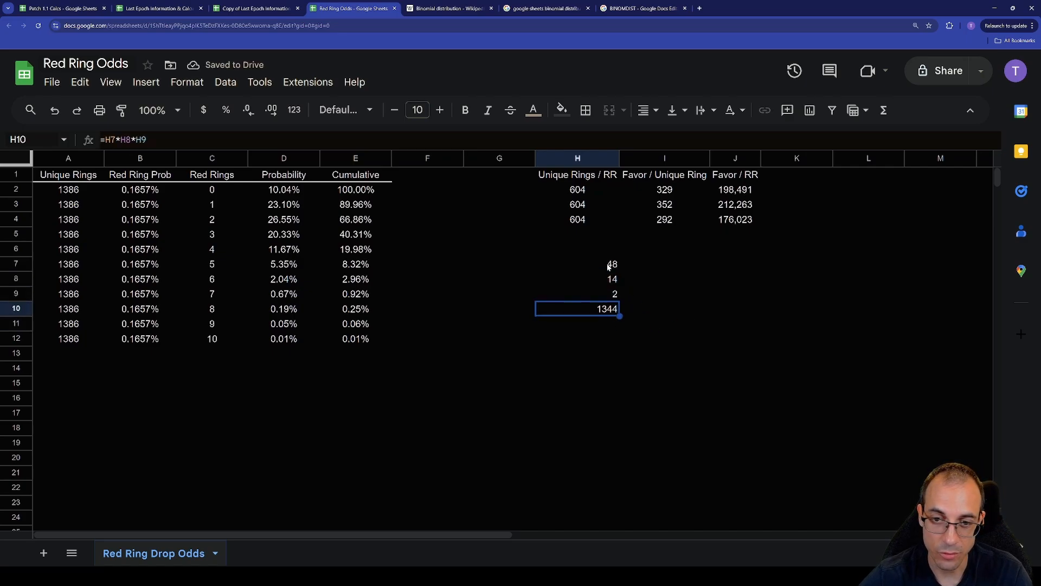
drag(577, 264, 577, 278)
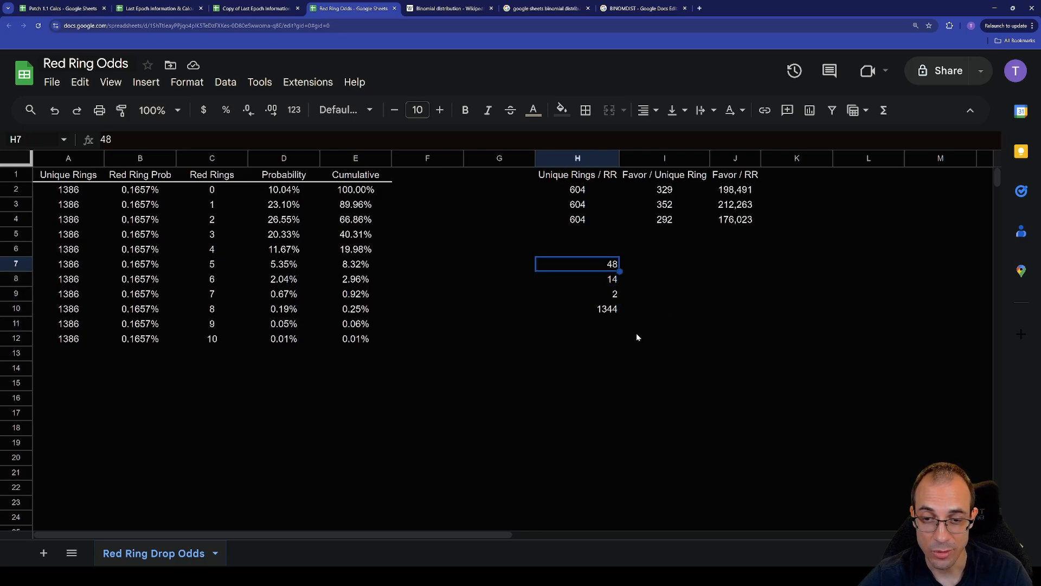
click(577, 308)
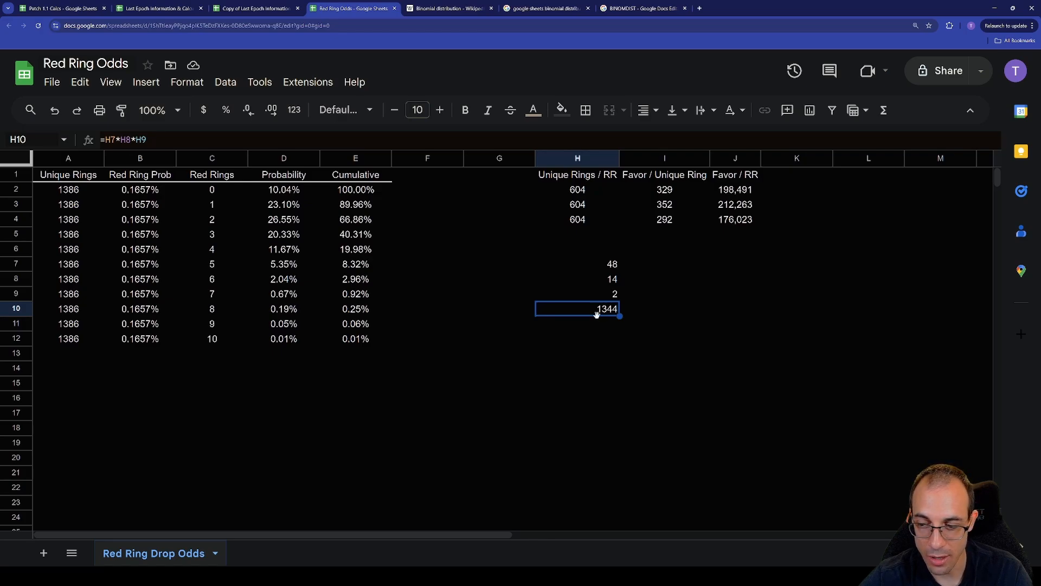
mouse_move(591, 314)
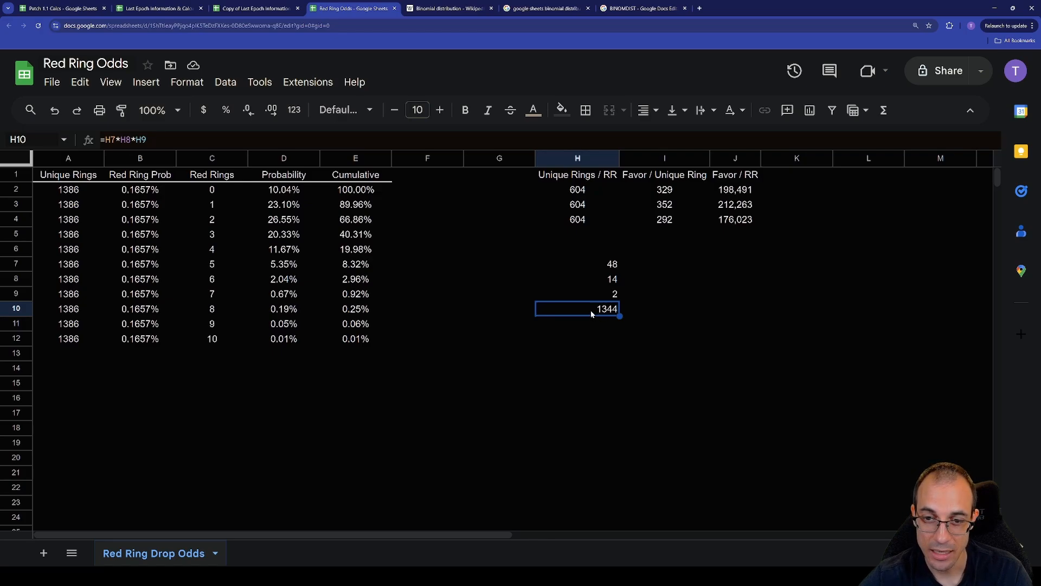
mouse_move(589, 314)
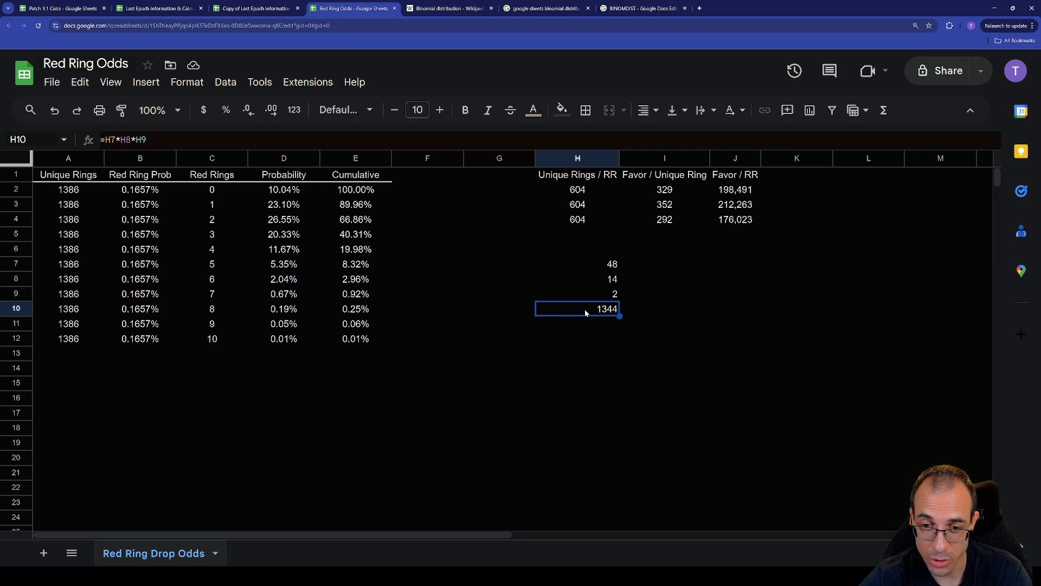
mouse_move(558, 335)
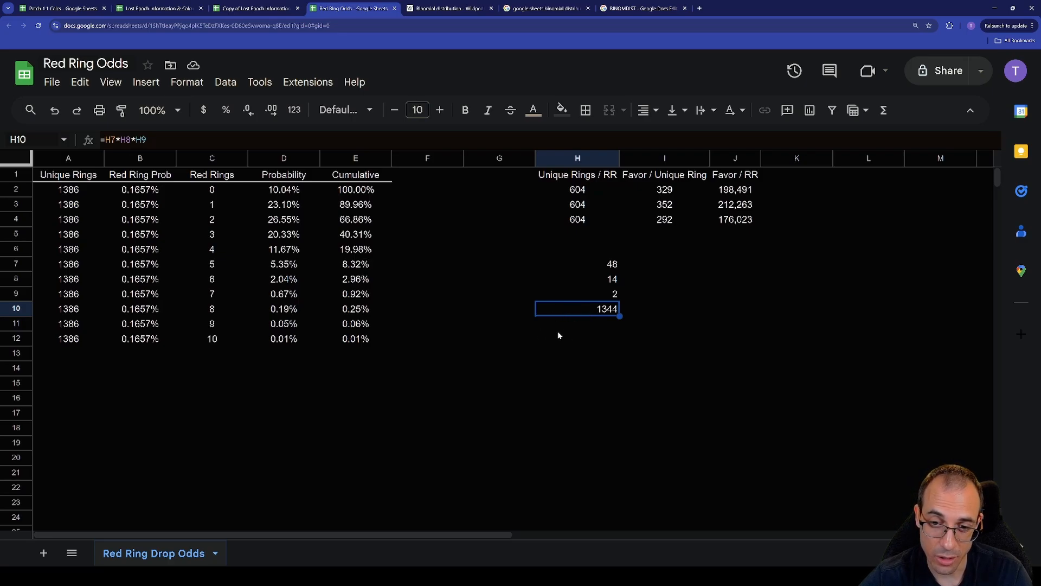
mouse_move(603, 323)
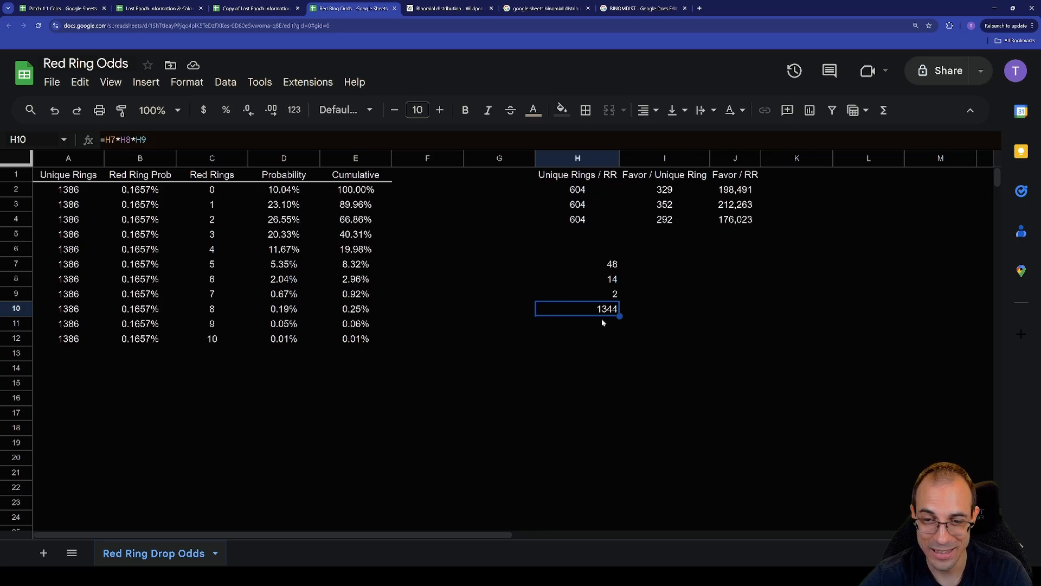
mouse_move(596, 313)
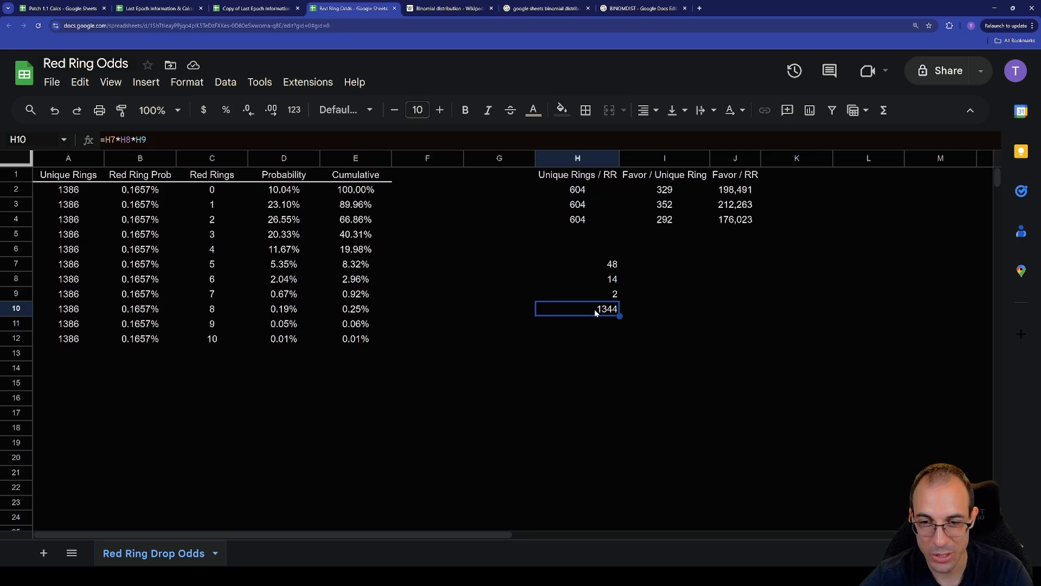
mouse_move(600, 316)
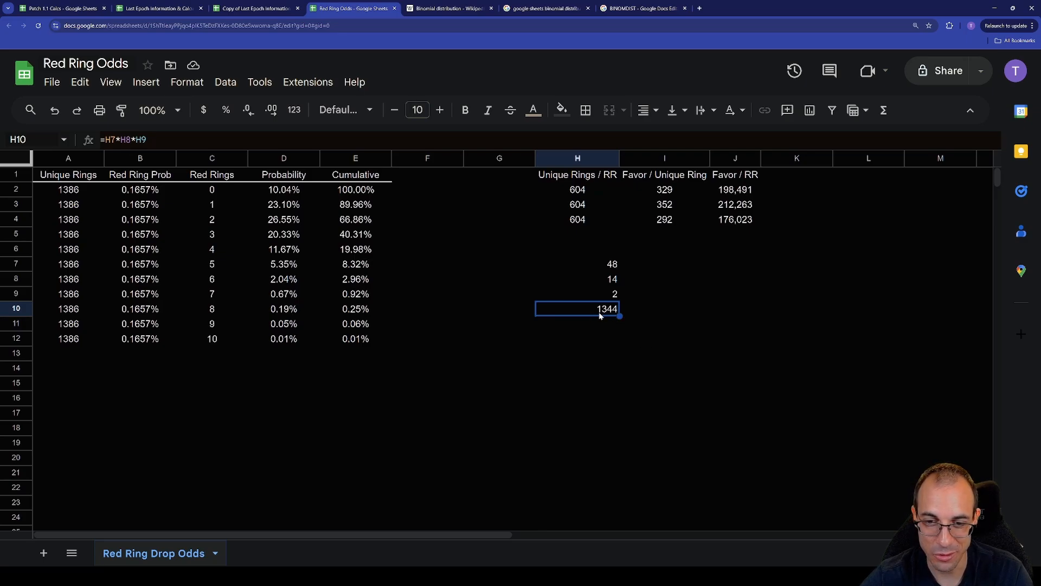
mouse_move(595, 316)
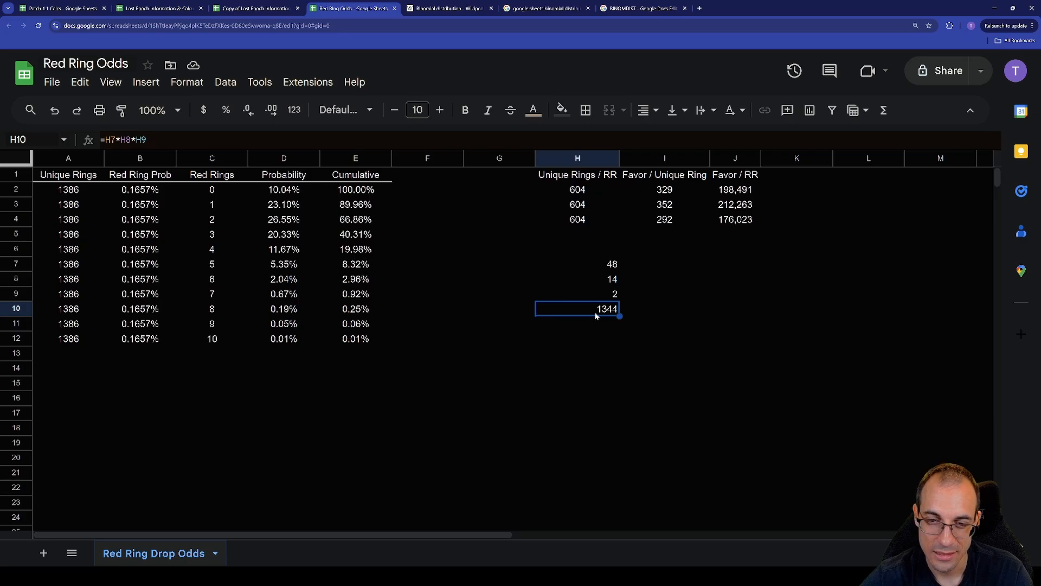
mouse_move(586, 310)
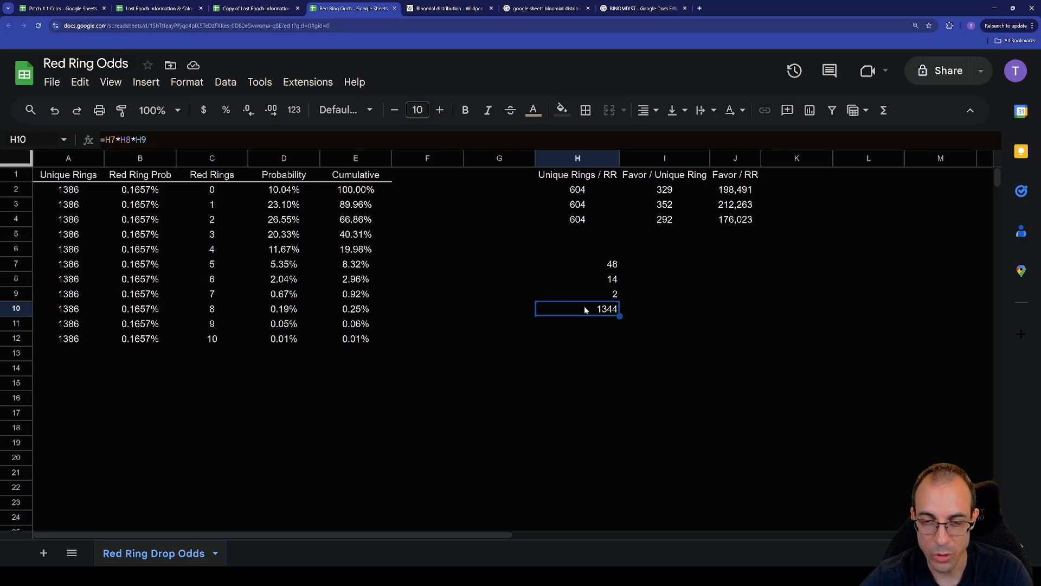
mouse_move(577, 311)
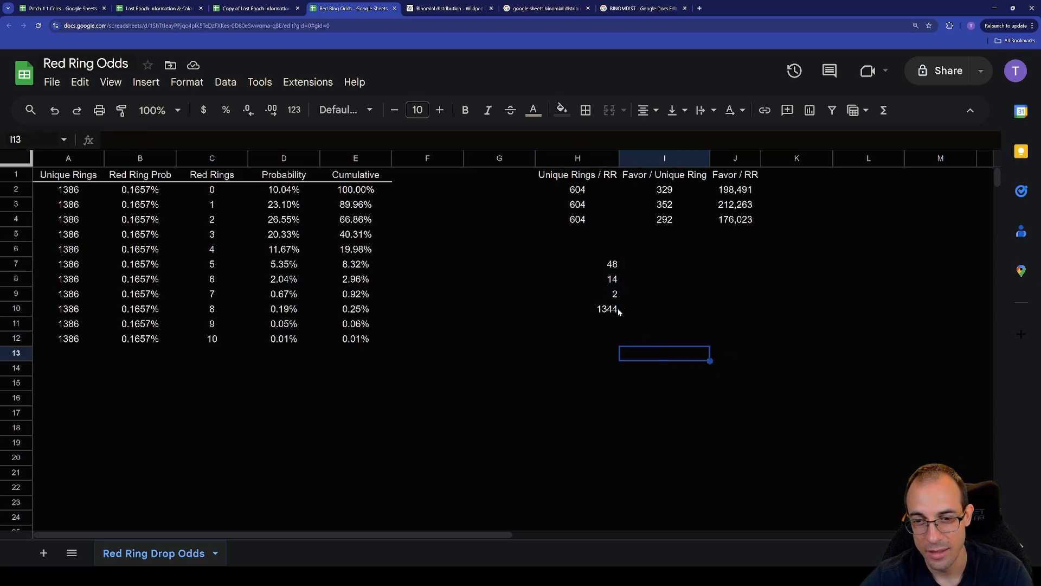
- Inspect the 1344 product formula and the 1344 table's column D probability formulas
click(577, 308)
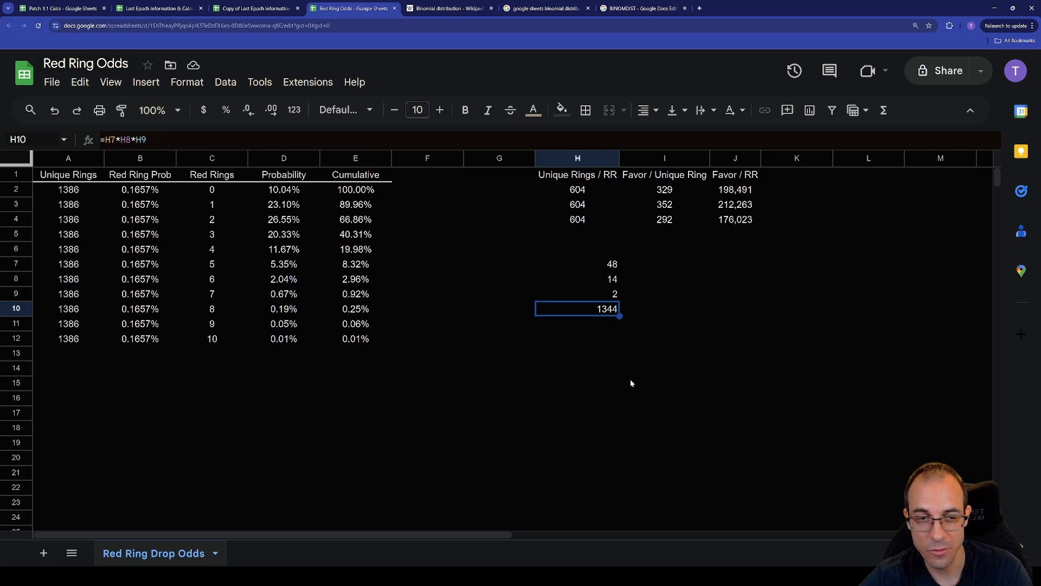
mouse_move(72, 183)
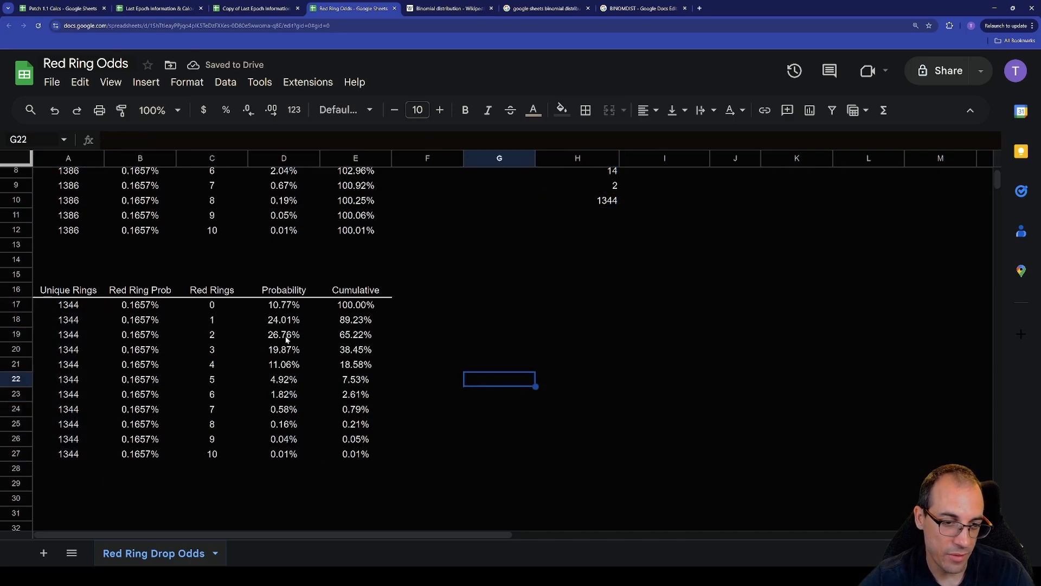
drag(284, 320, 284, 334)
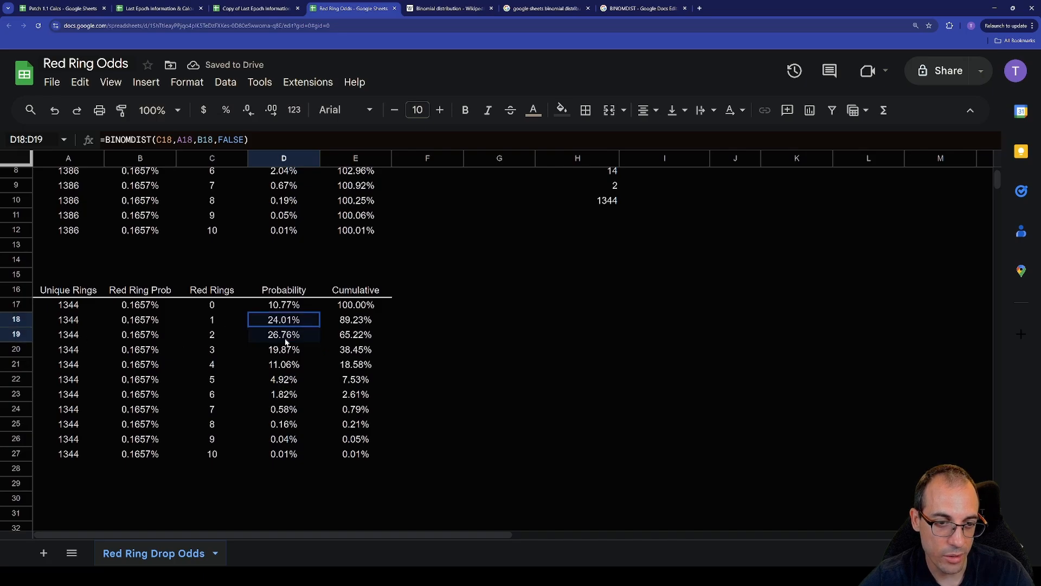
click(499, 349)
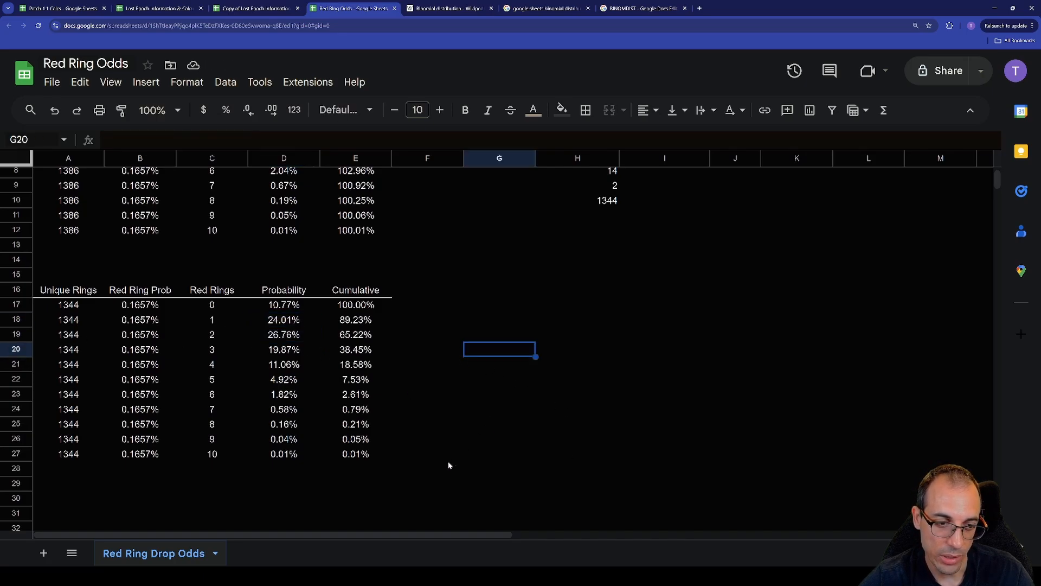
click(283, 379)
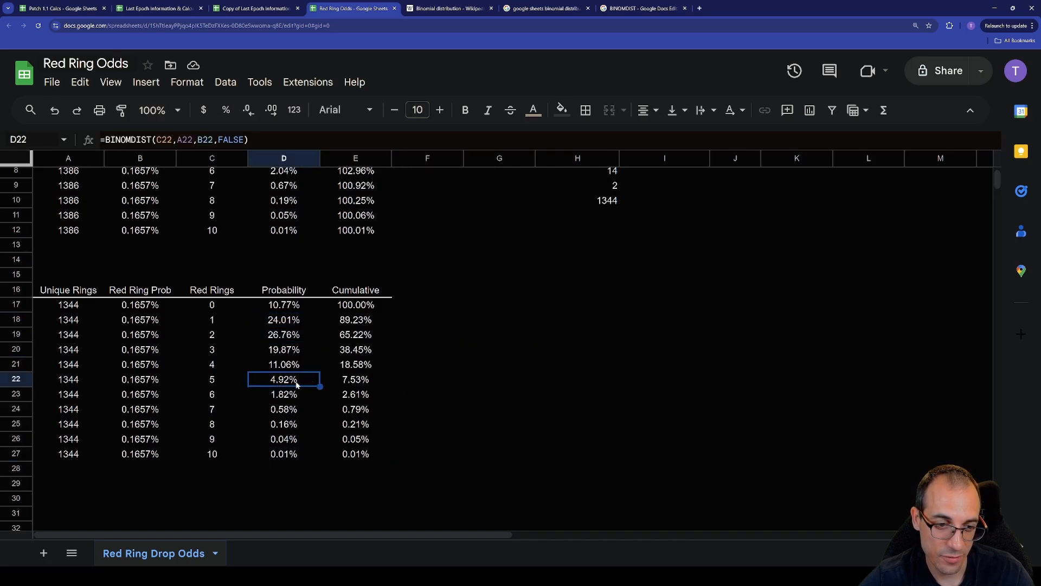
click(499, 423)
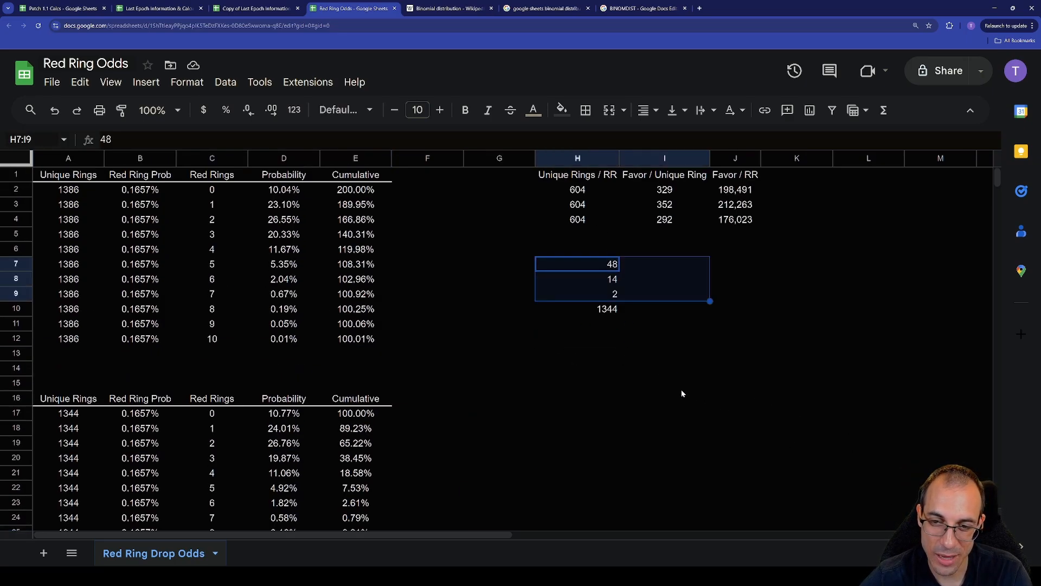
mouse_move(470, 320)
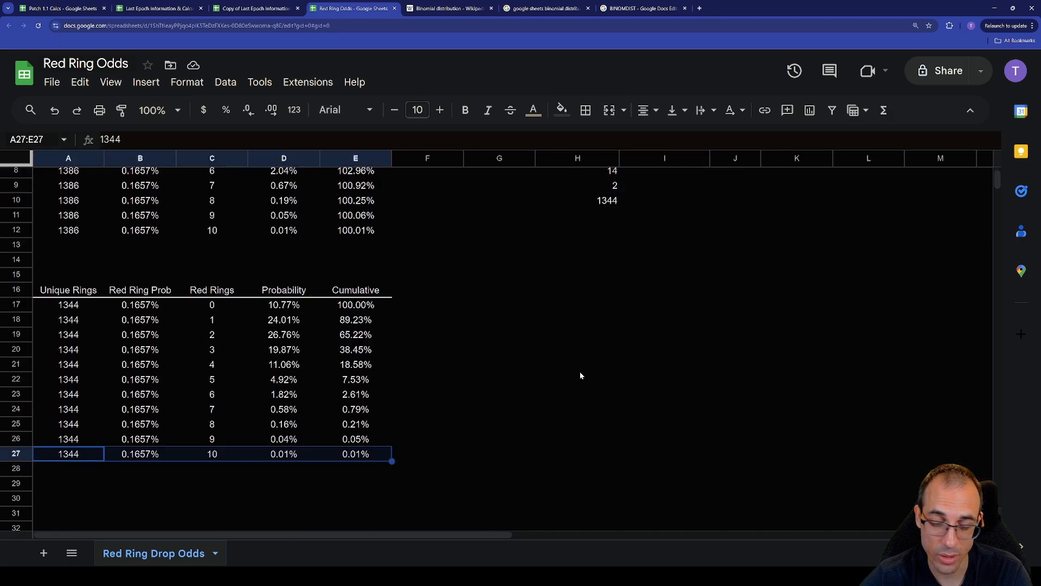
click(576, 364)
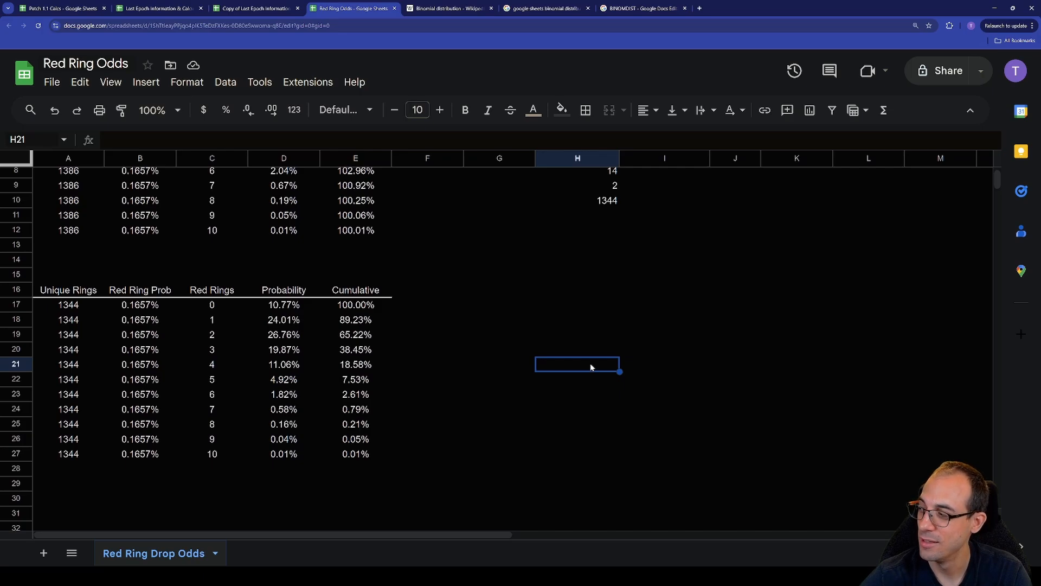
mouse_move(566, 361)
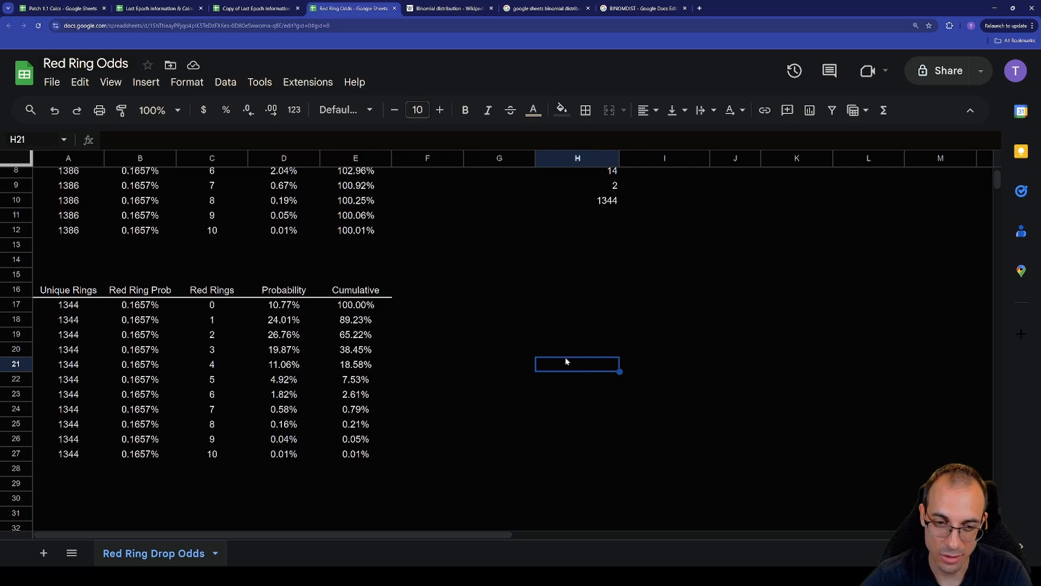
mouse_move(532, 327)
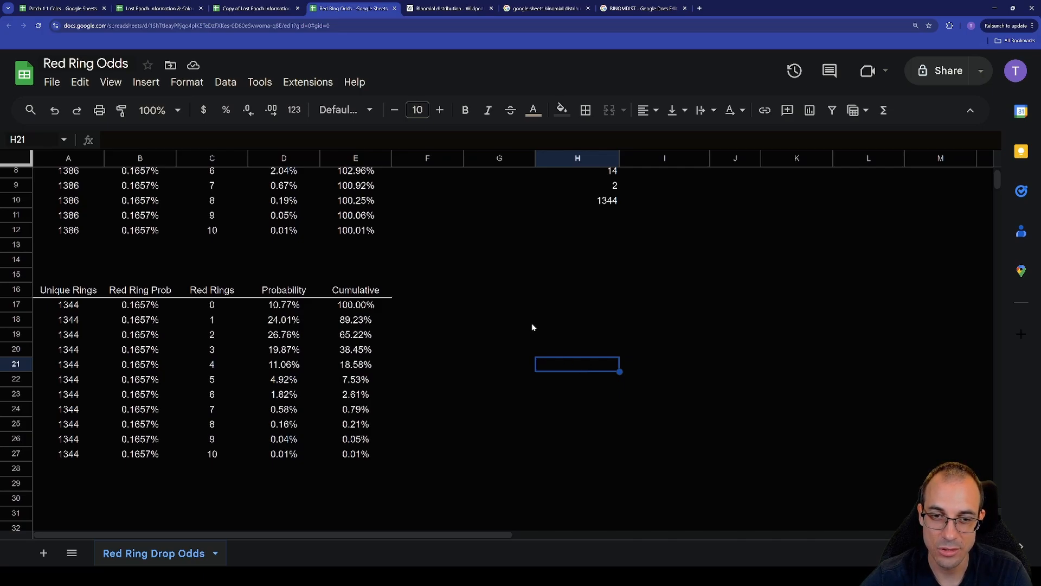